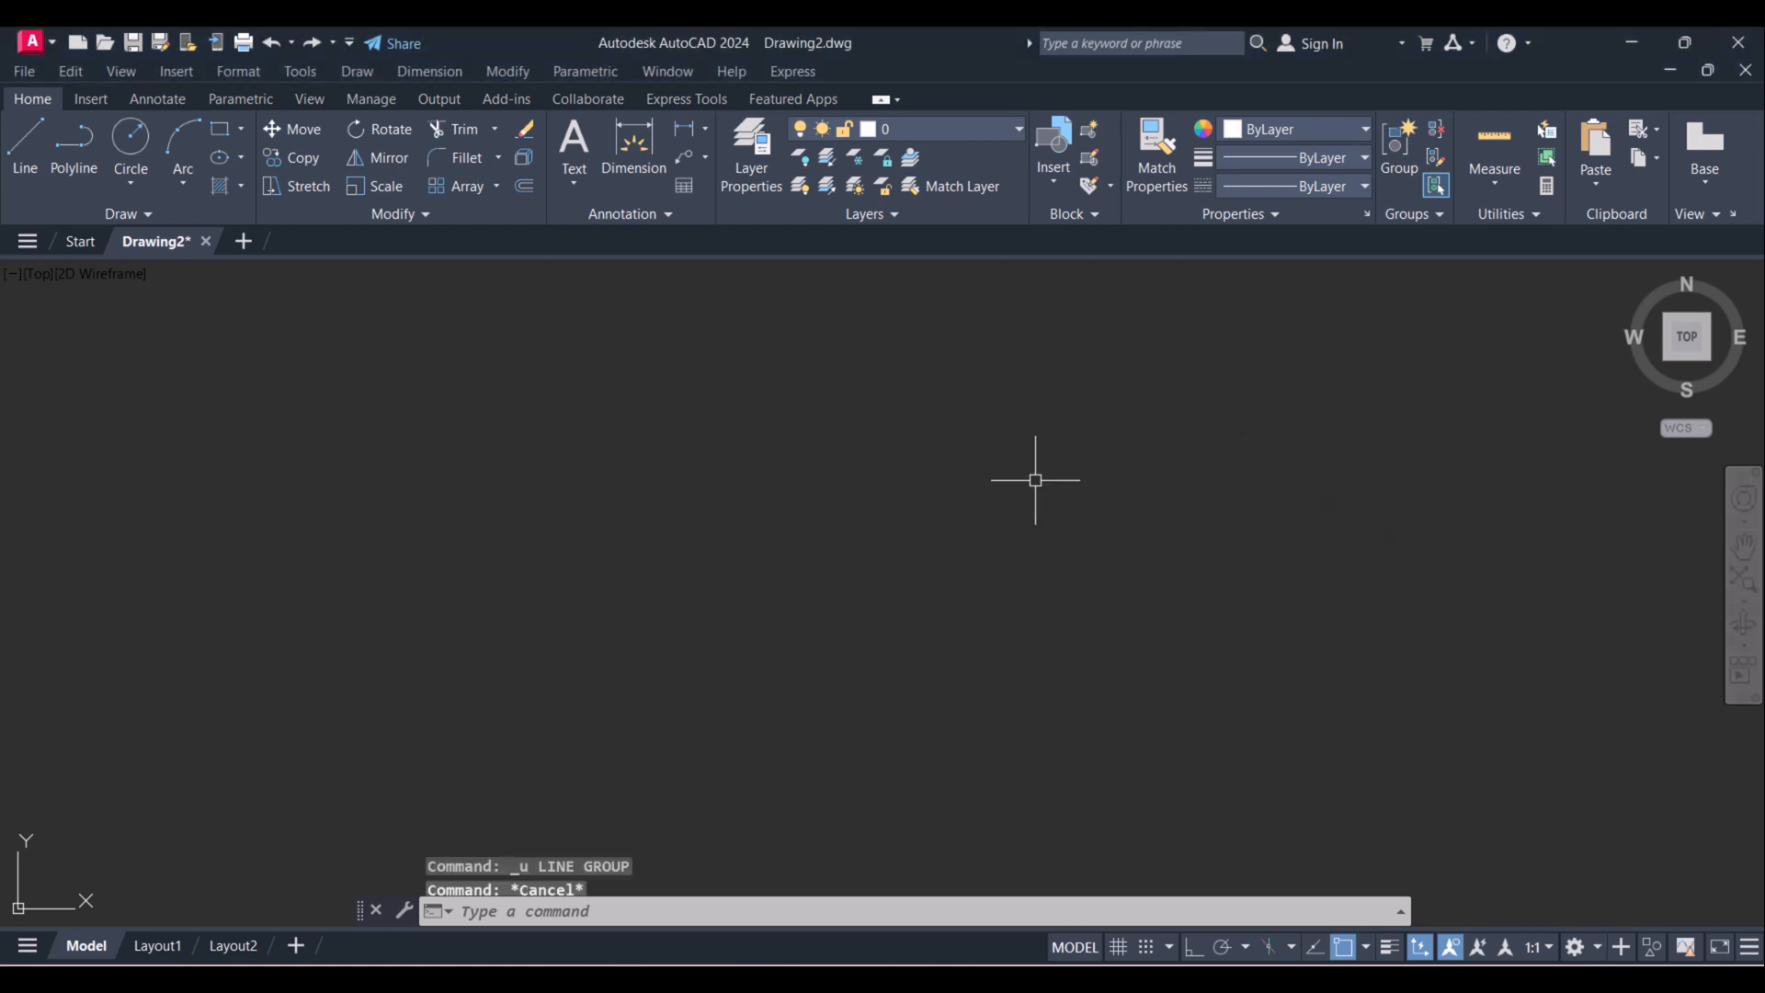
Draw the open line chain: orthogonal steps below, angled zigzag segments above.
{"action": "left_click", "coordinate": [24, 140]}
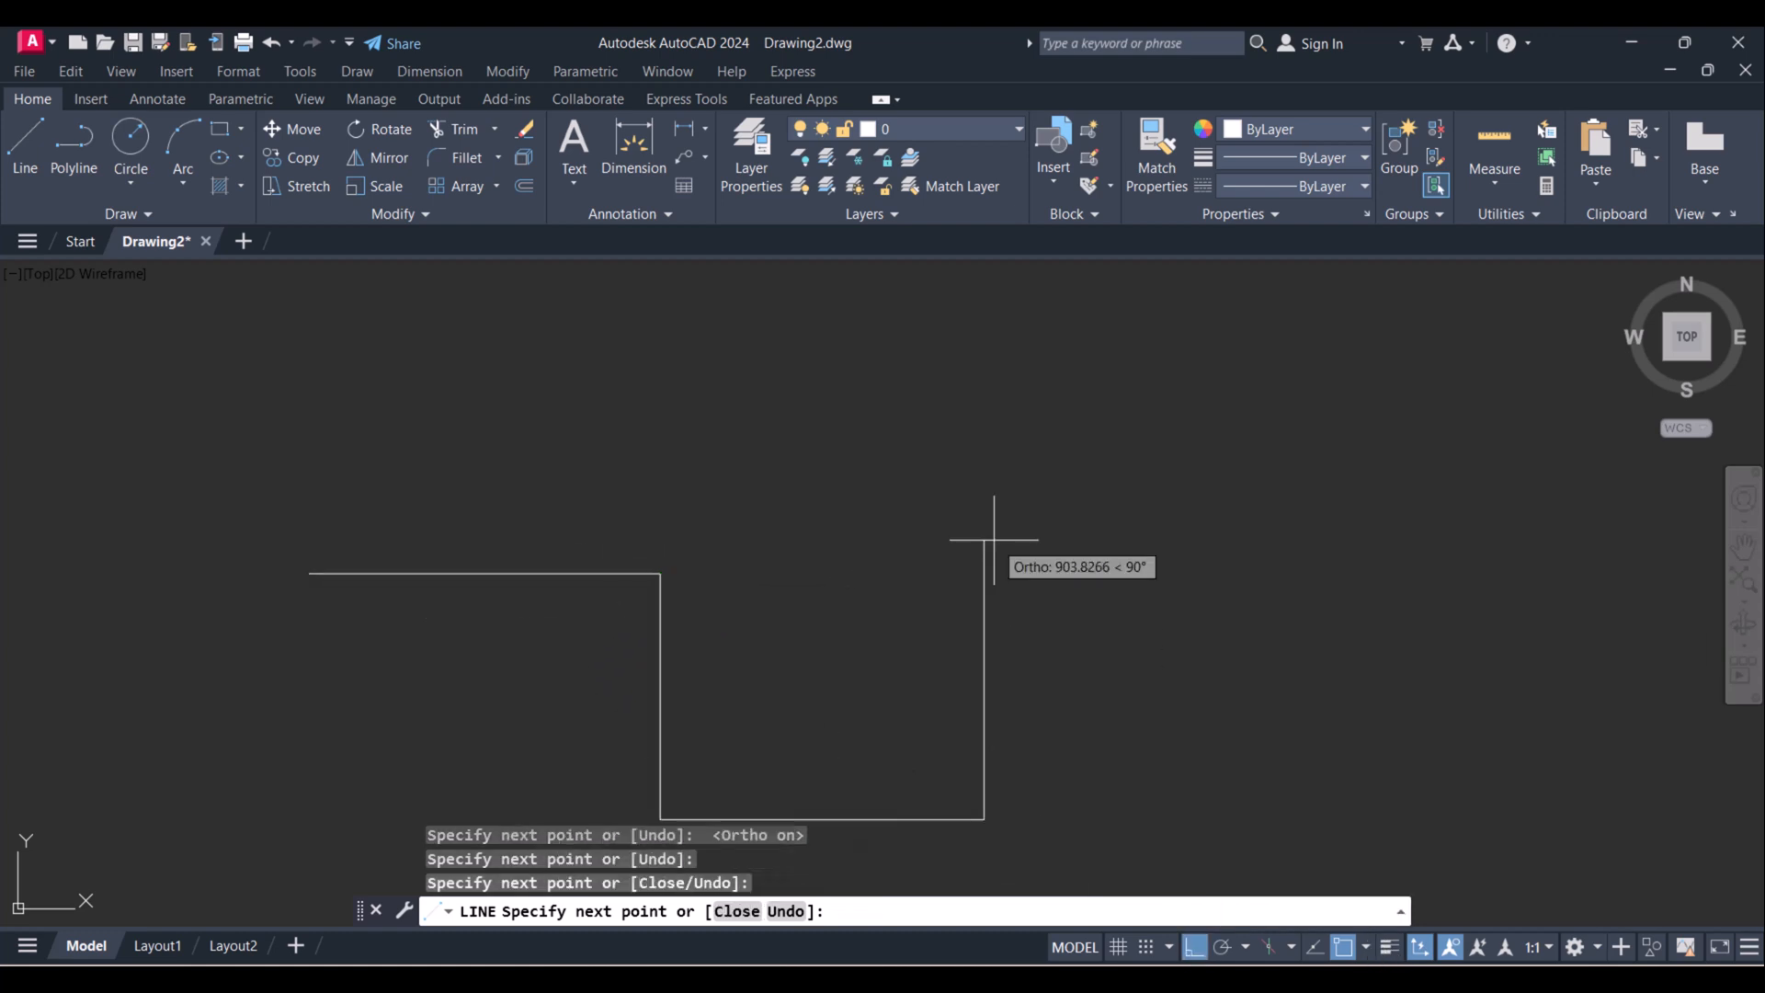
{"action": "left_click", "coordinate": [993, 538]}
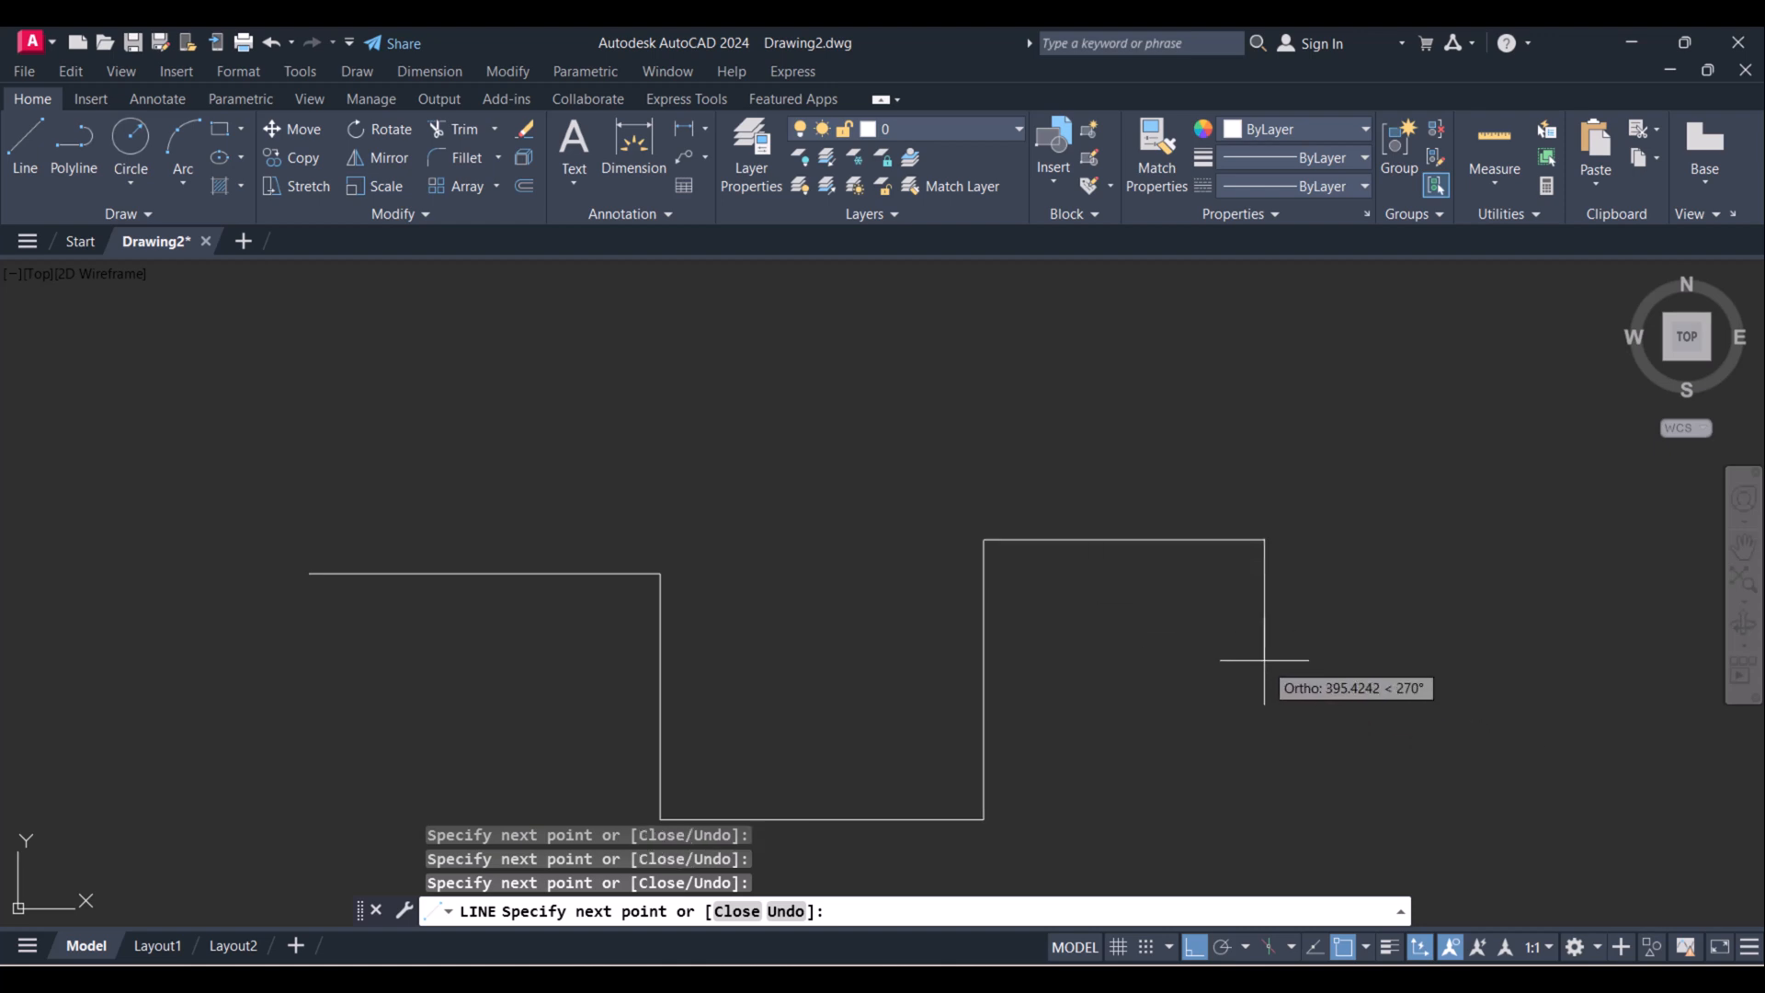
{"action": "left_click", "coordinate": [1189, 947]}
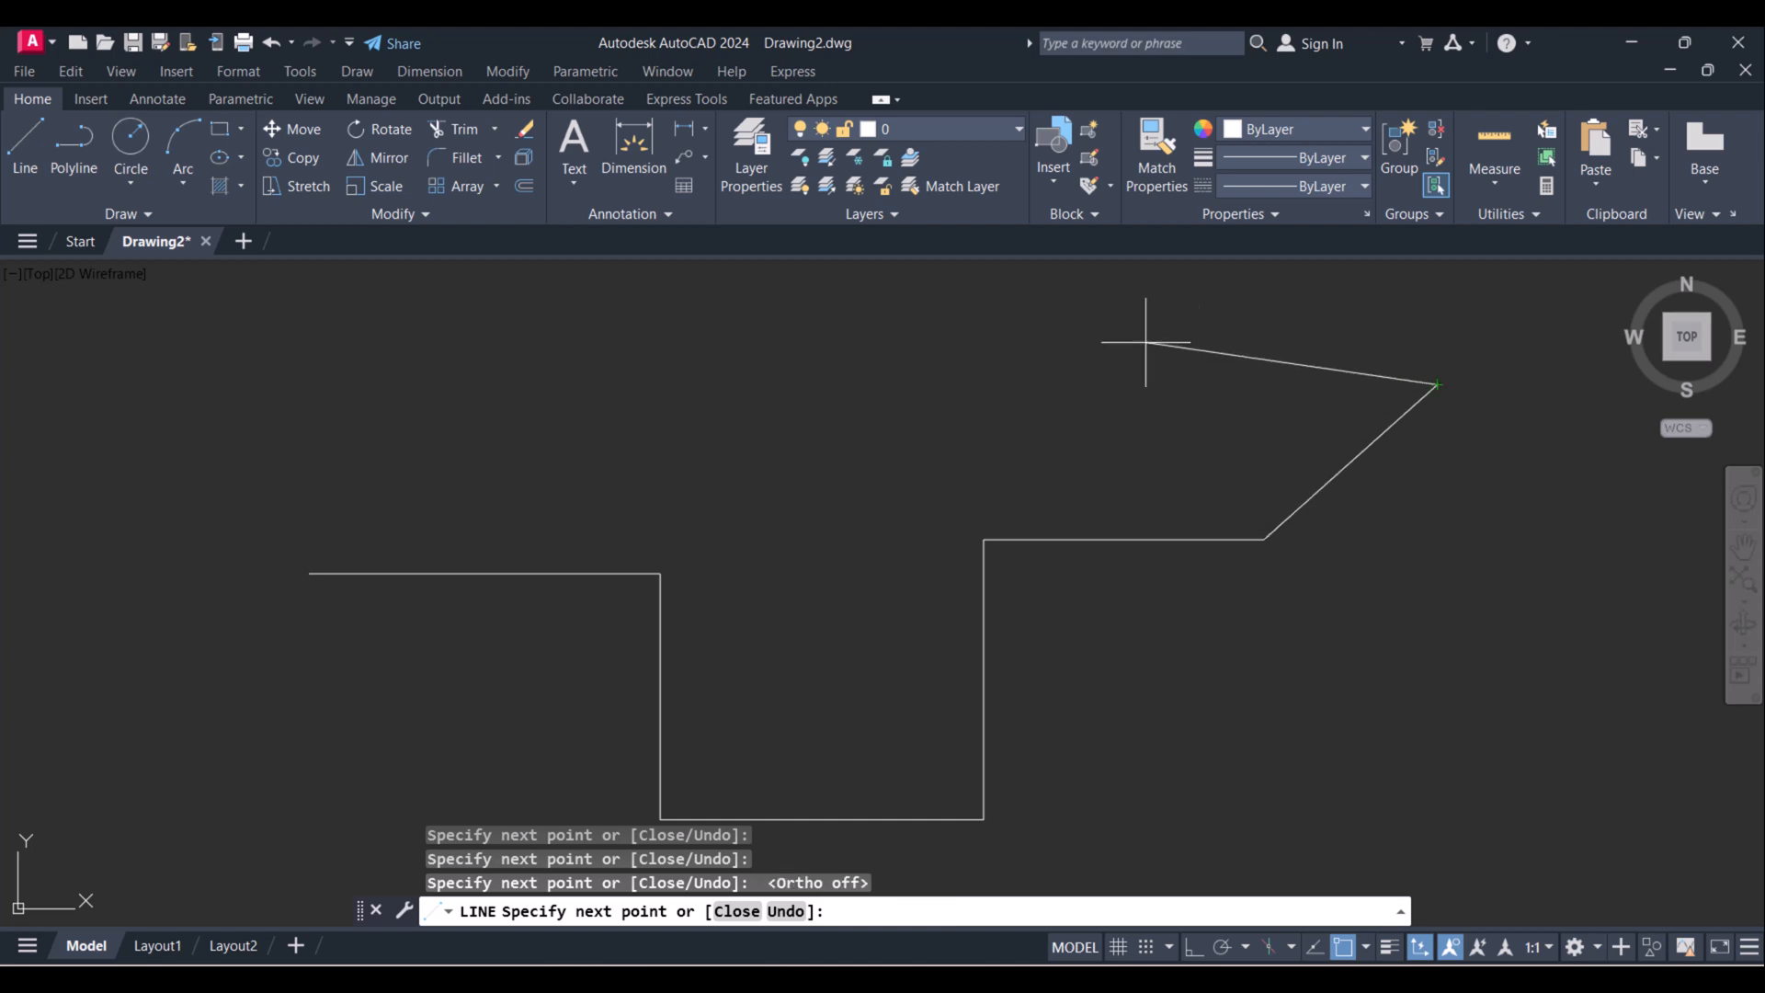
{"action": "left_click", "coordinate": [548, 342]}
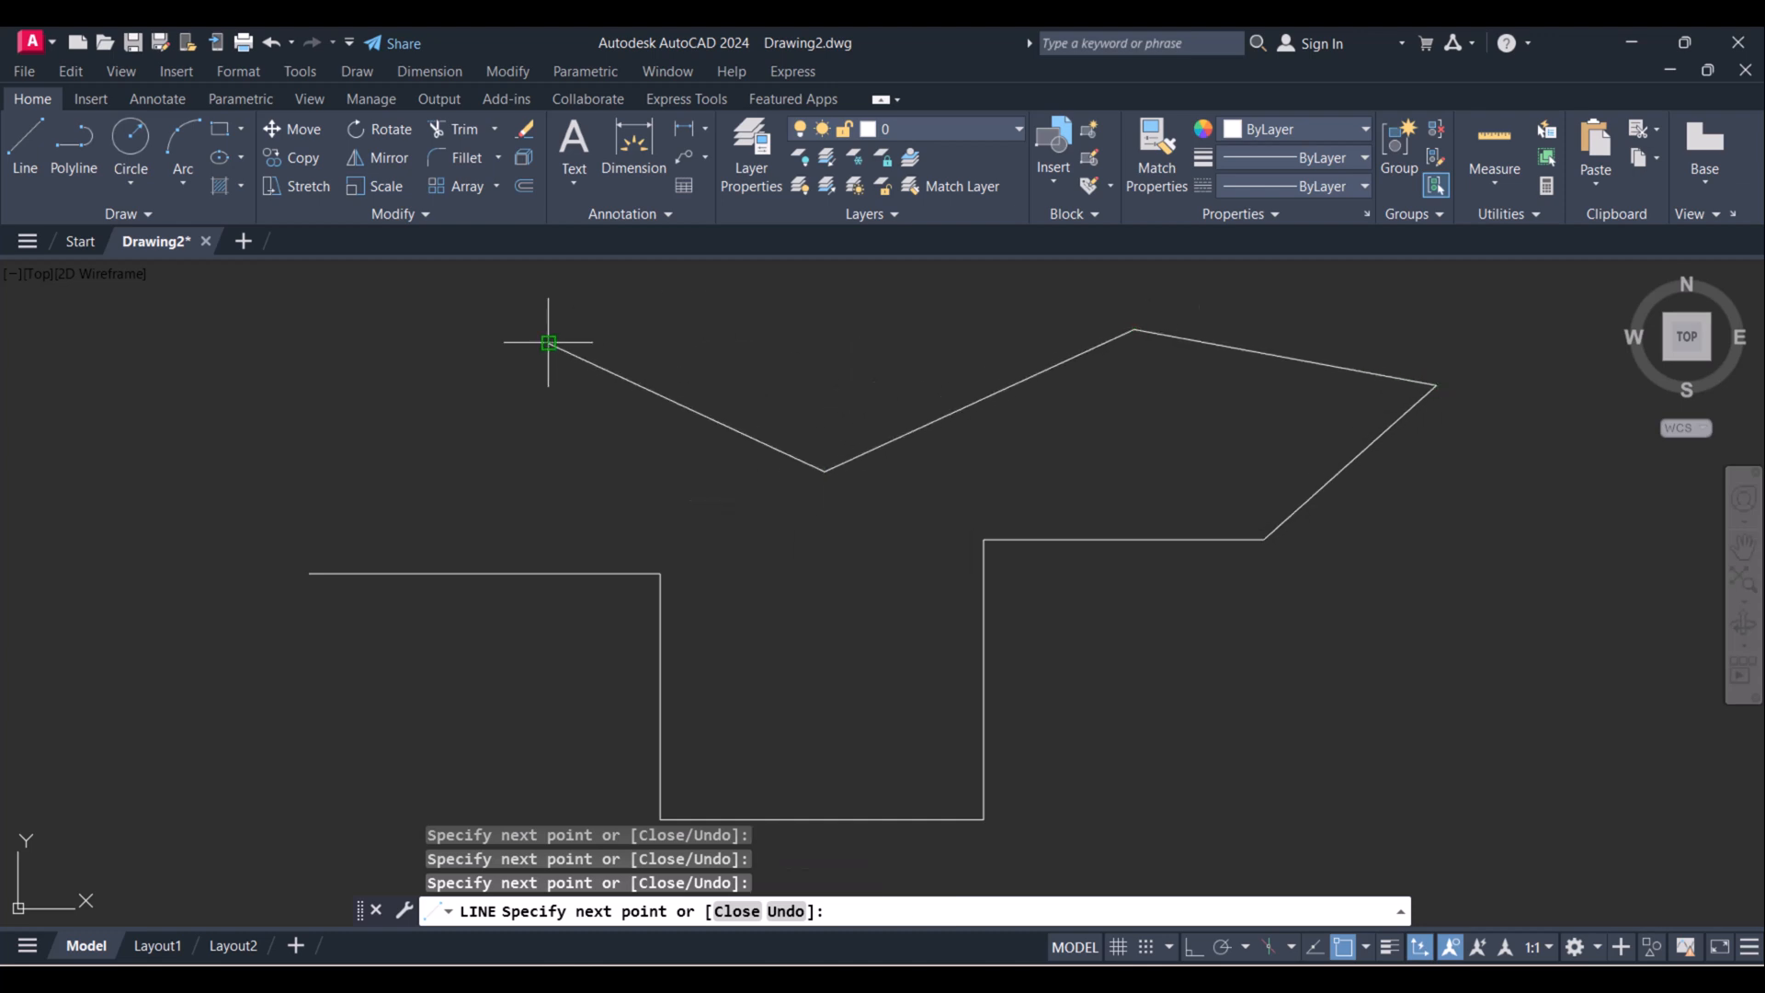
{"action": "key", "text": "Escape"}
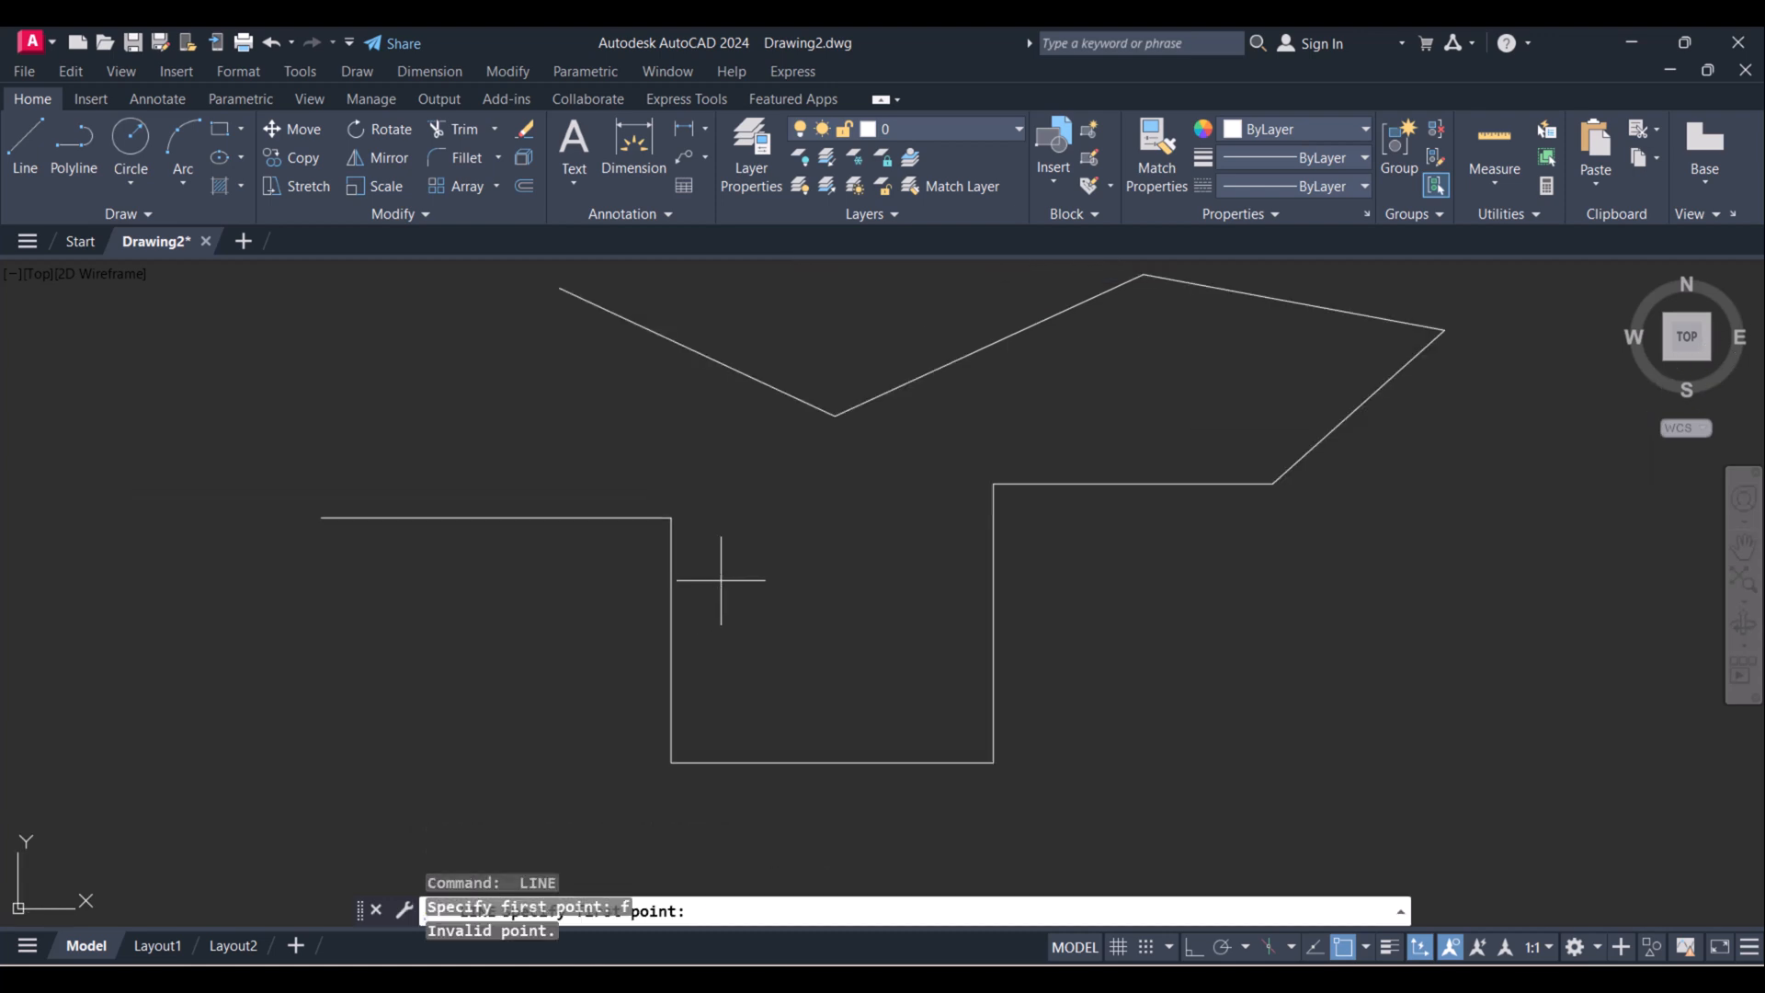
Fillet the stepped section's corners with radius 200.
{"action": "key", "text": "Escape"}
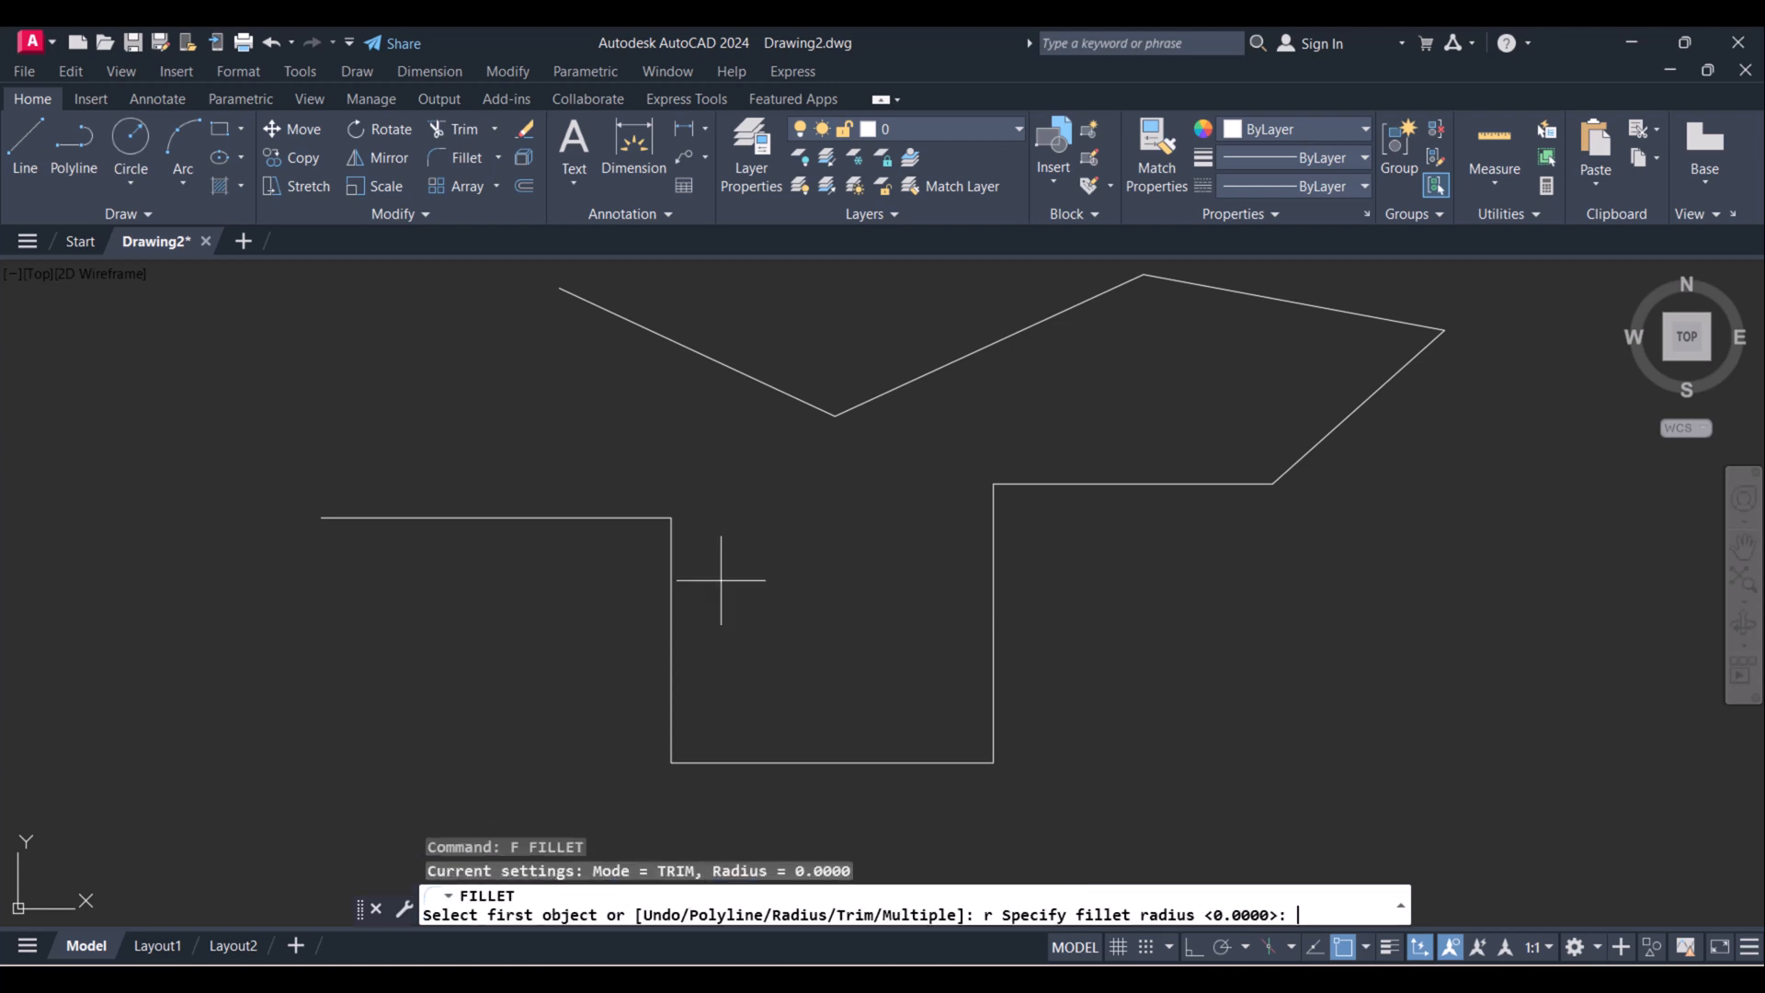
{"action": "type", "text": "200"}
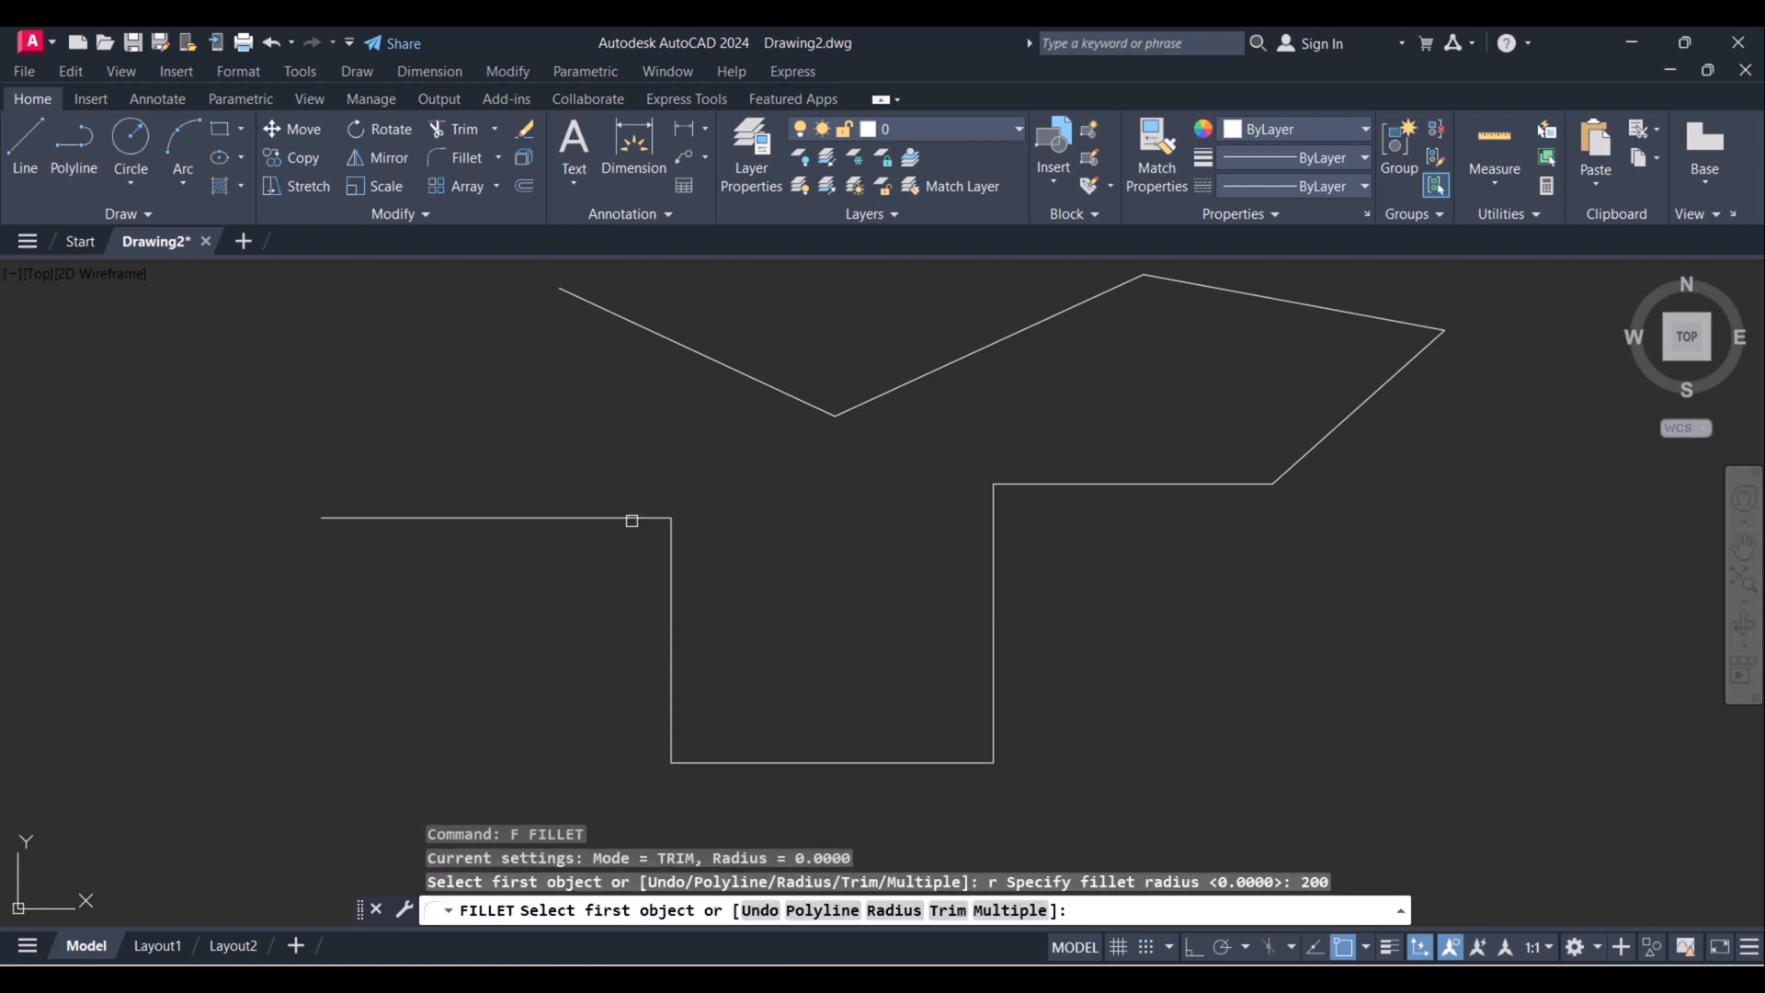
{"action": "left_click", "coordinate": [631, 518]}
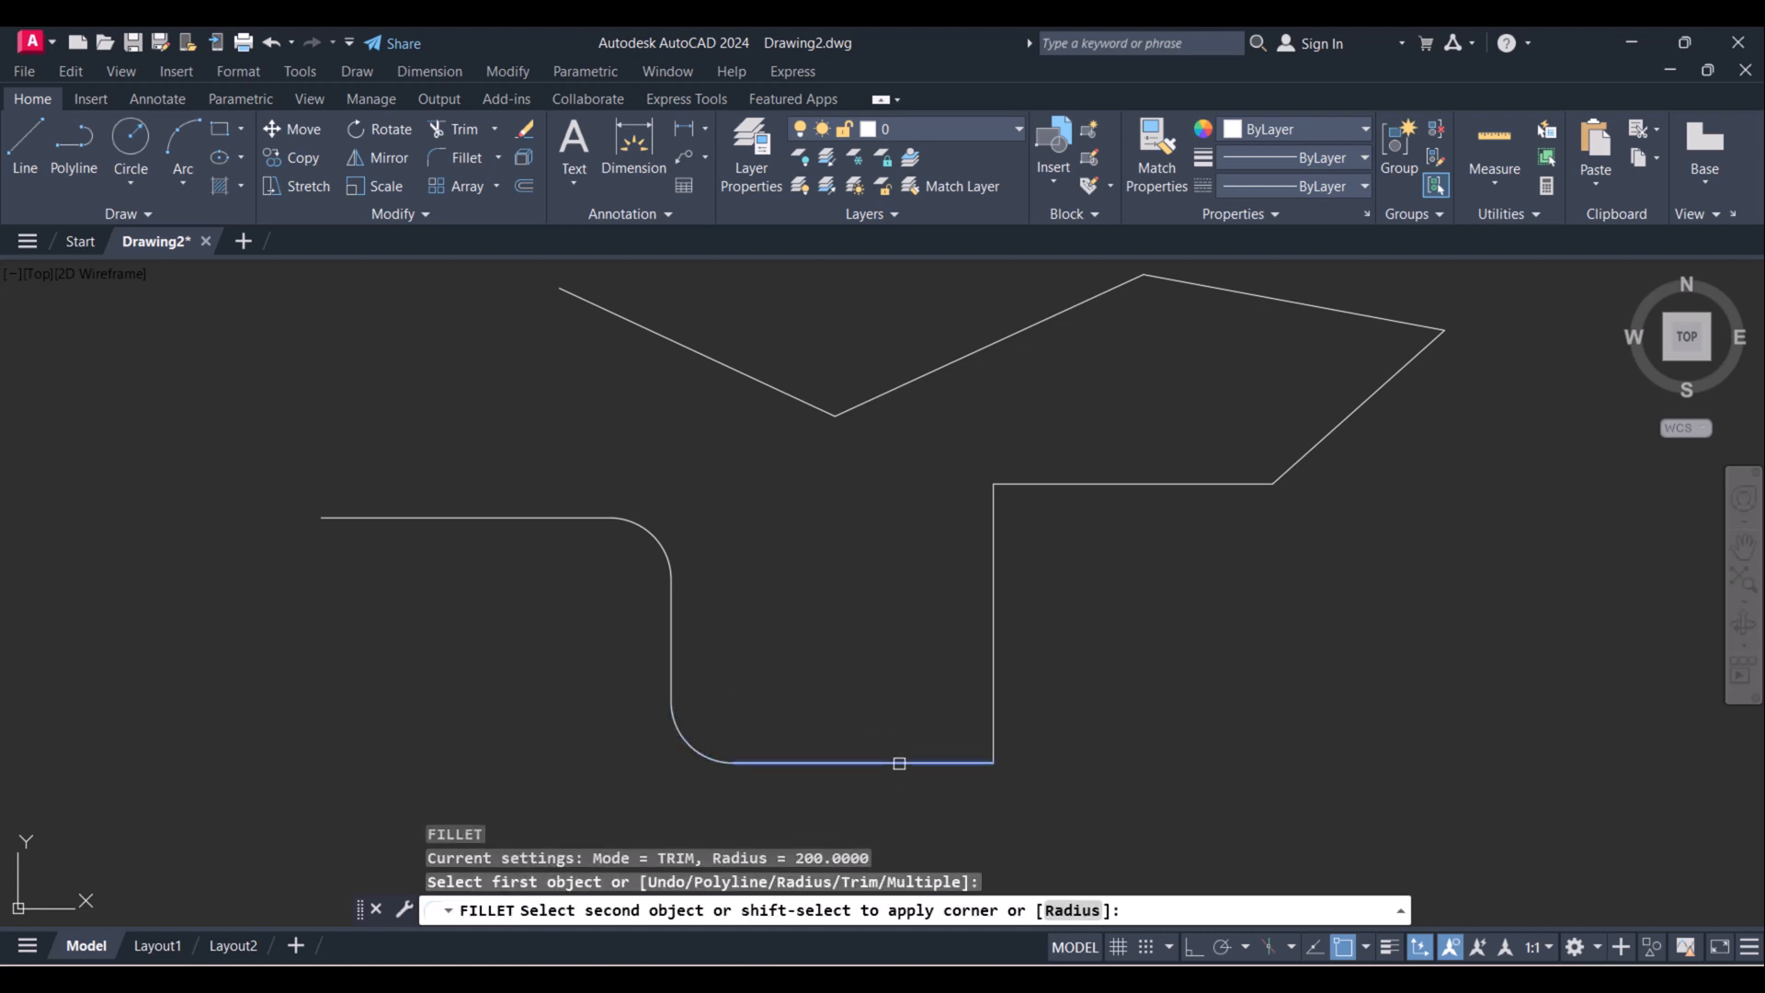
{"action": "left_click", "coordinate": [992, 732]}
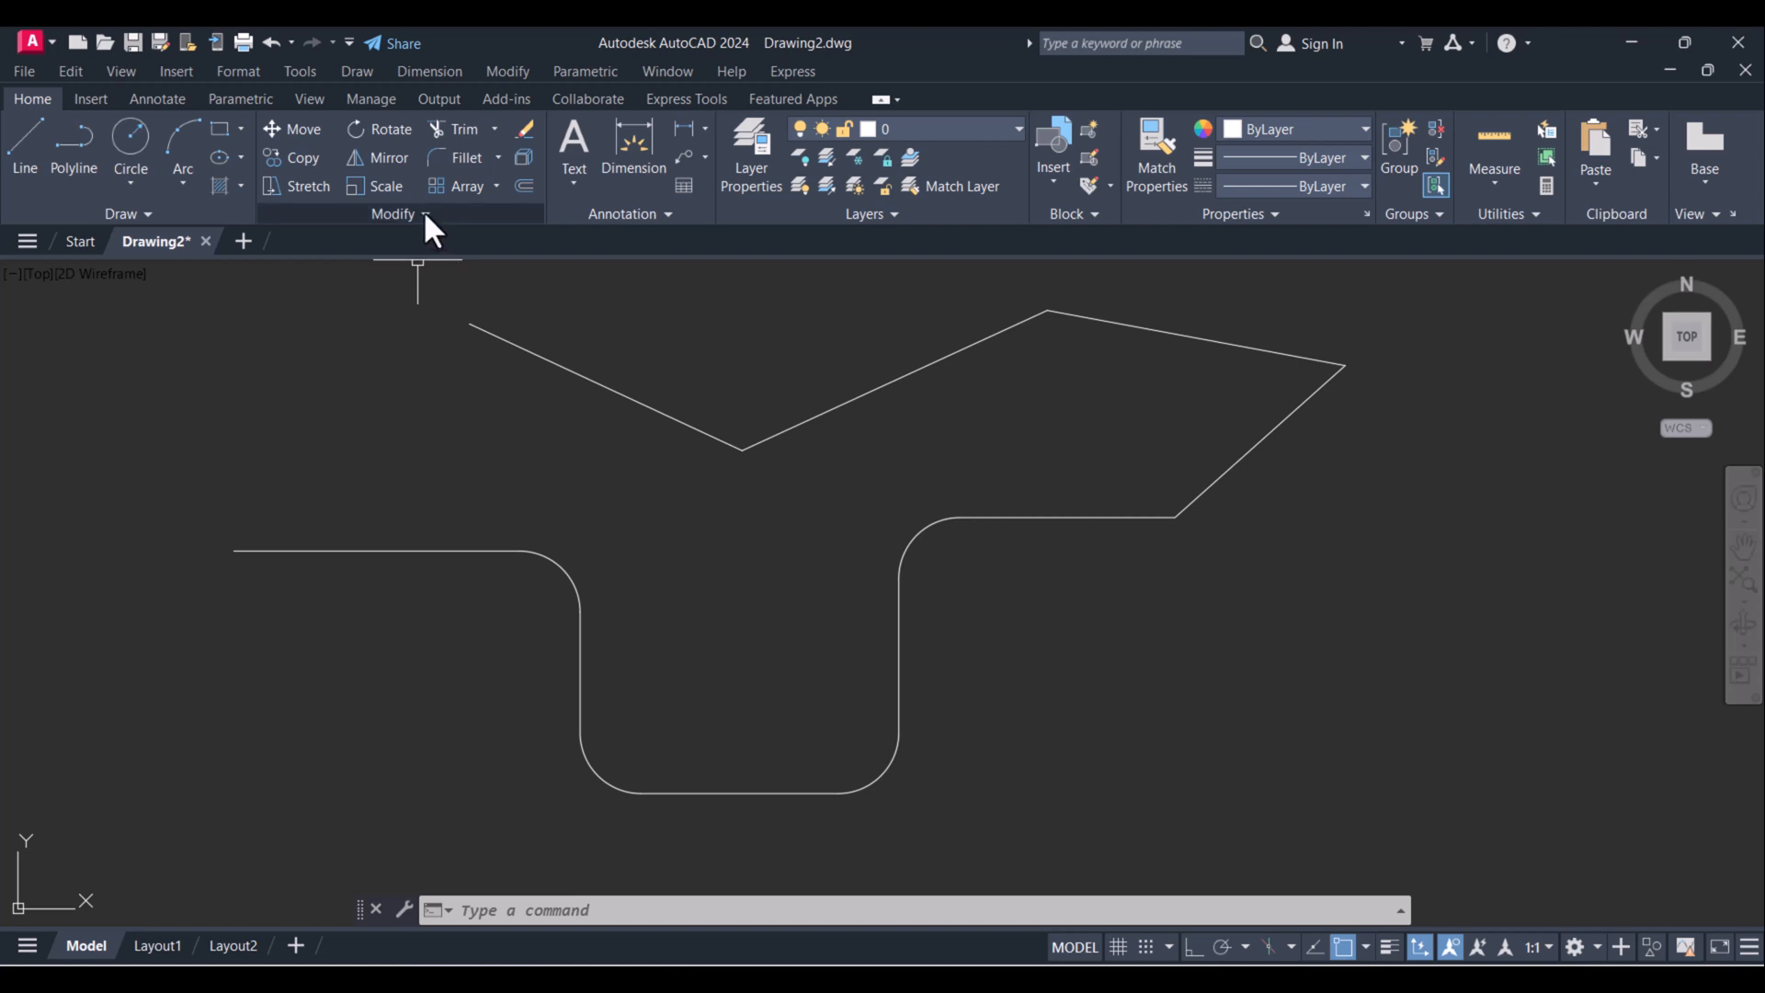
Join the 13 chain lines and arcs into one polyline via the Modify panel.
{"action": "left_click", "coordinate": [400, 214]}
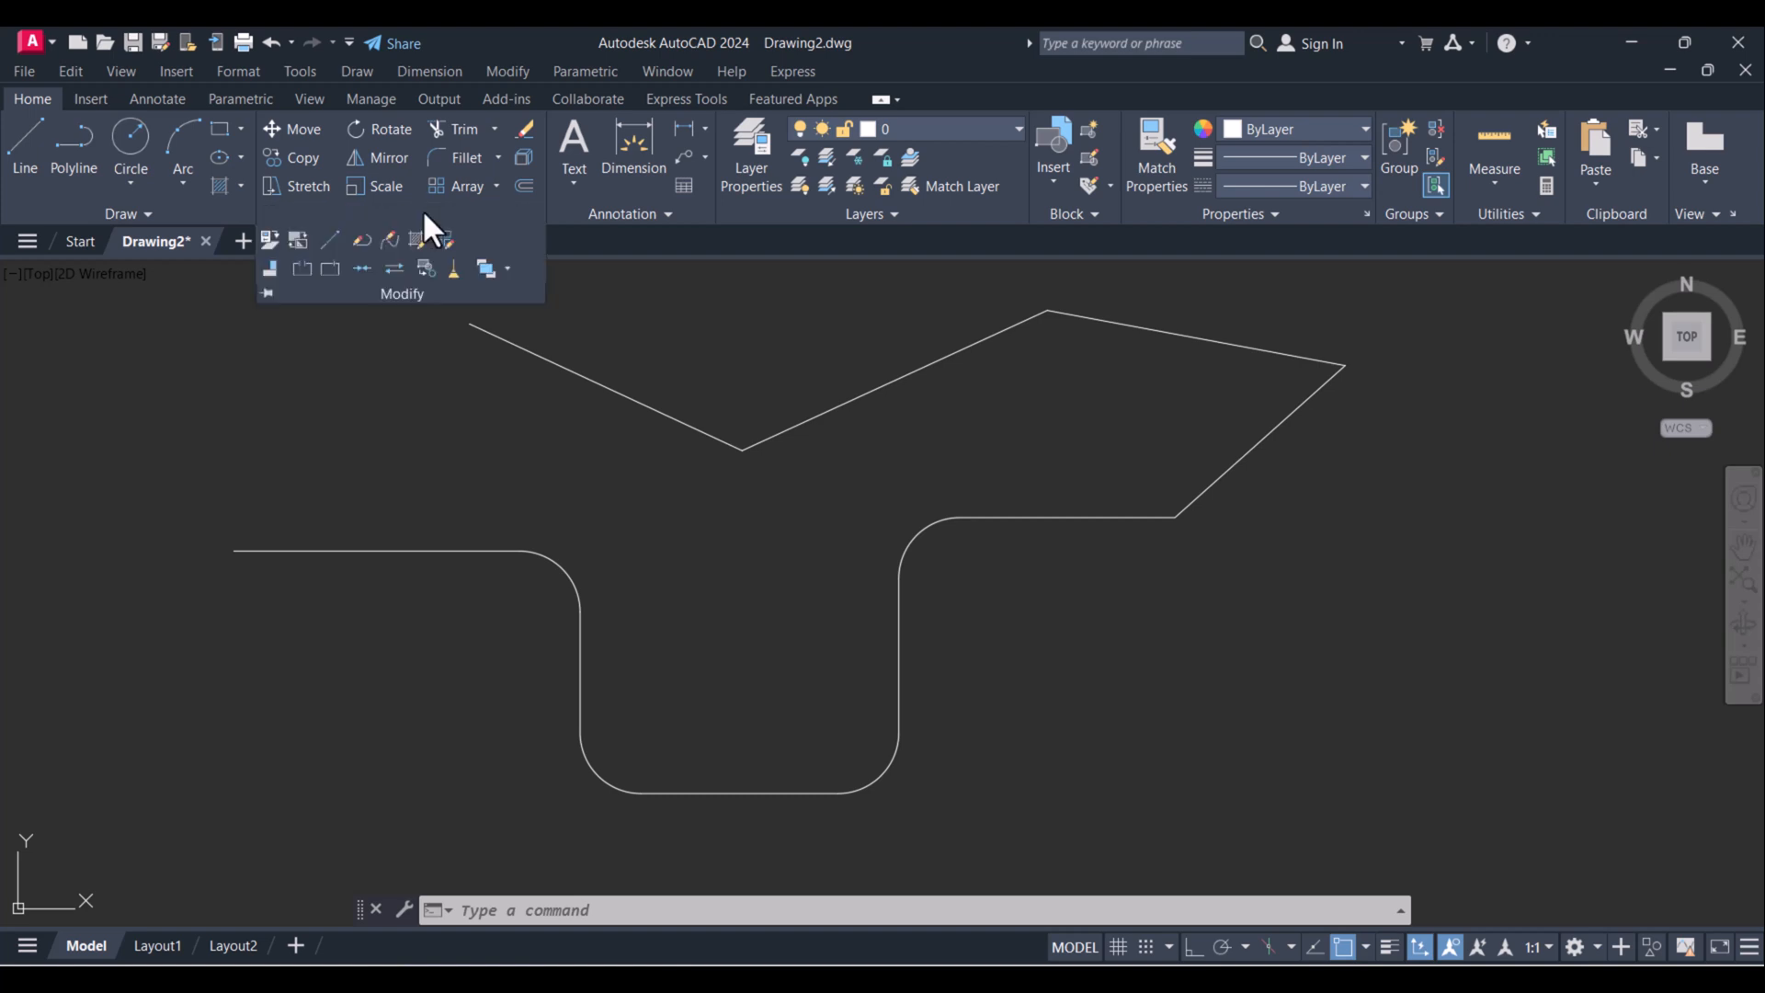
{"action": "mouse_move", "coordinate": [361, 267]}
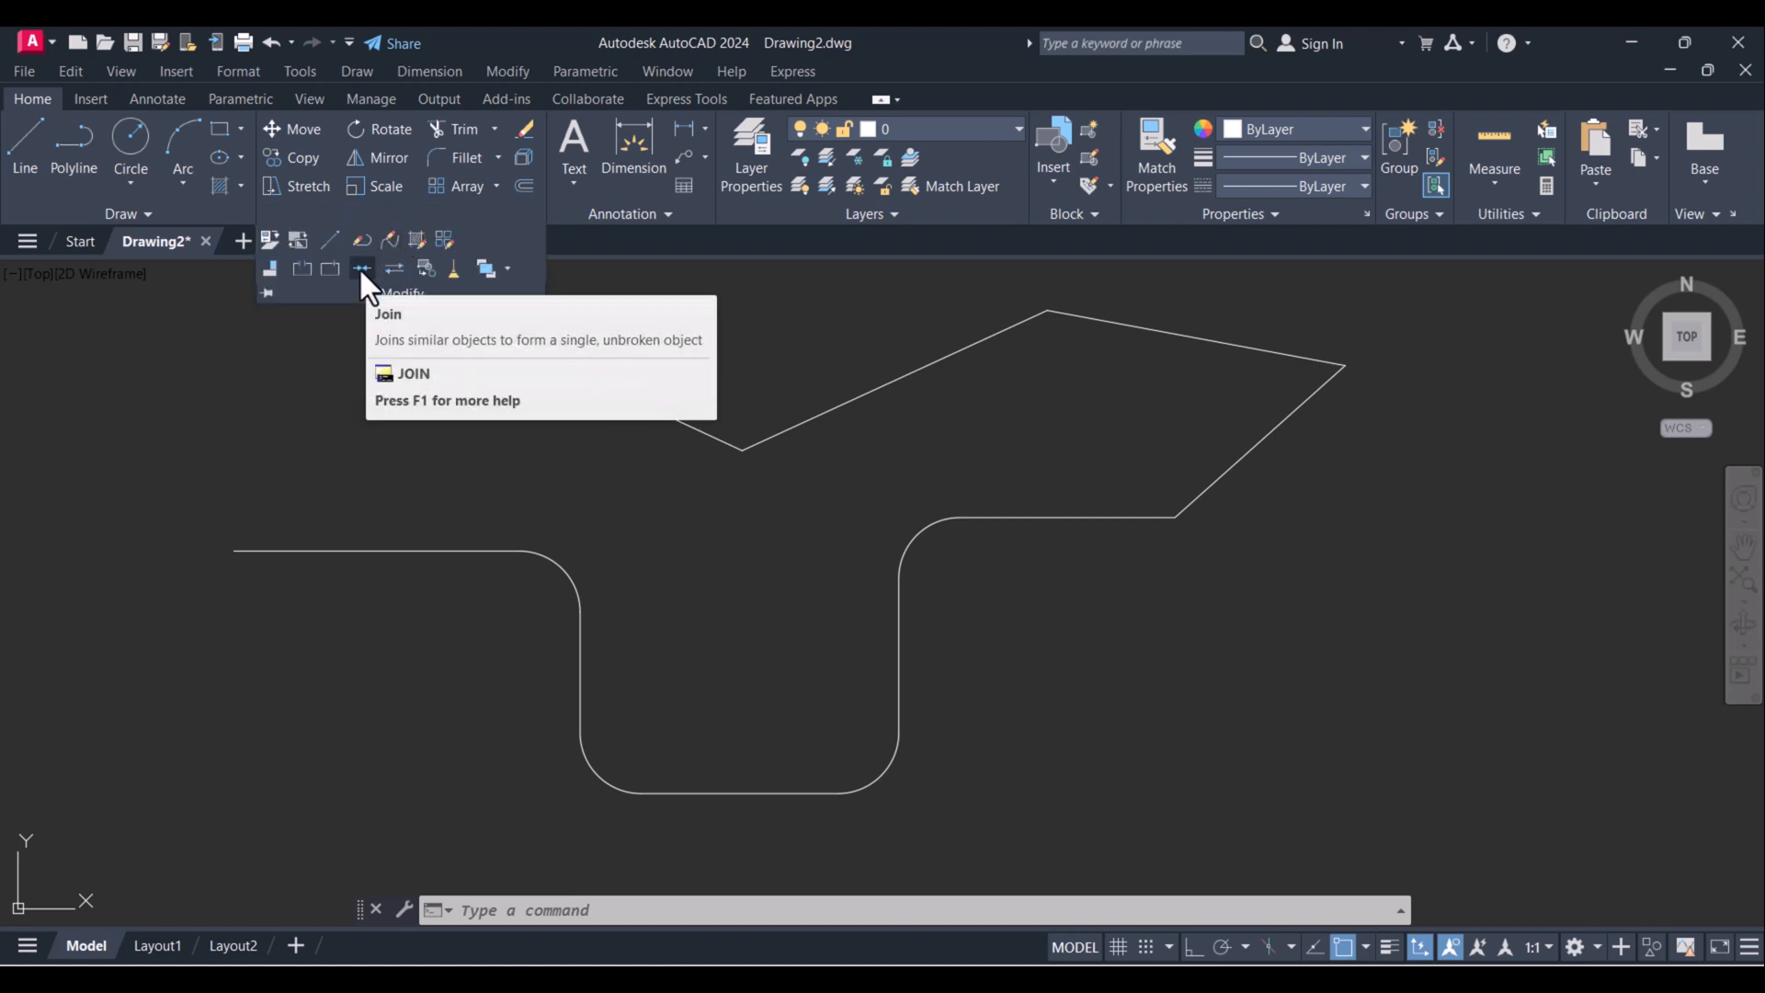
{"action": "left_click", "coordinate": [362, 268]}
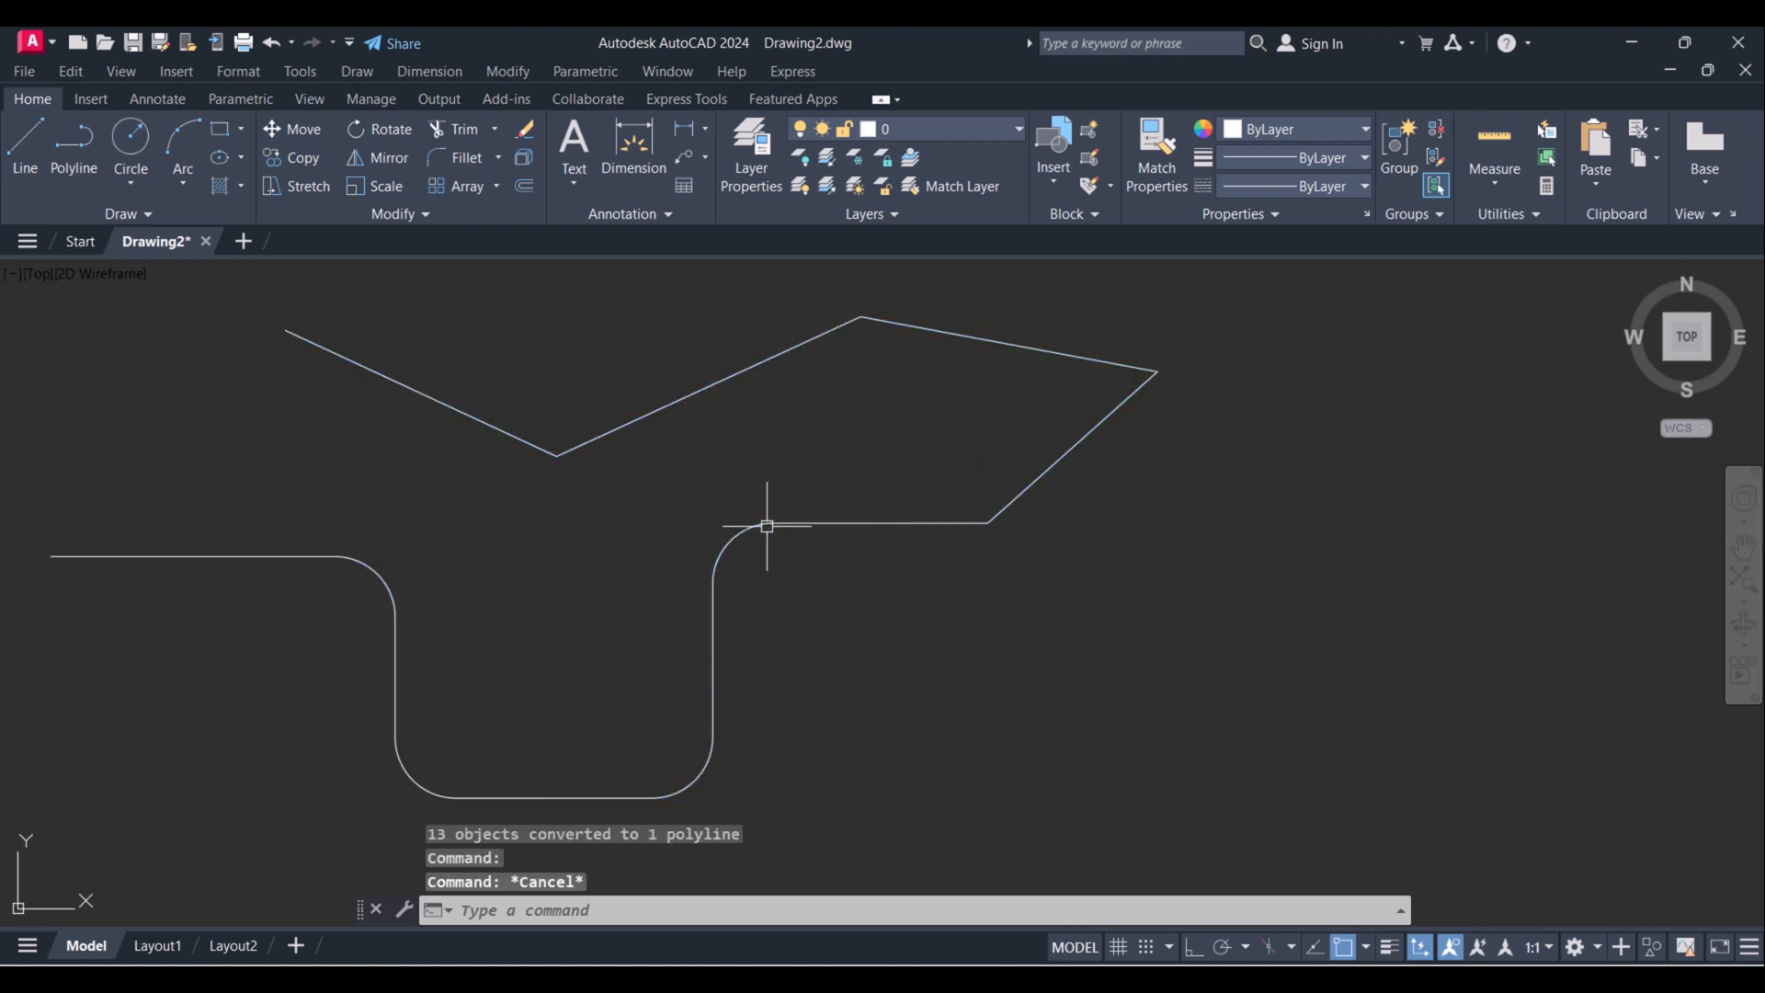
{"action": "mouse_move", "coordinate": [667, 425]}
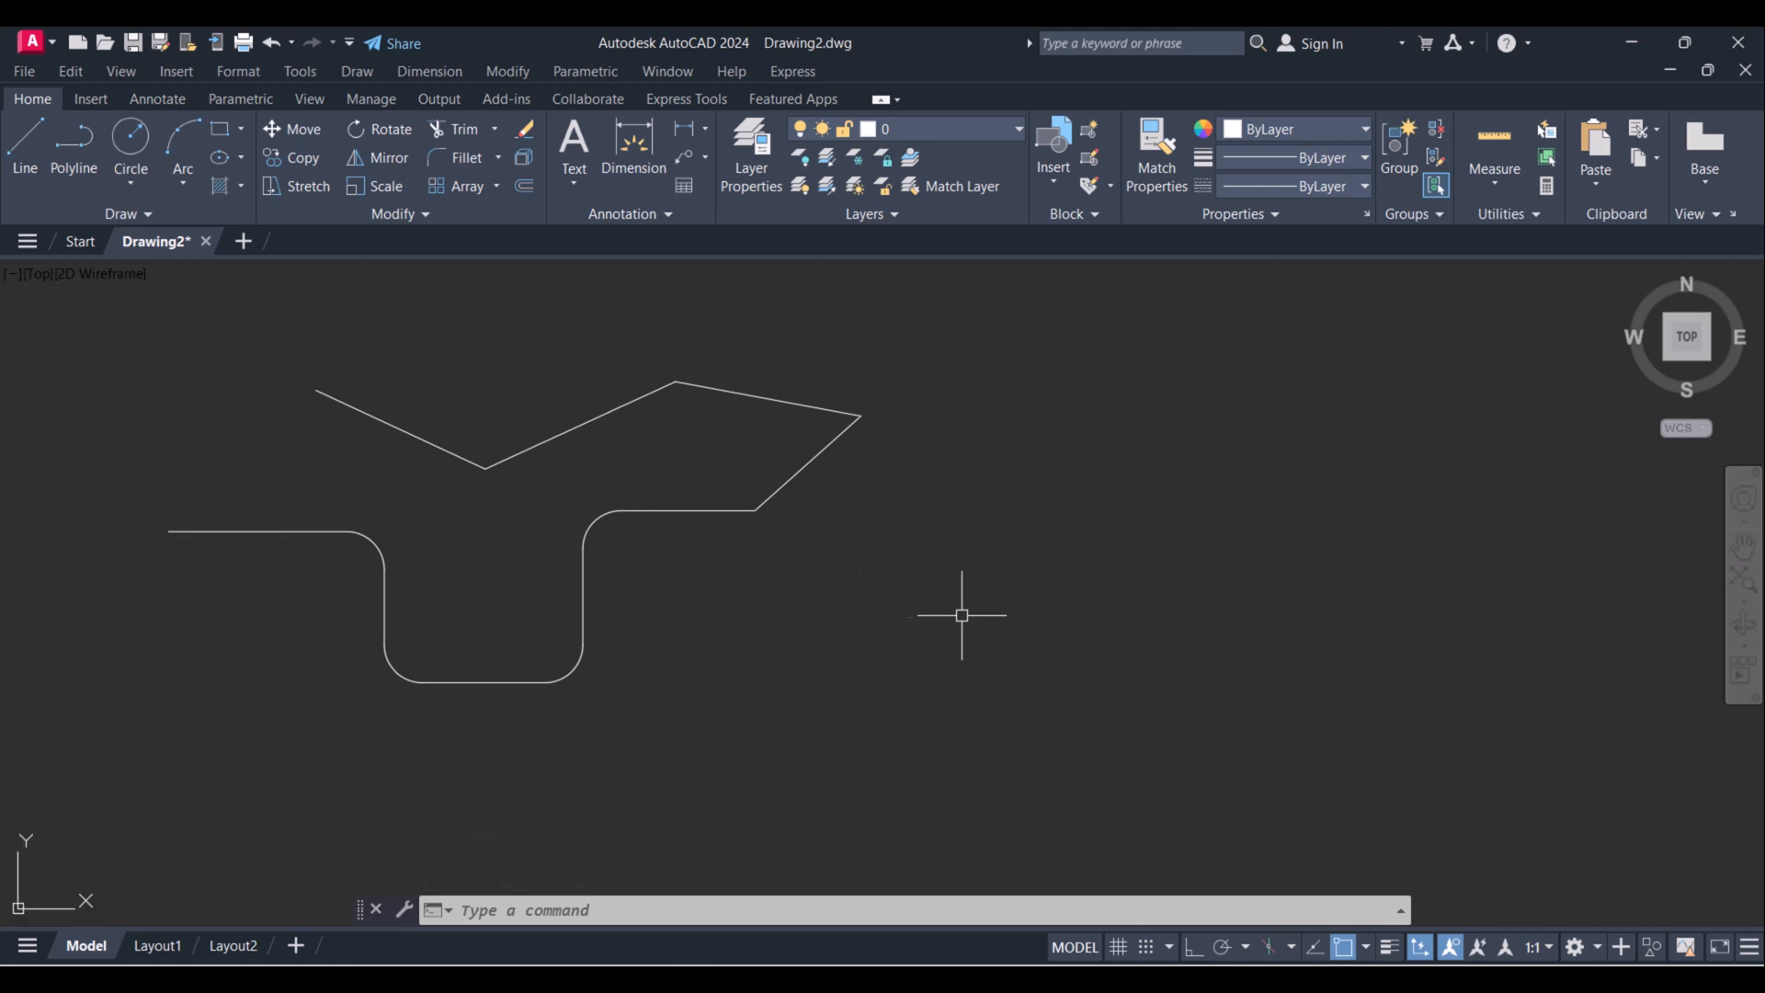
Draw a closed six-sided line shape right of the polyline and fillet two corners at 200.
{"action": "key", "text": "Escape"}
{"action": "type", "text": "l"}
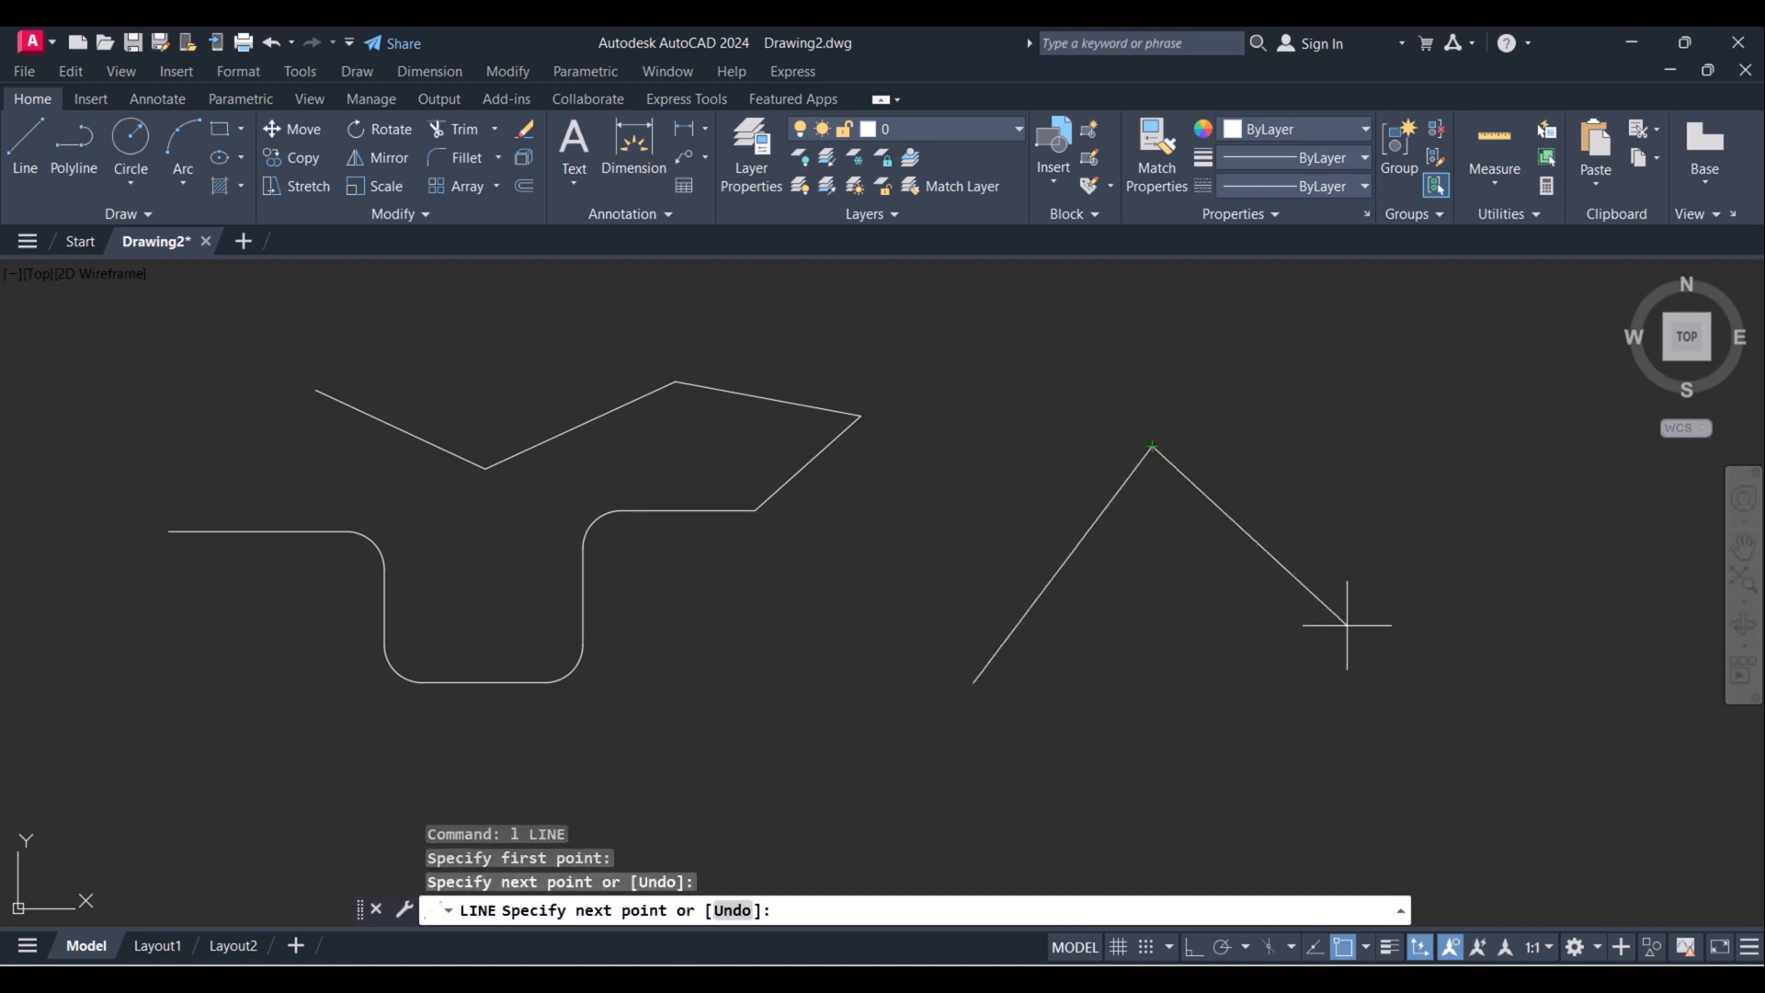
{"action": "left_click", "coordinate": [1021, 695]}
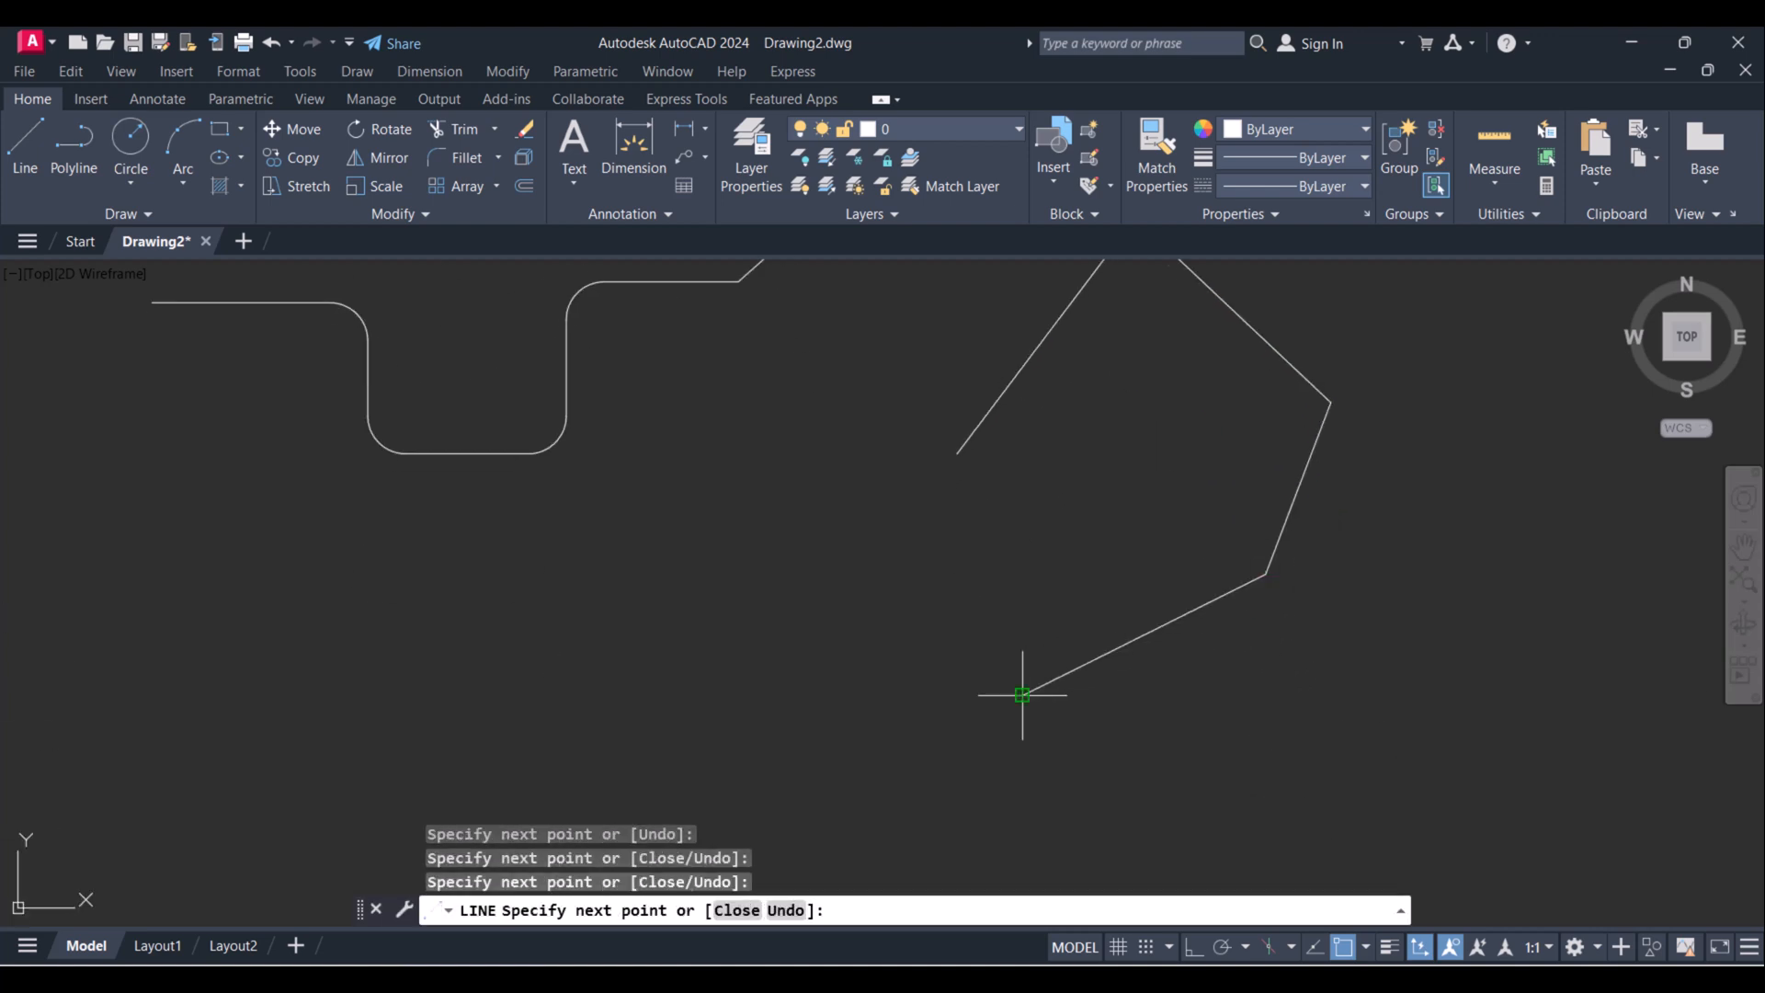
{"action": "left_click", "coordinate": [957, 453]}
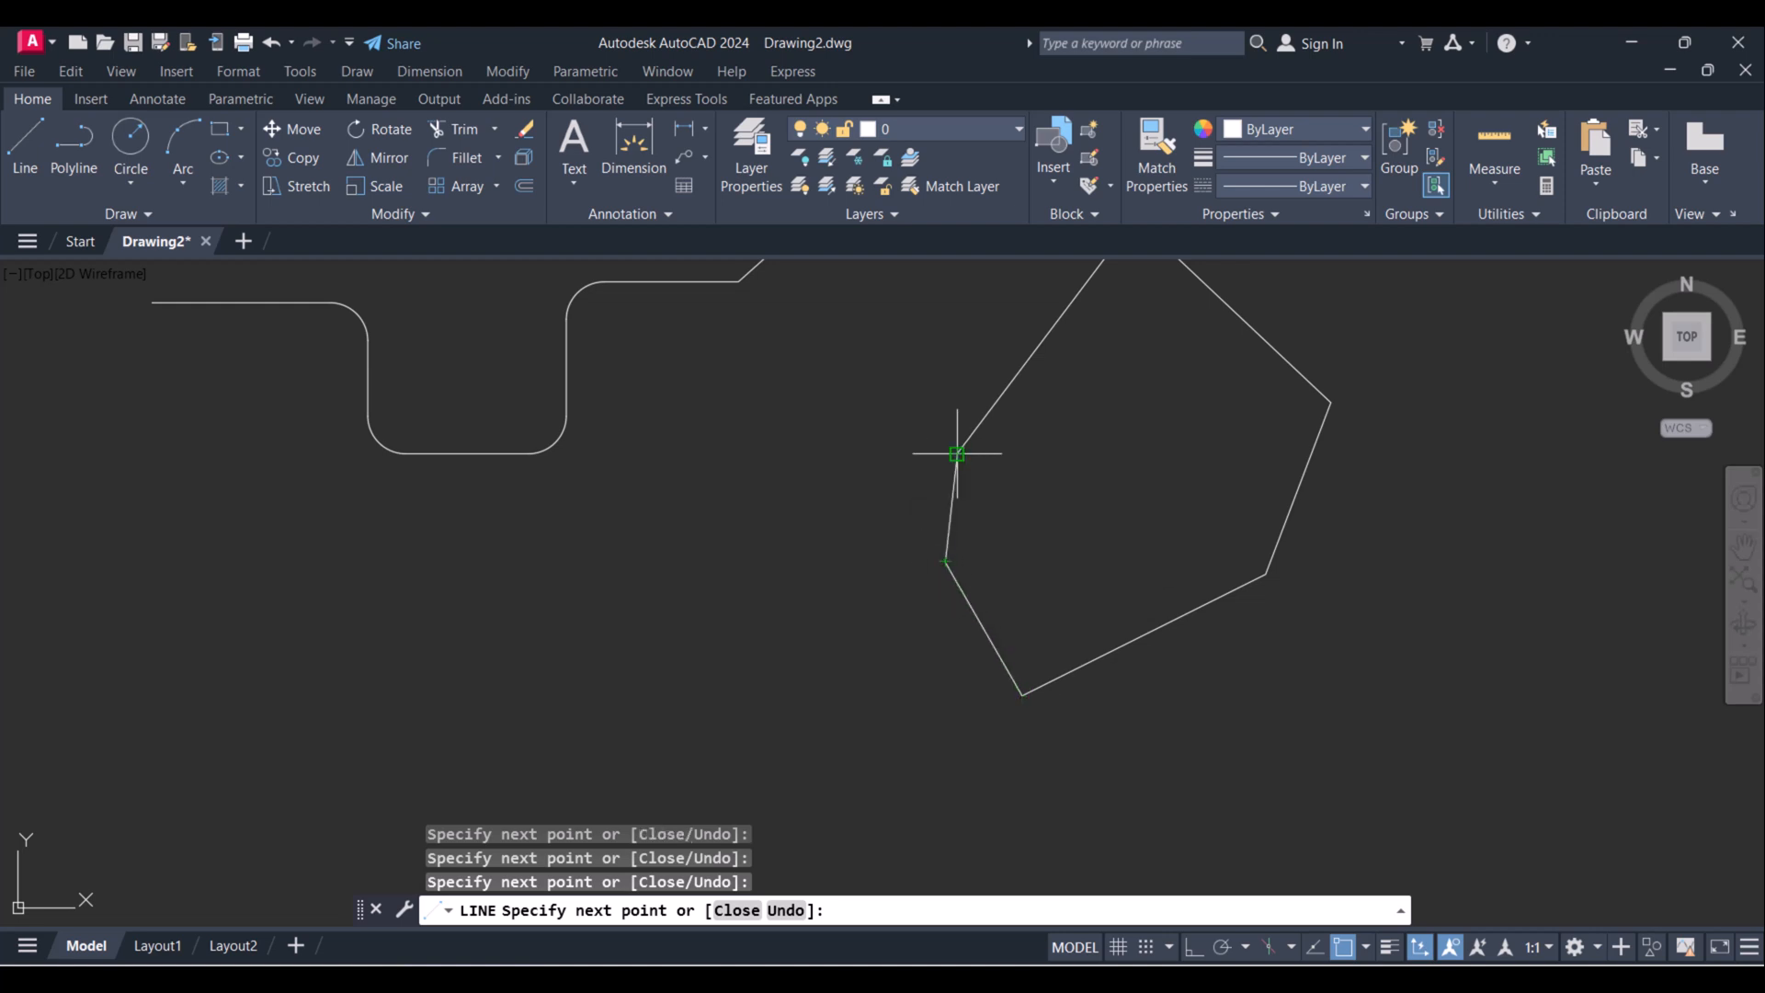
{"action": "key", "text": "Escape"}
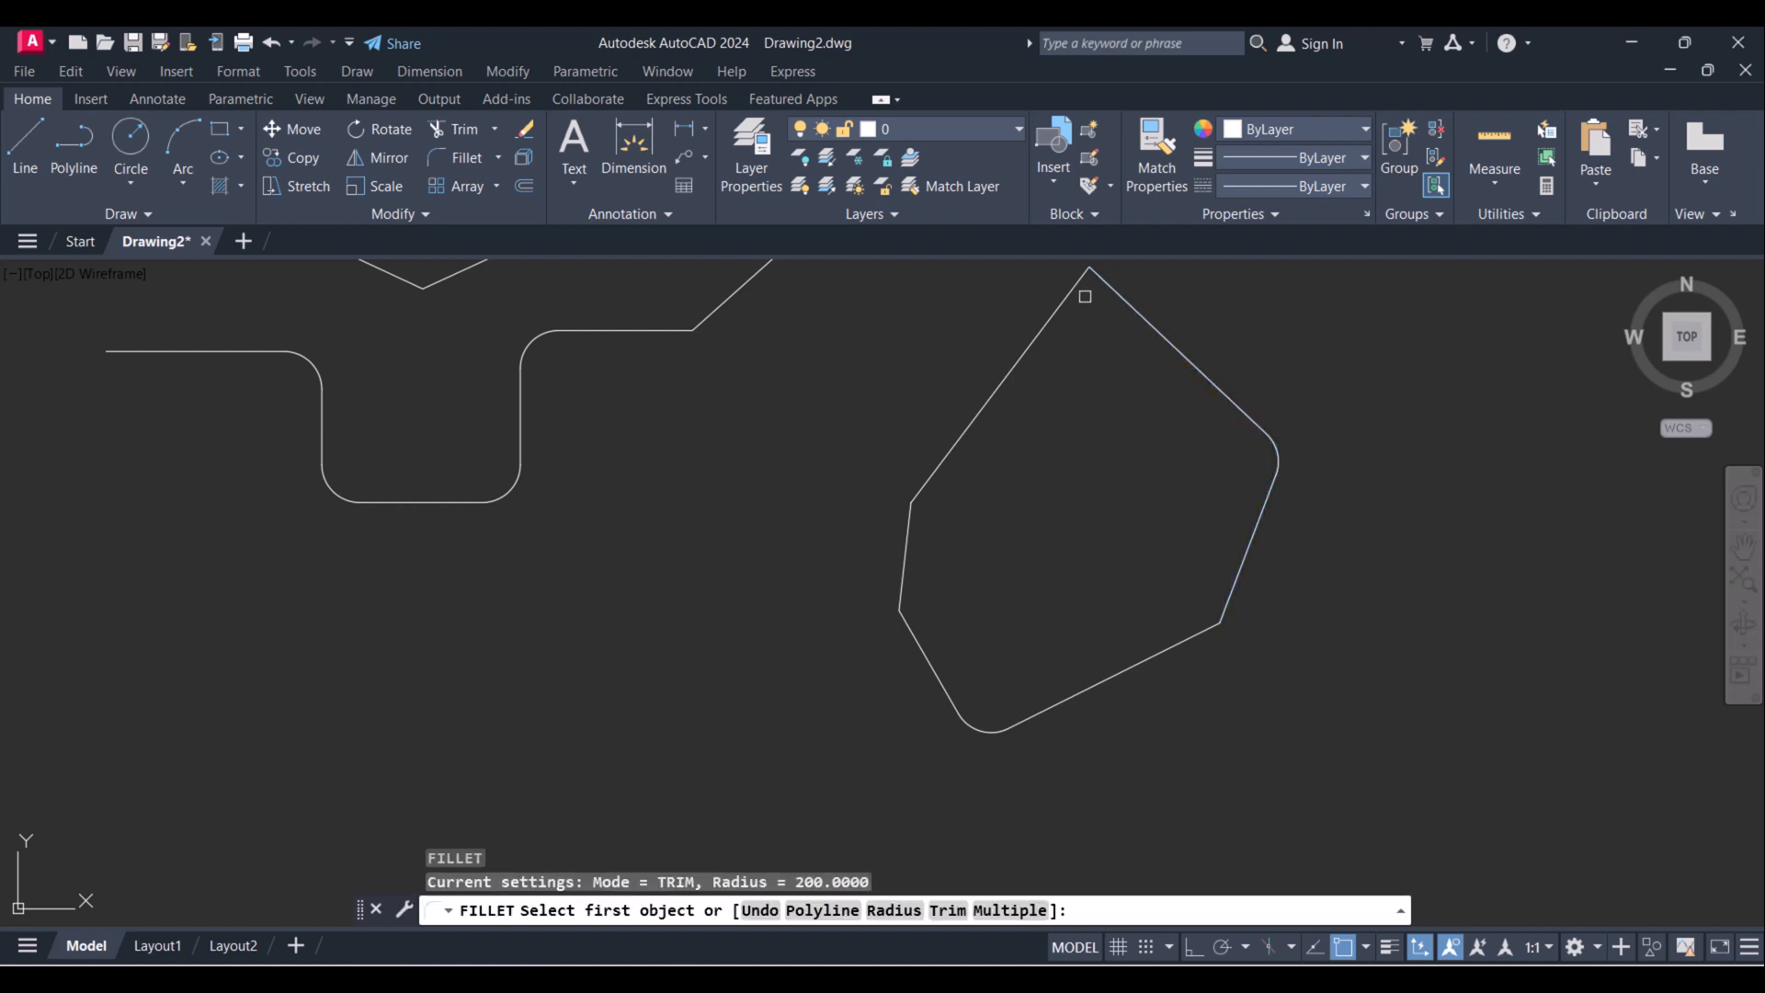
{"action": "mouse_move", "coordinate": [1144, 460]}
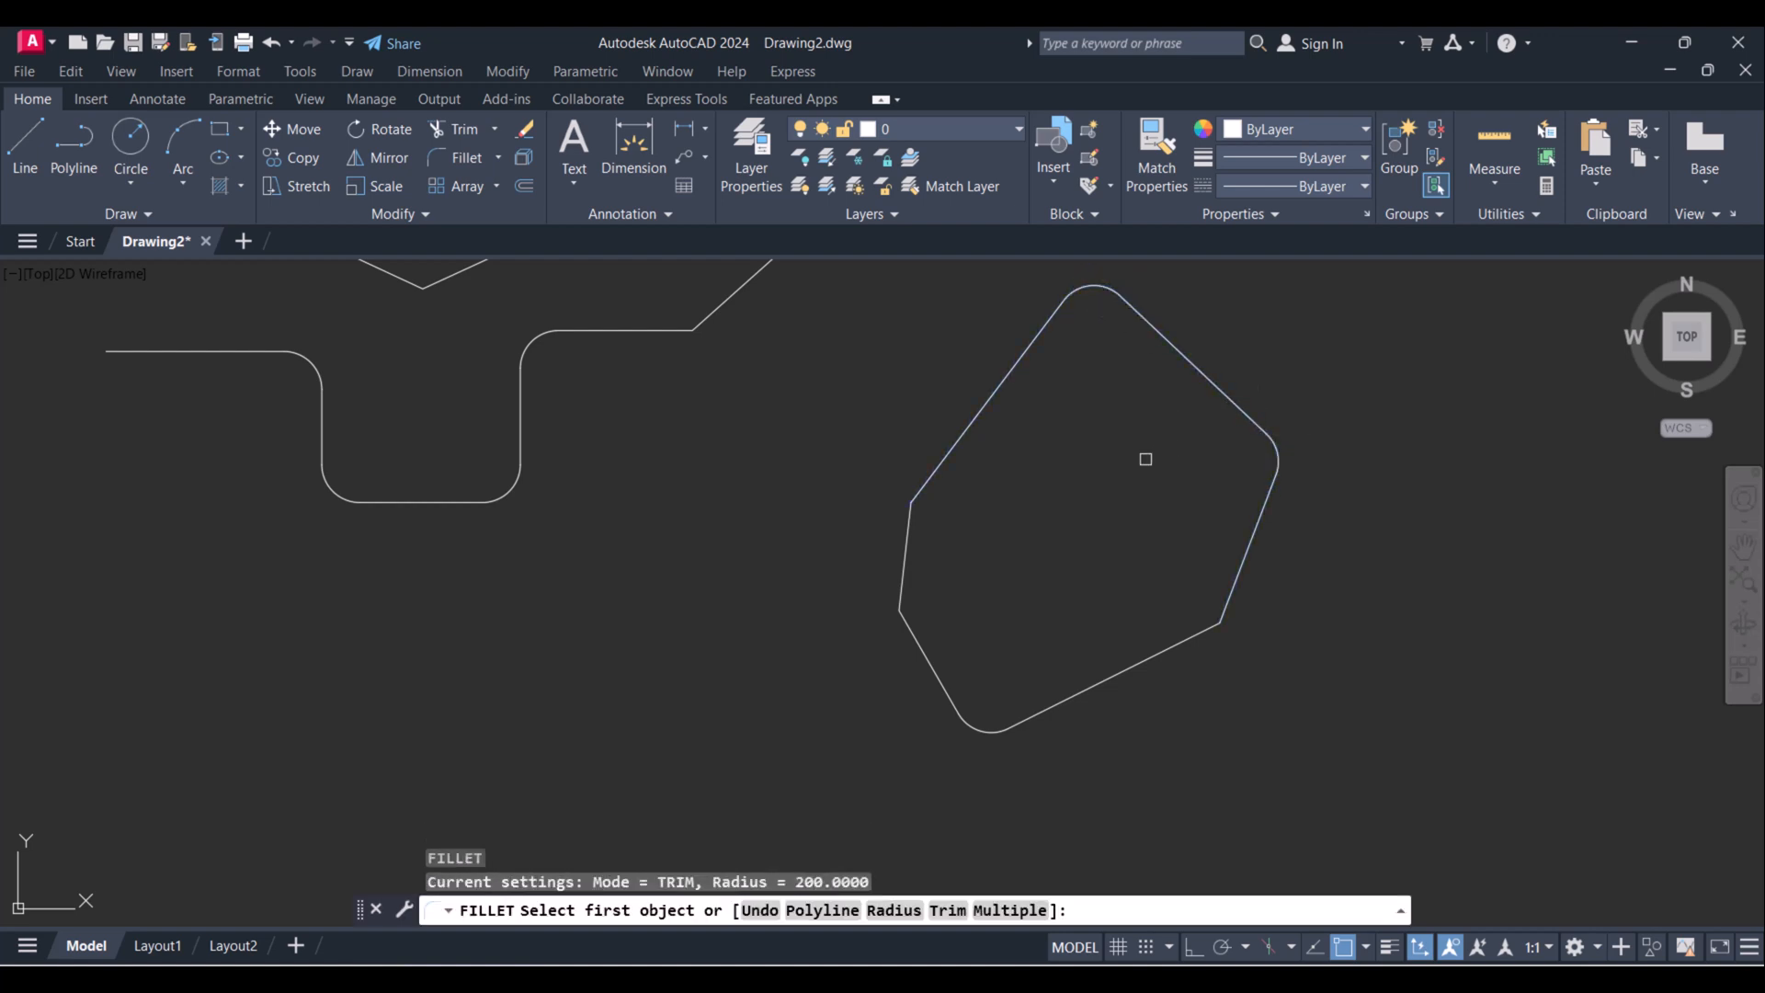
Delete the polyline and the six-sided shape, leaving the drawing empty.
{"action": "key", "text": "Escape"}
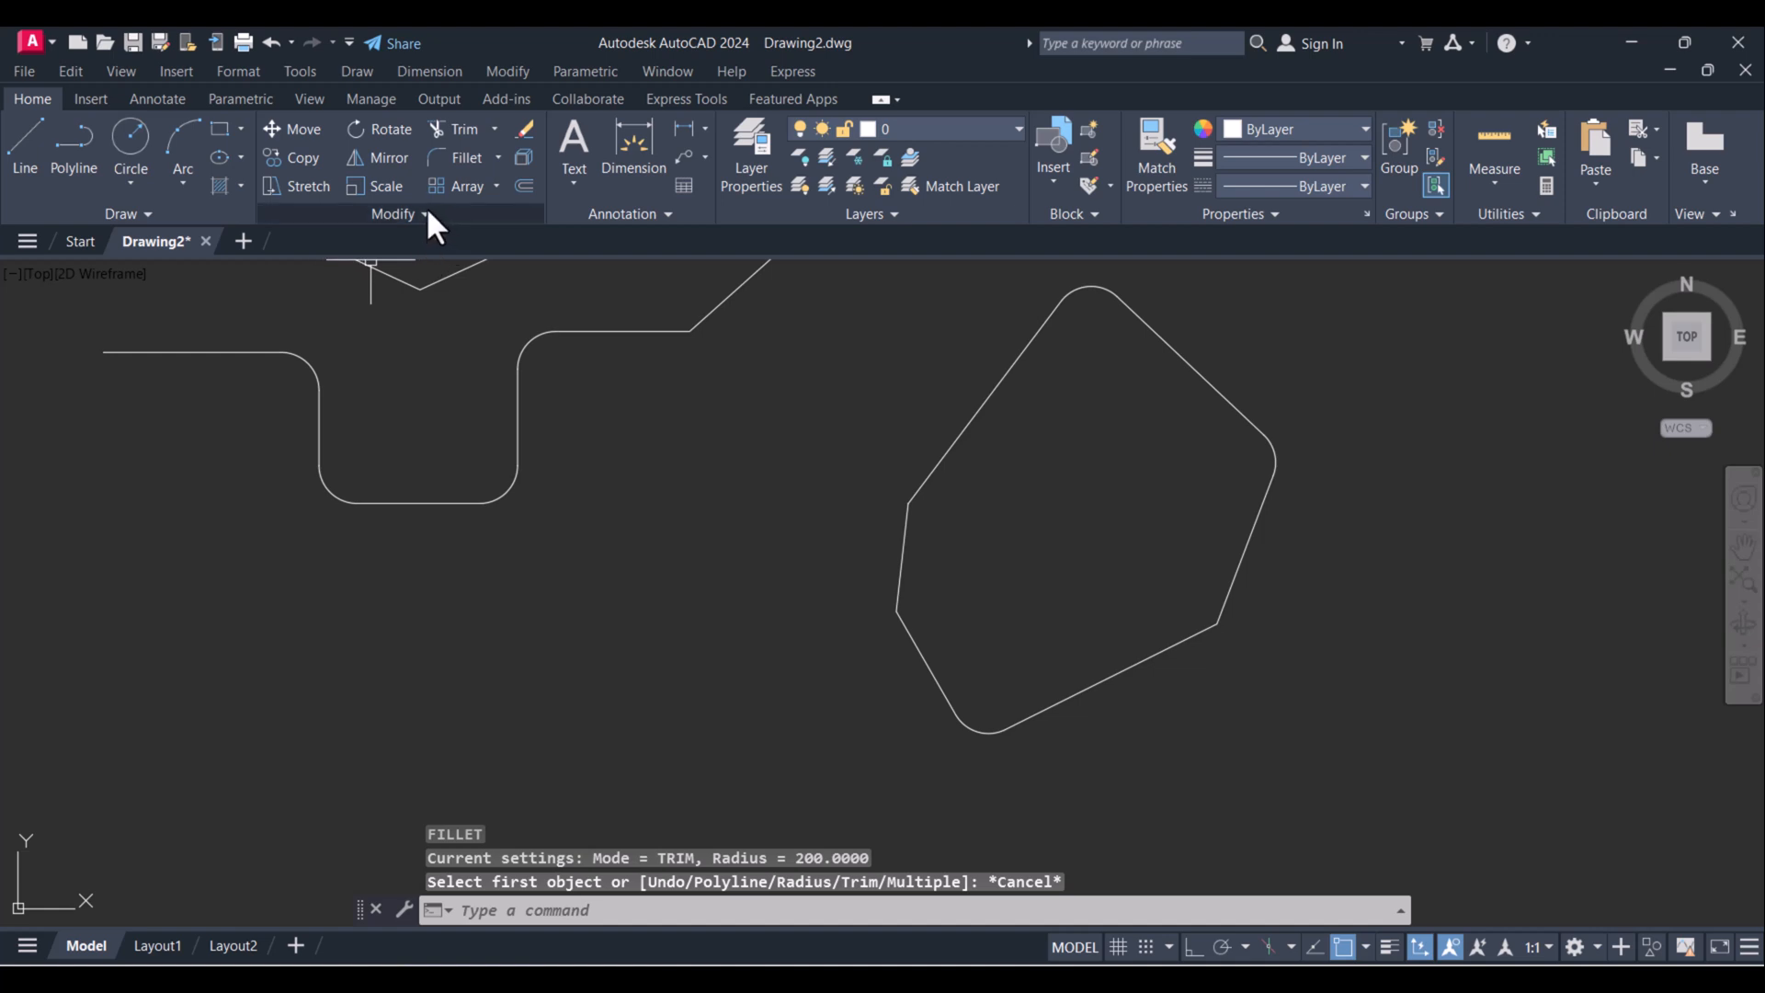
{"action": "left_click", "coordinate": [394, 214]}
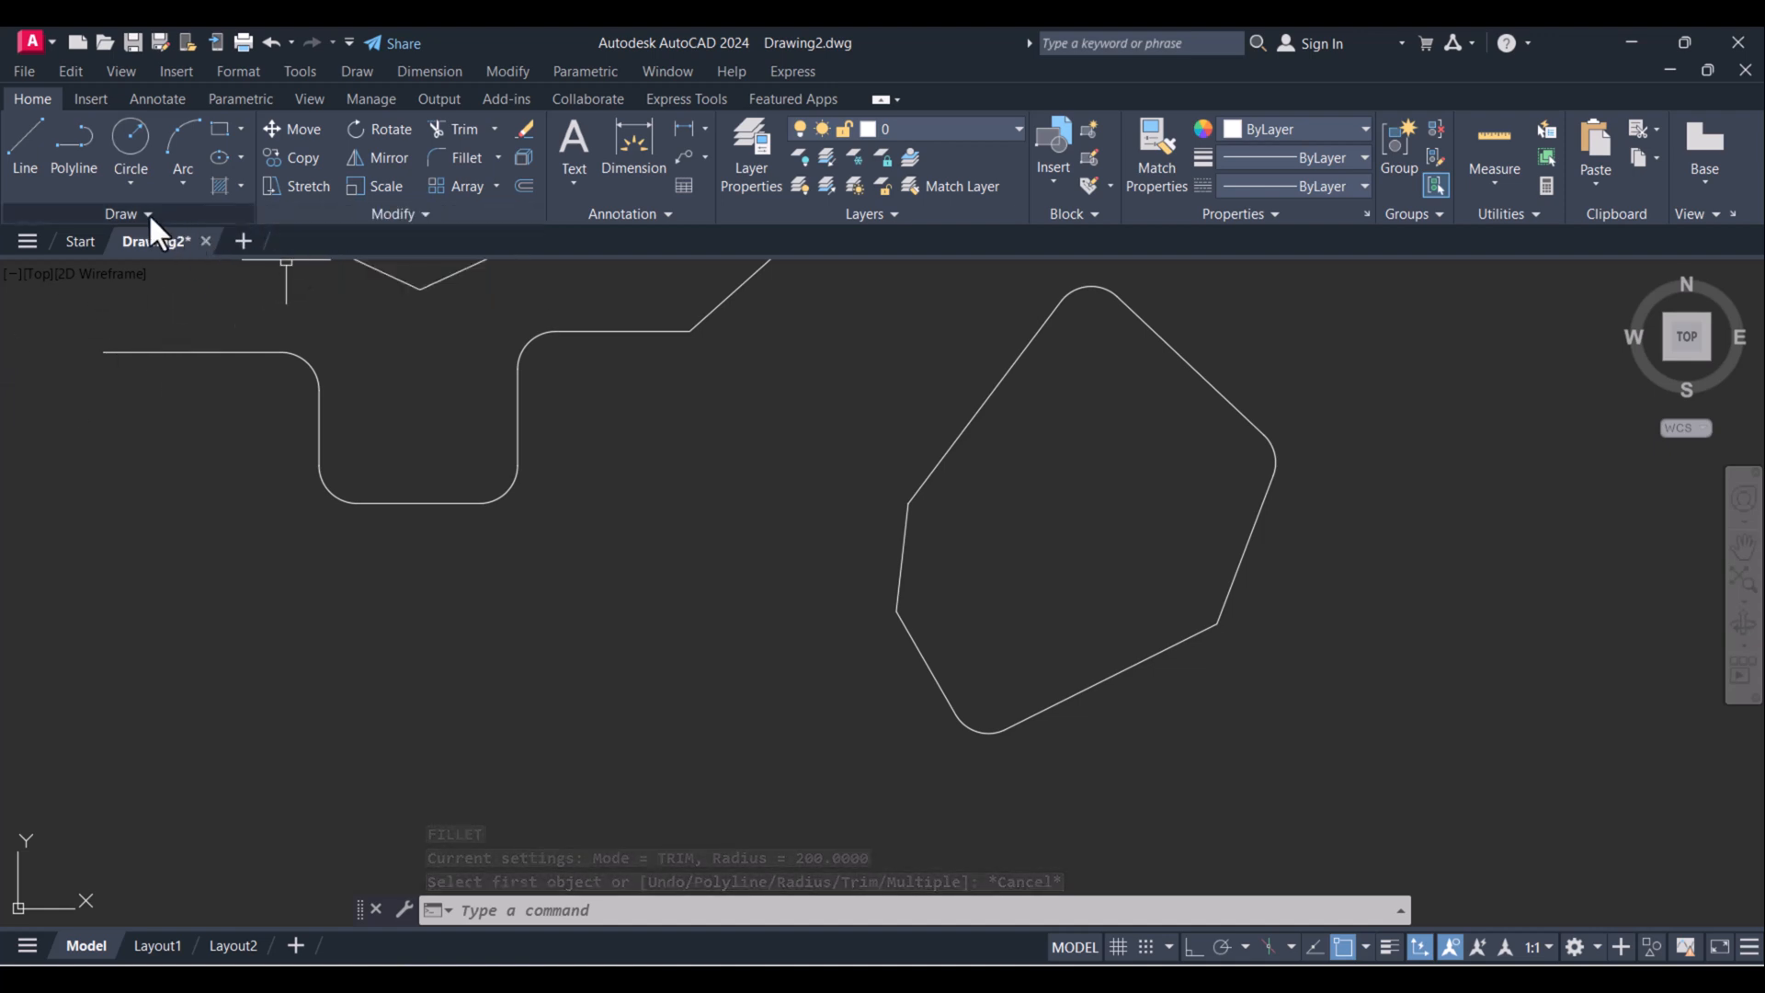
{"action": "left_click", "coordinate": [146, 214]}
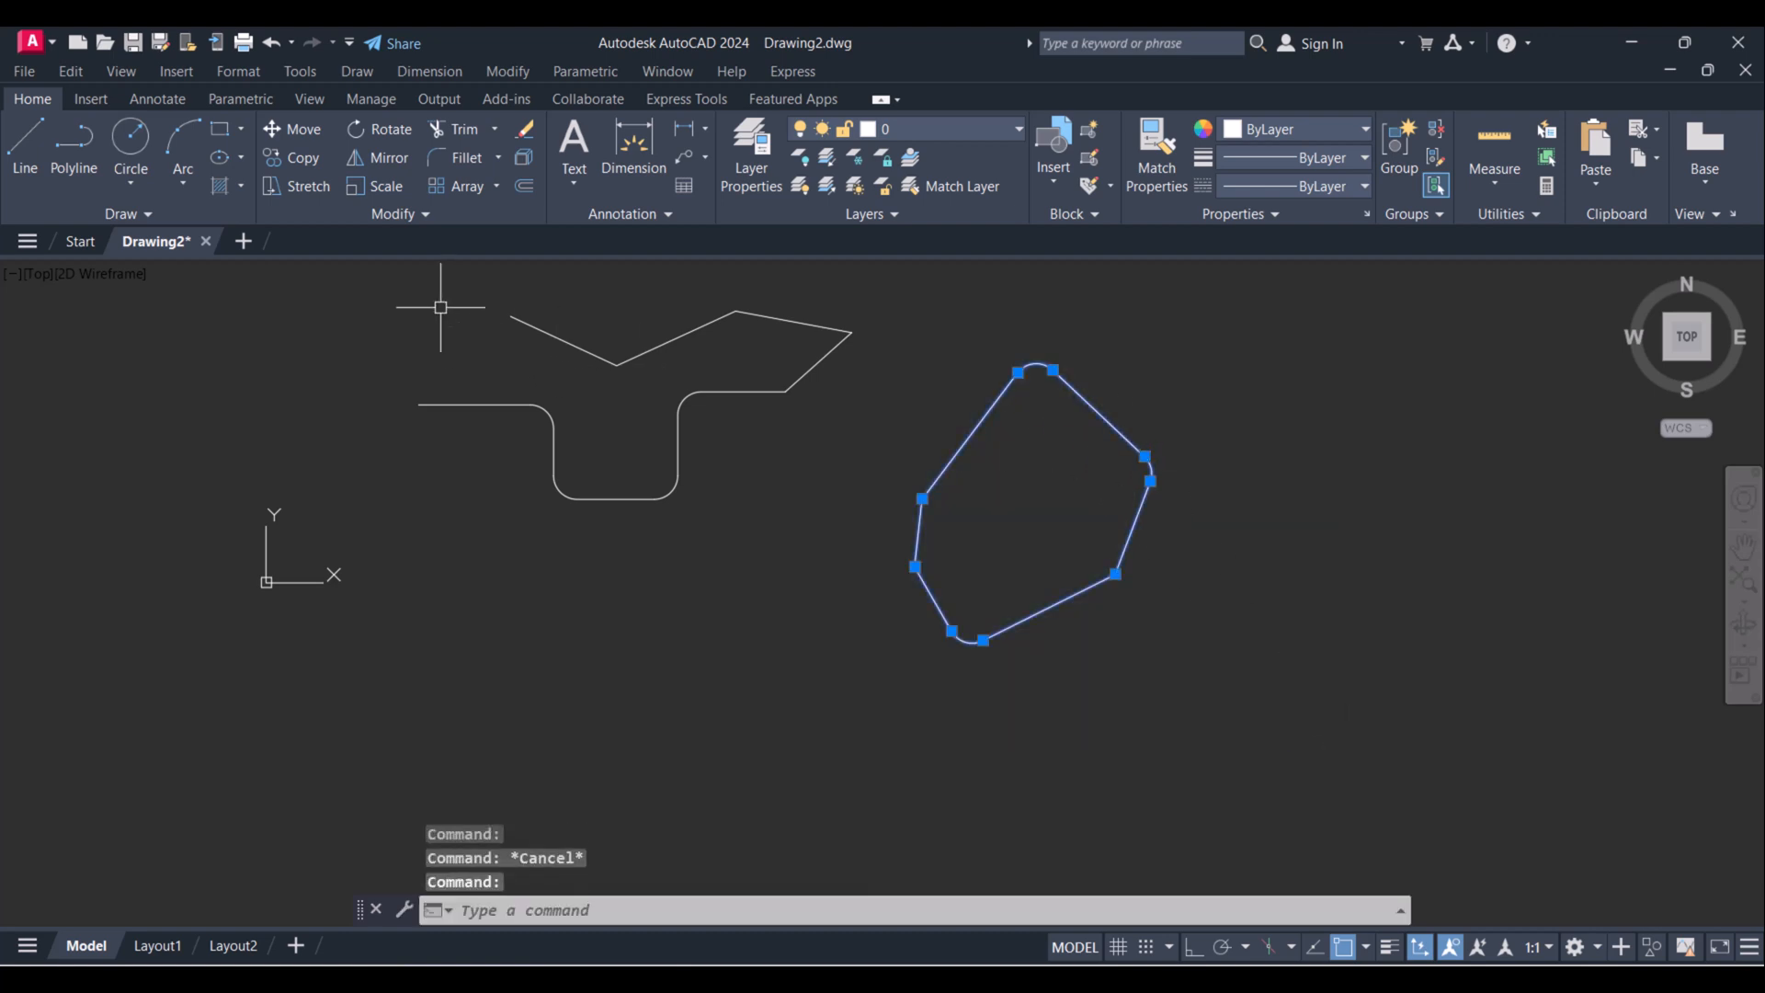
{"action": "mouse_move", "coordinate": [953, 501]}
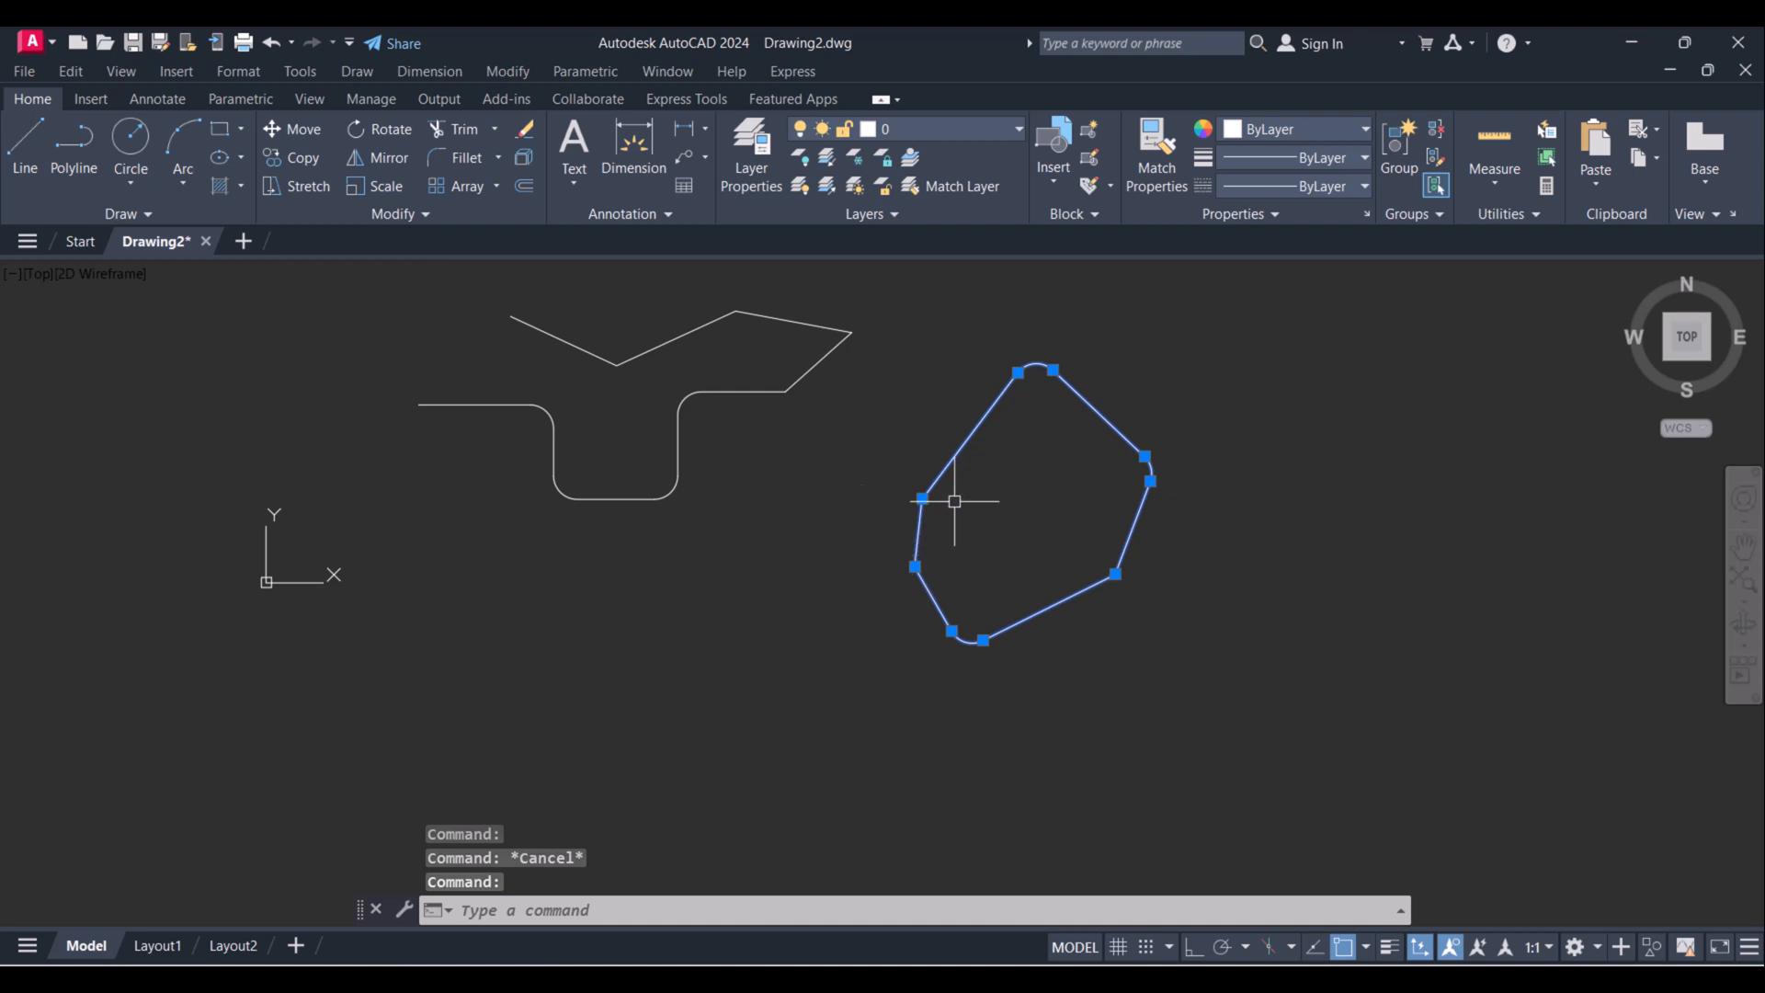
{"action": "mouse_move", "coordinate": [653, 437]}
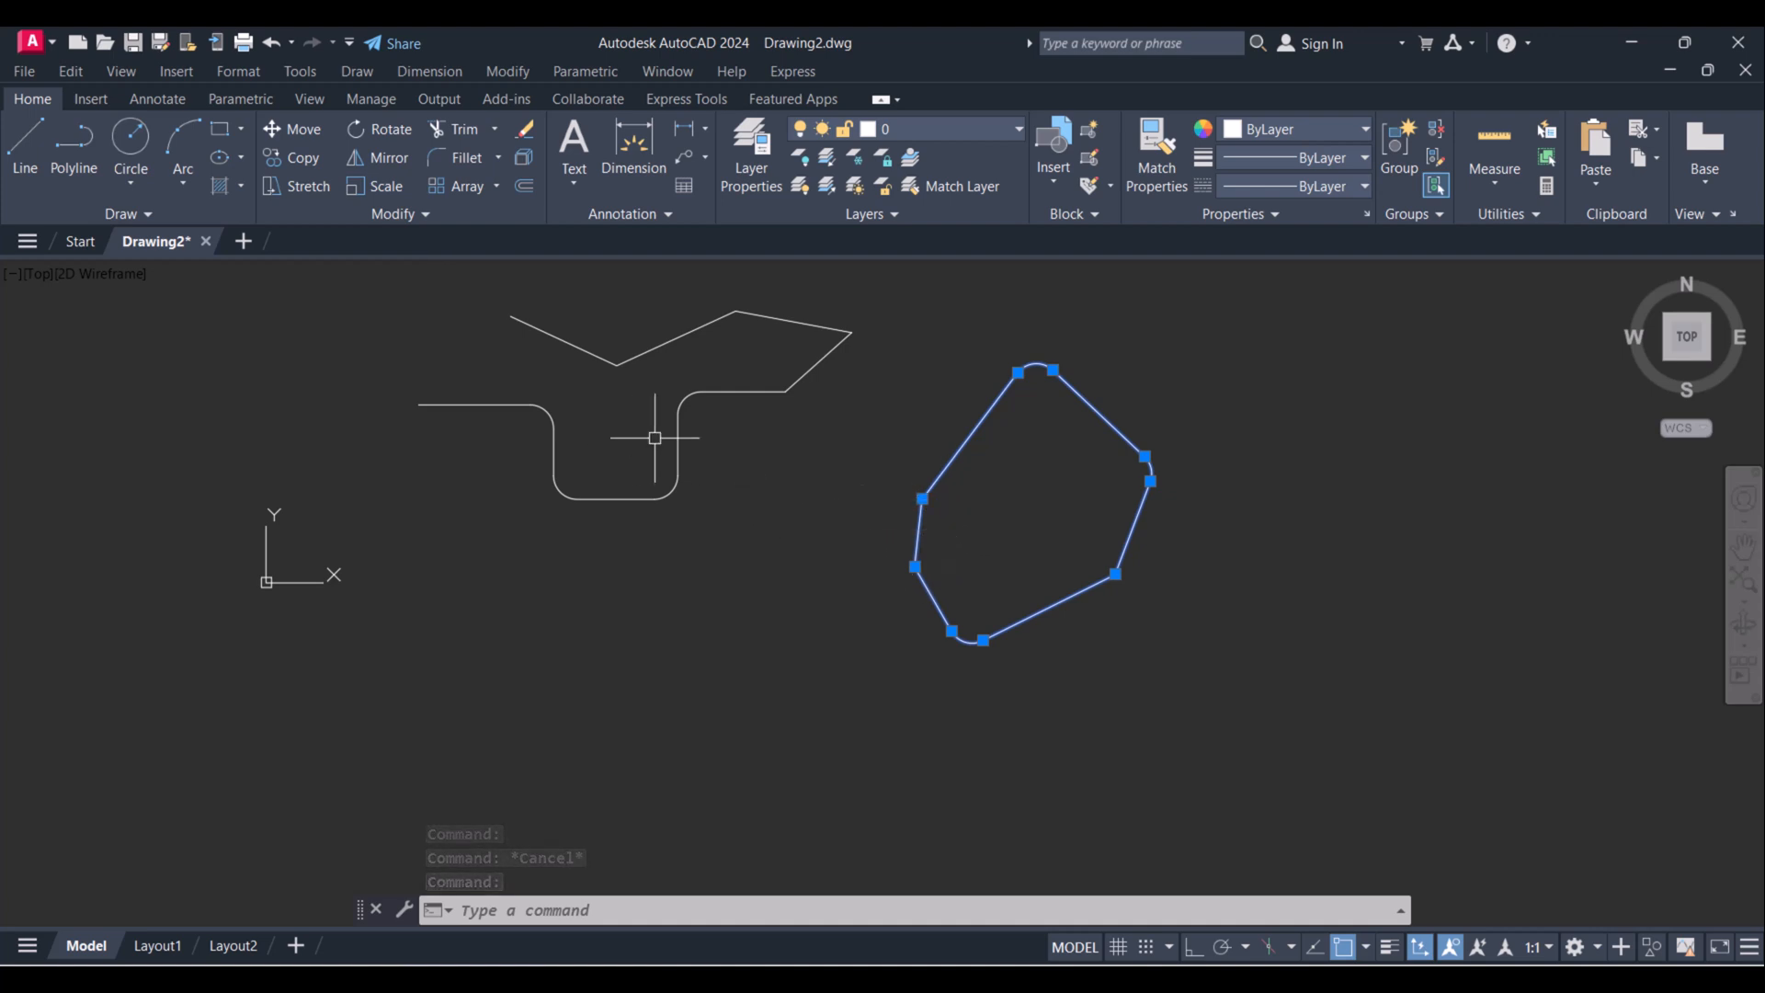
{"action": "key", "text": "Escape"}
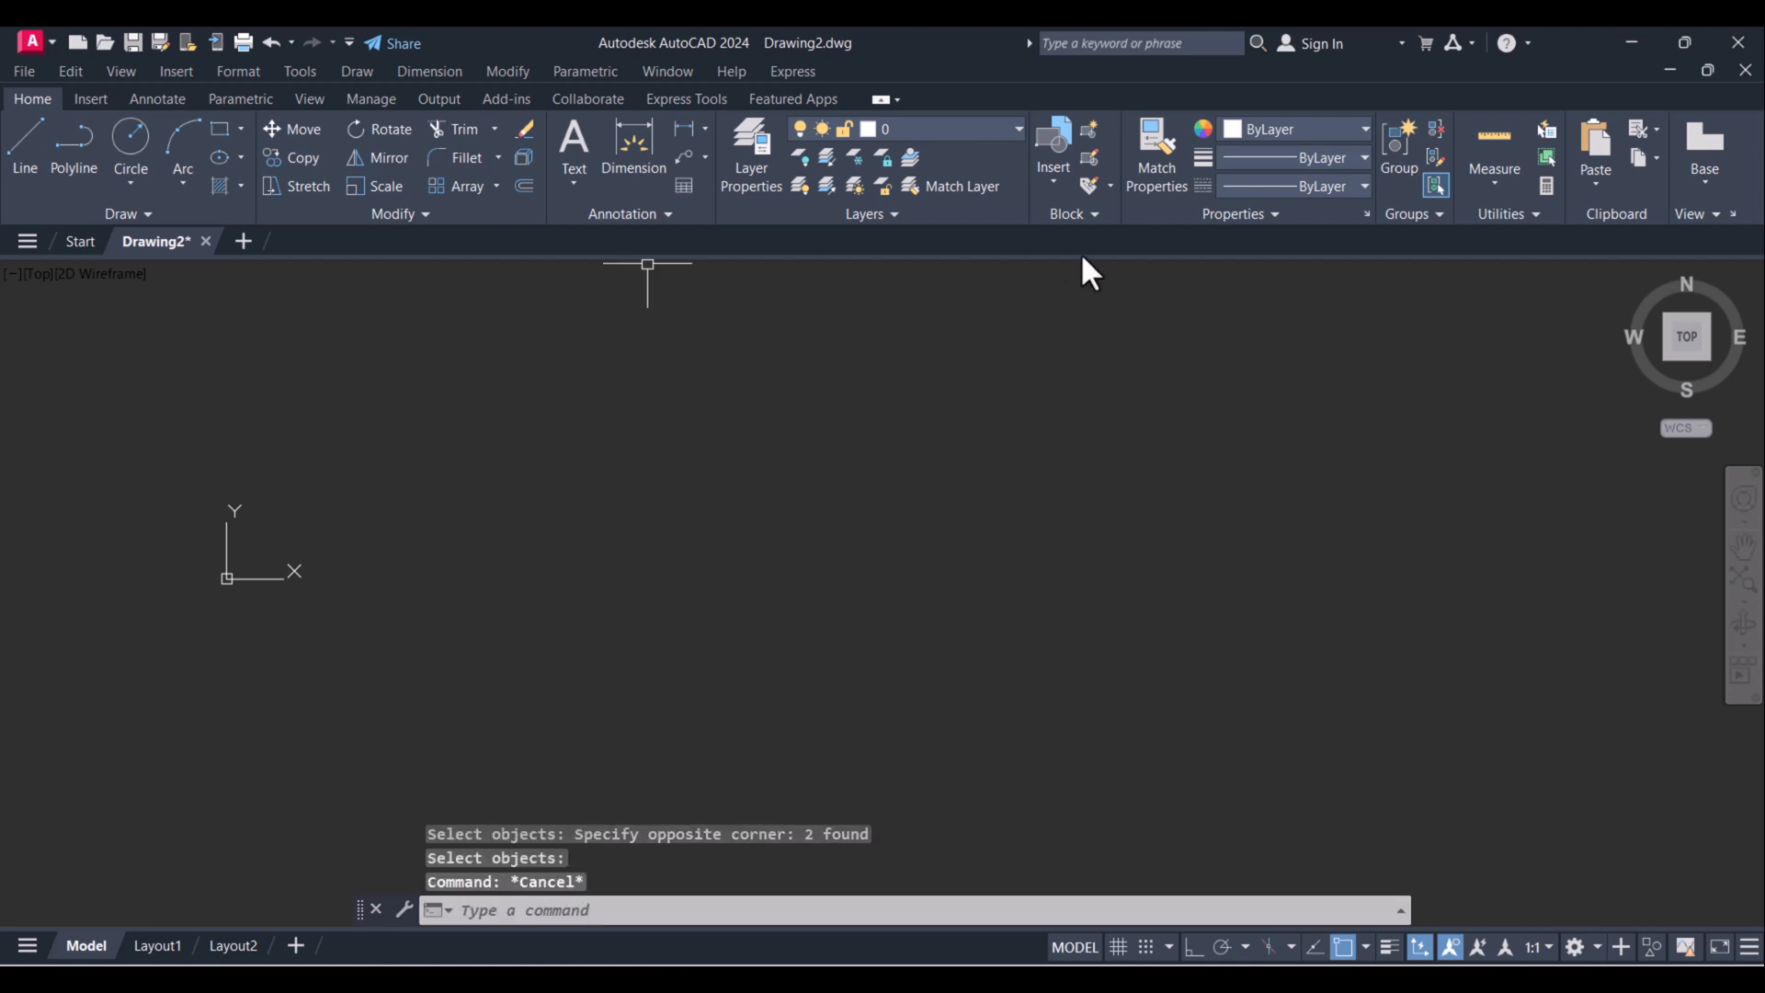
{"action": "mouse_move", "coordinate": [1599, 951]}
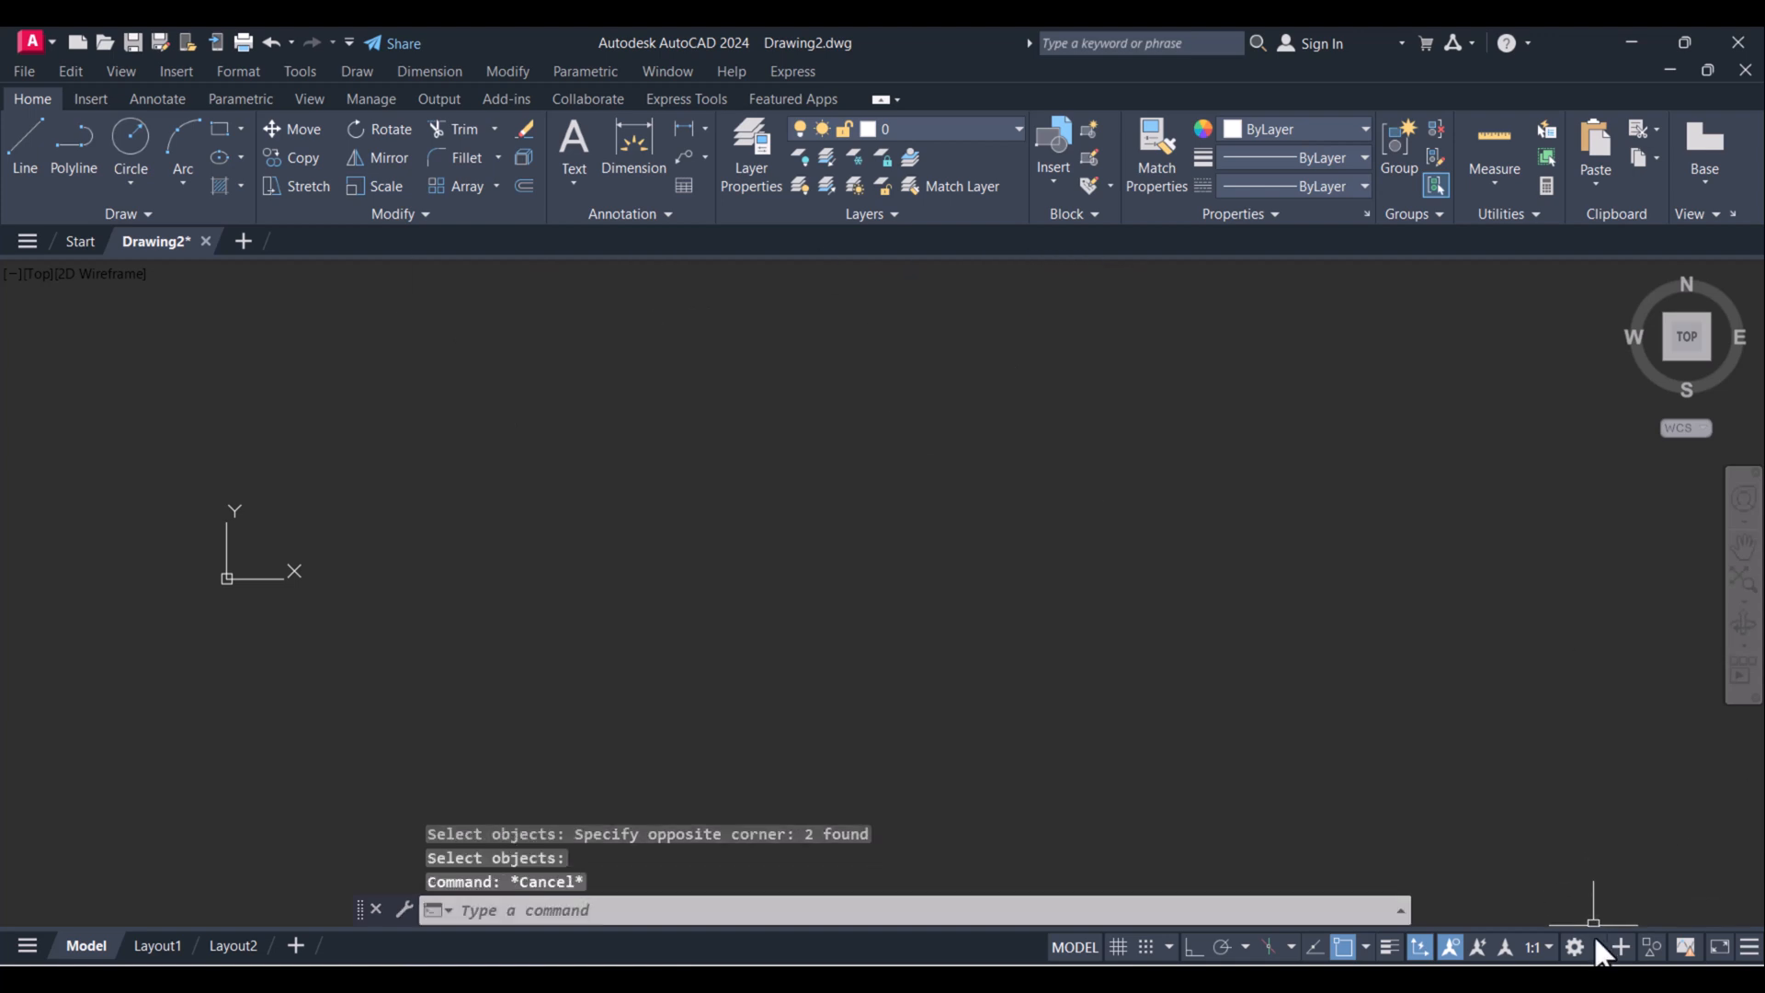
Switch to the 3D Modeling workspace and set the SW Isometric view.
{"action": "left_click", "coordinate": [1574, 946]}
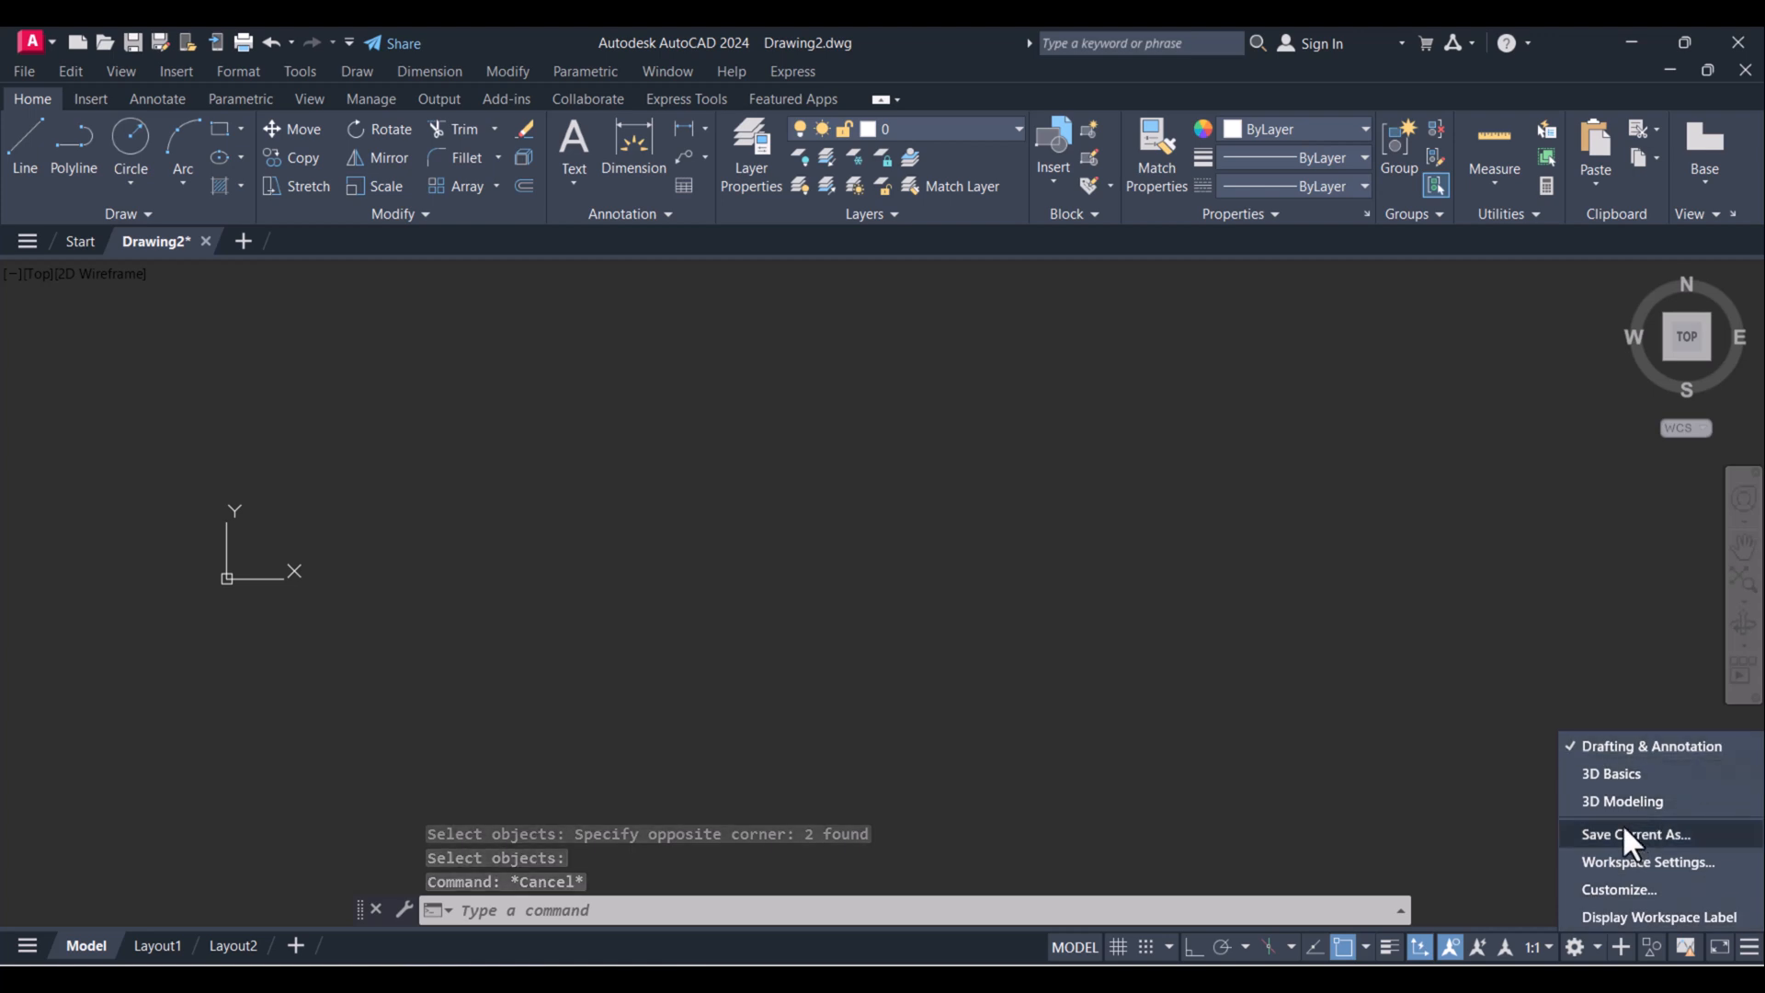
{"action": "left_click", "coordinate": [1621, 800]}
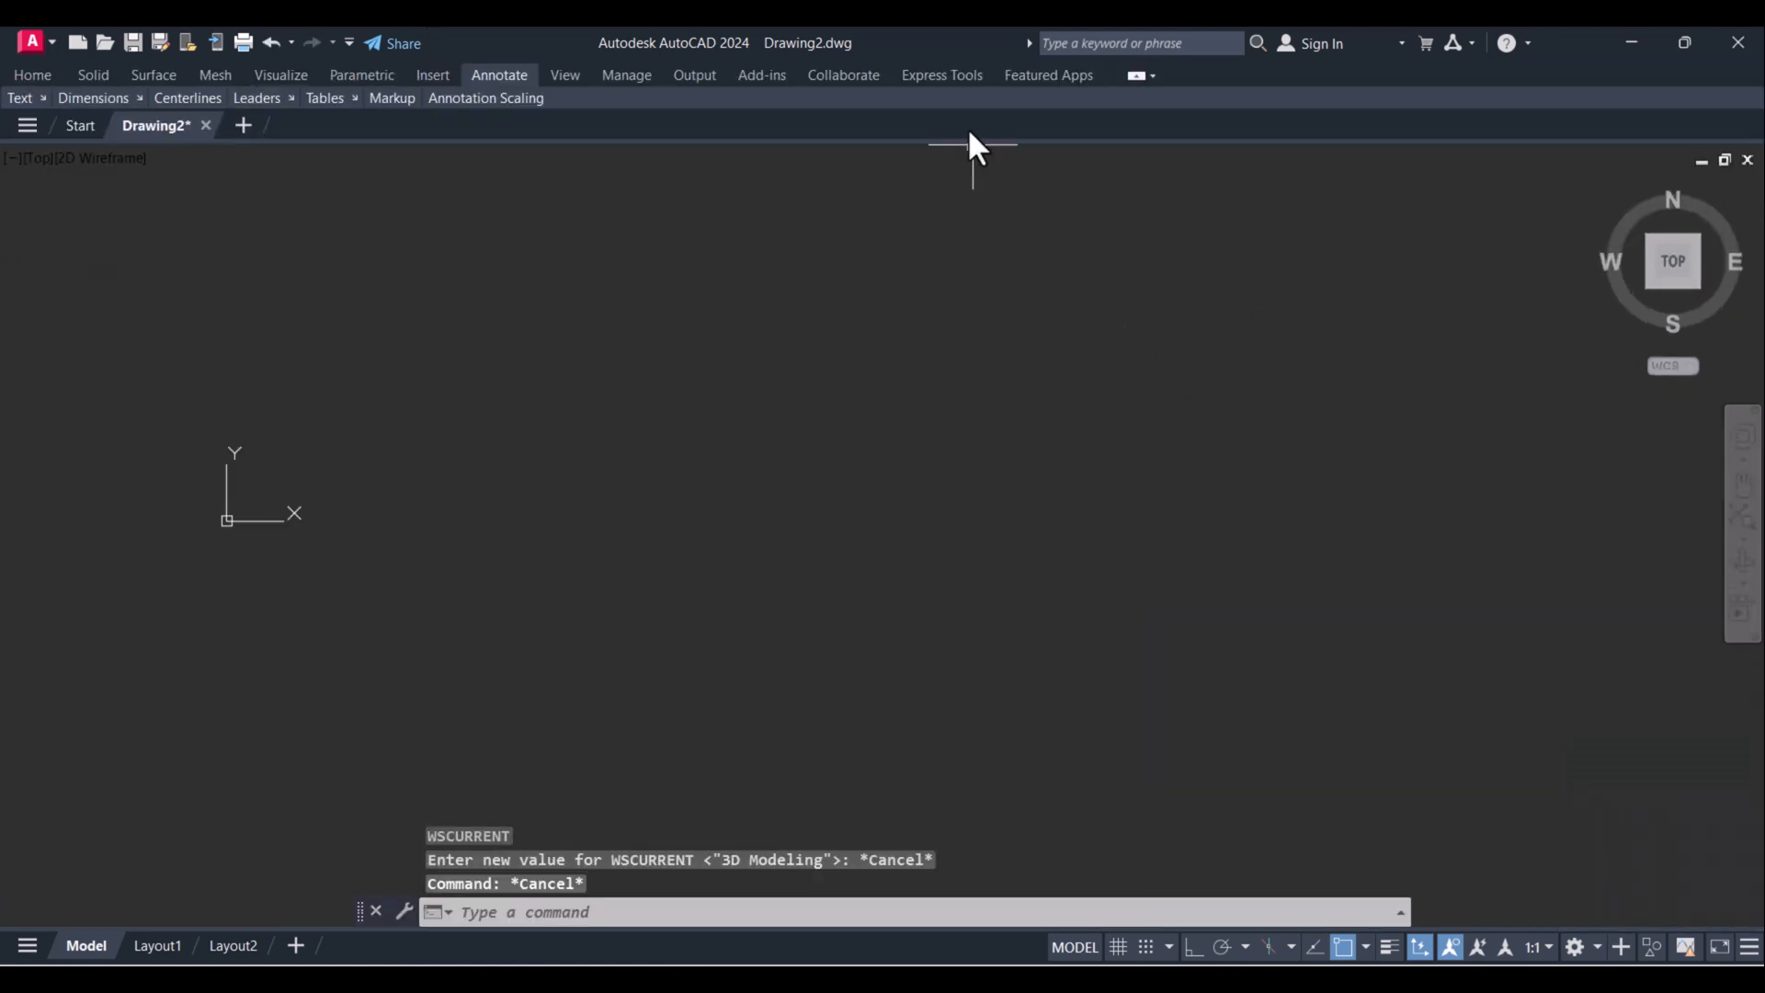
{"action": "left_click", "coordinate": [499, 74]}
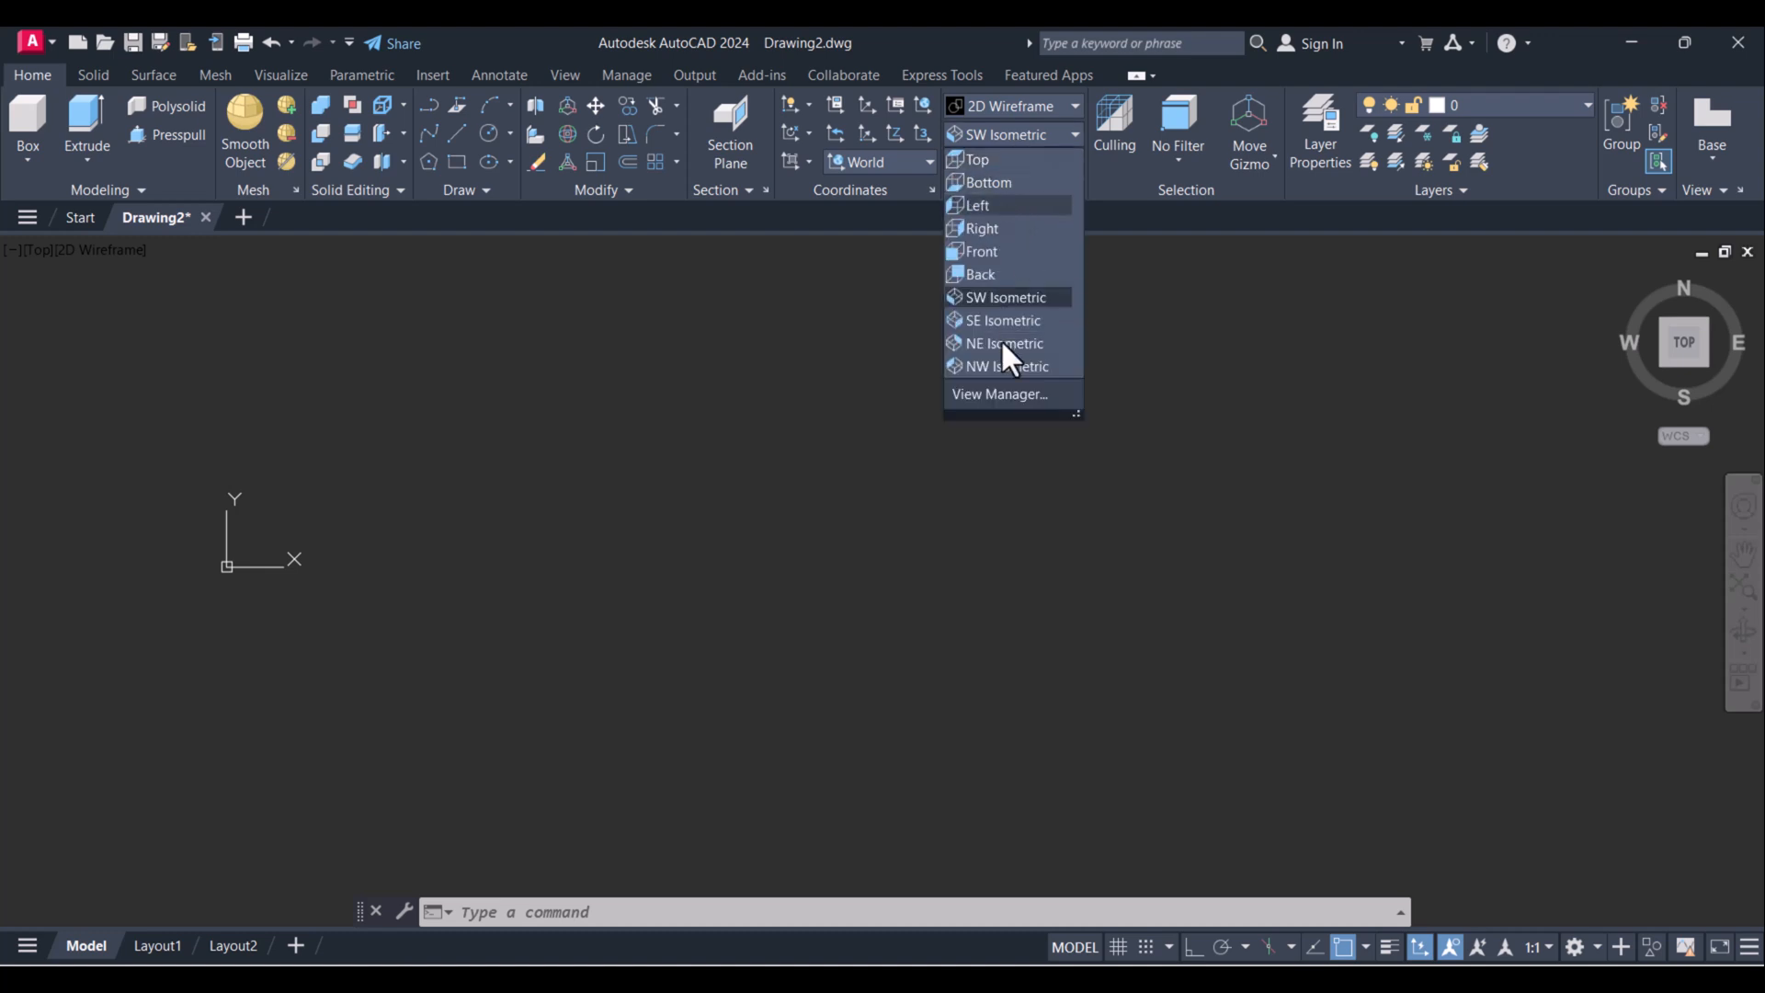
{"action": "left_click", "coordinate": [1004, 297]}
{"action": "type", "text": "l"}
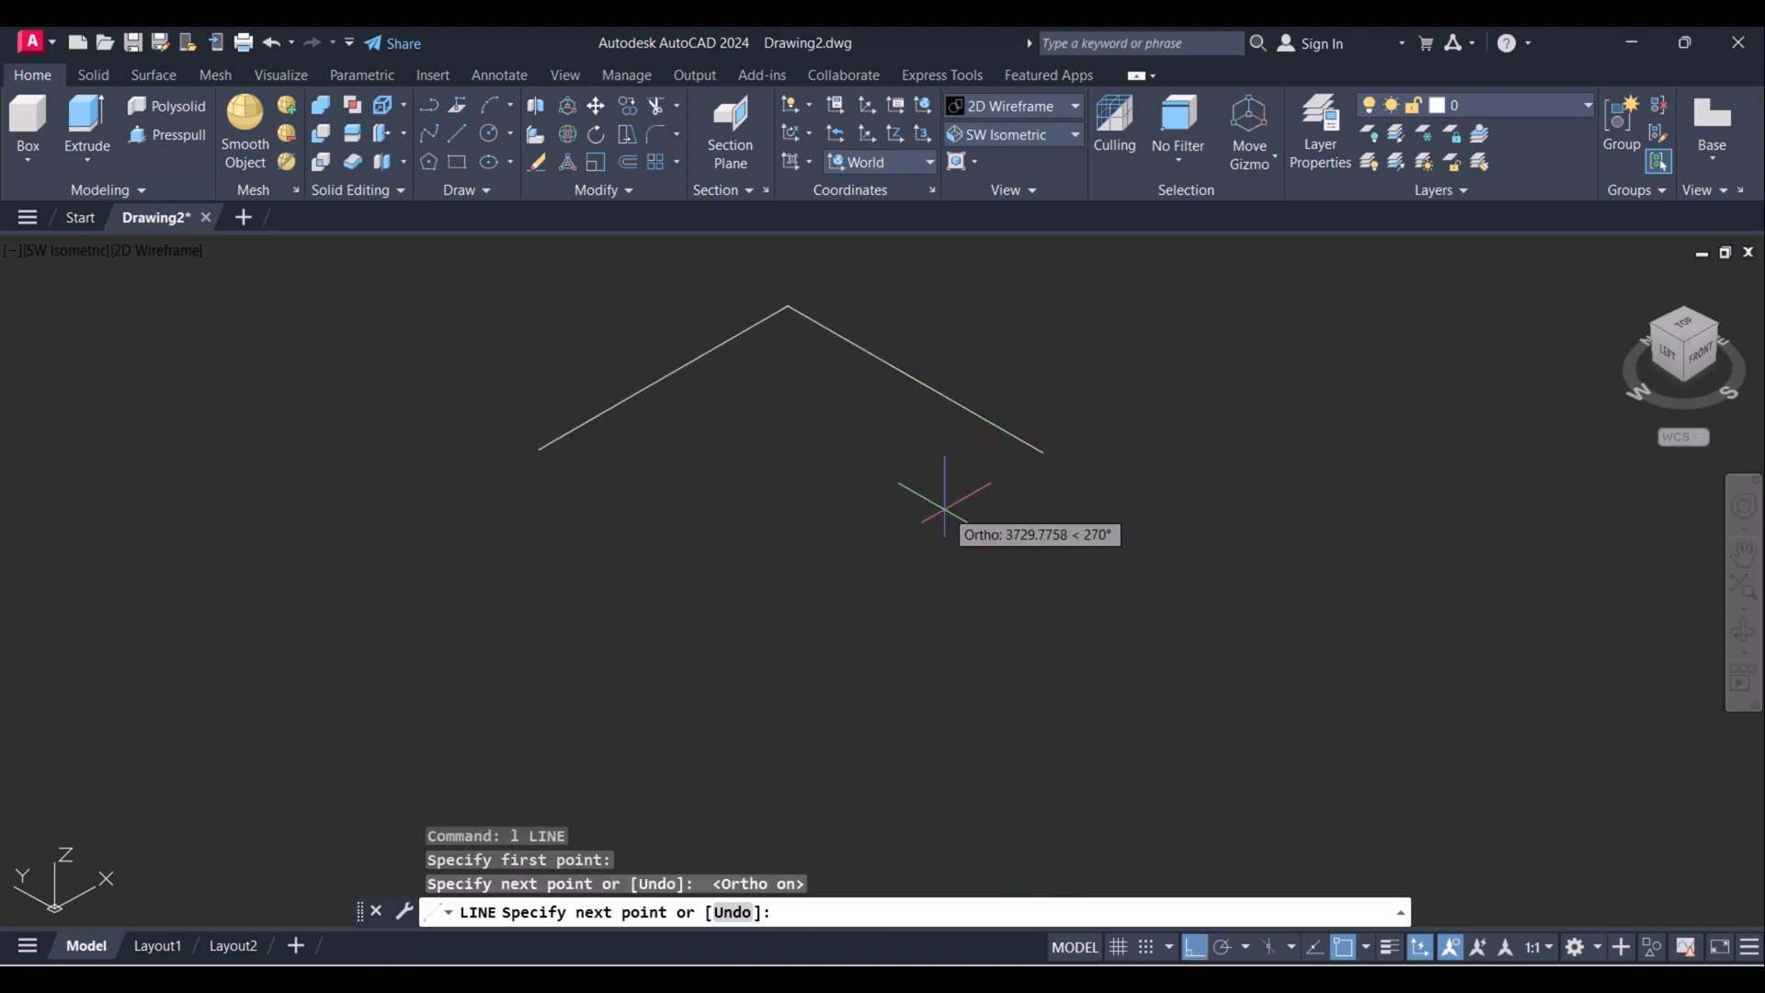
Draw an open isometric line chain and fillet four of its corners at radius 200.
{"action": "left_click", "coordinate": [1038, 447]}
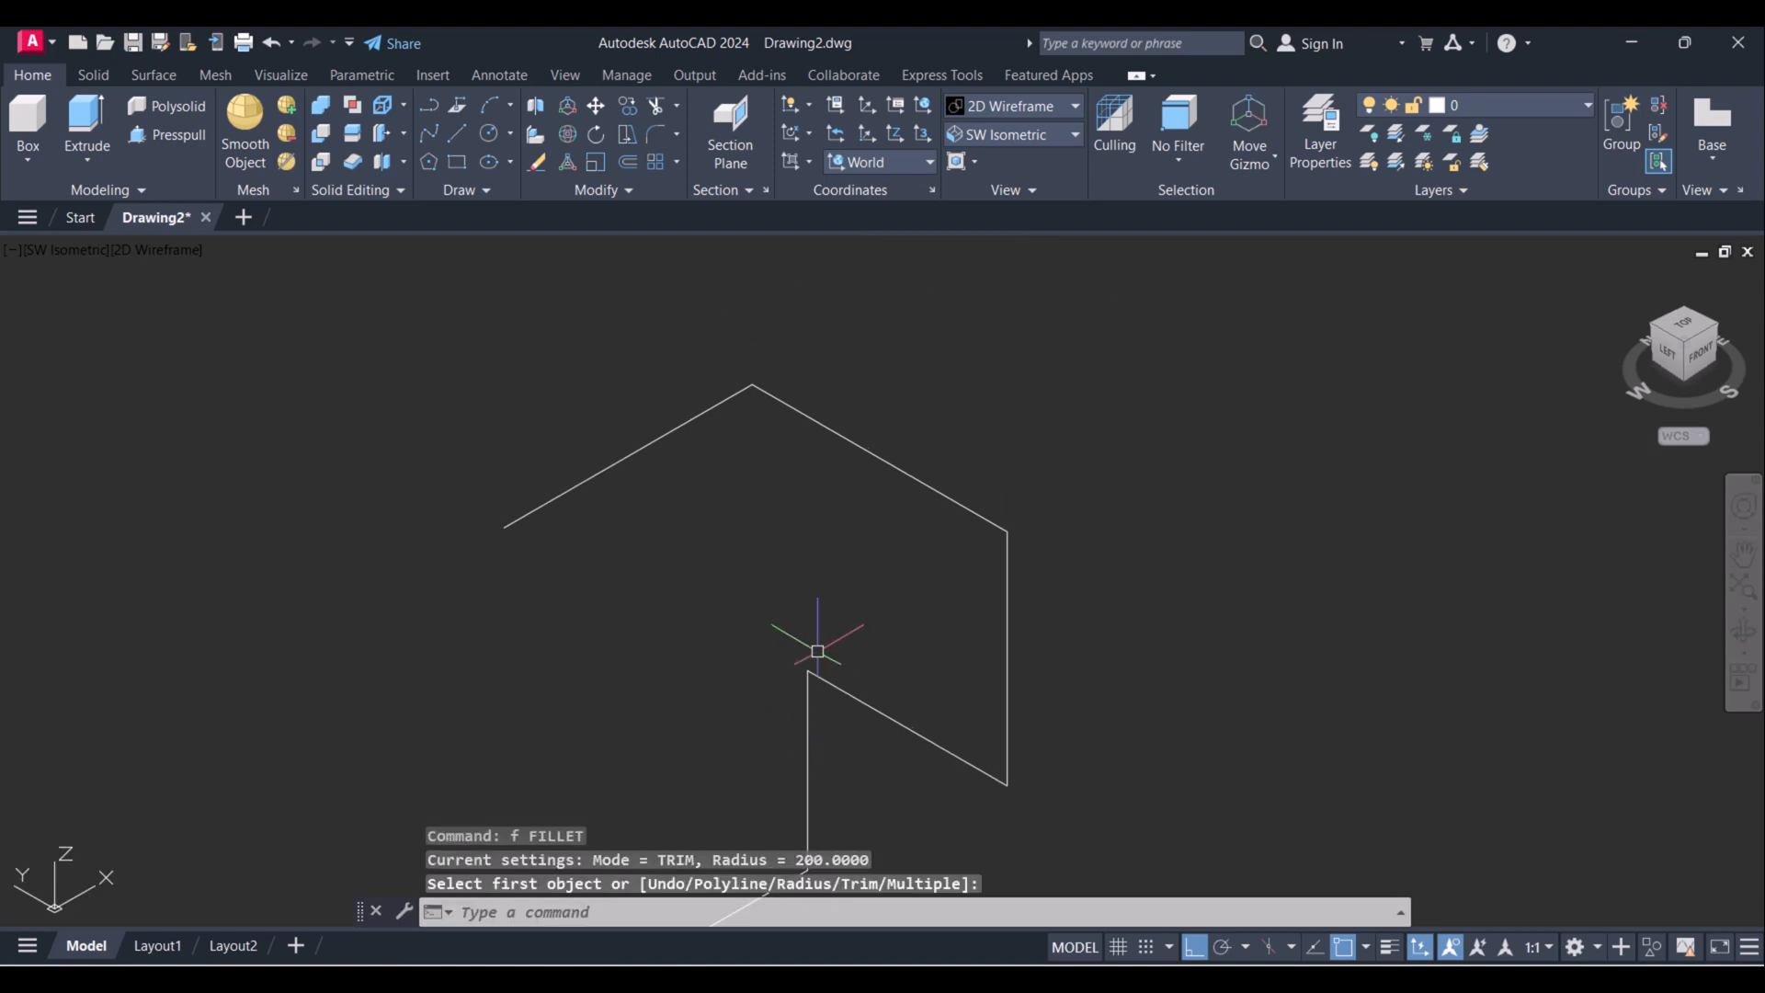
{"action": "type", "text": "r"}
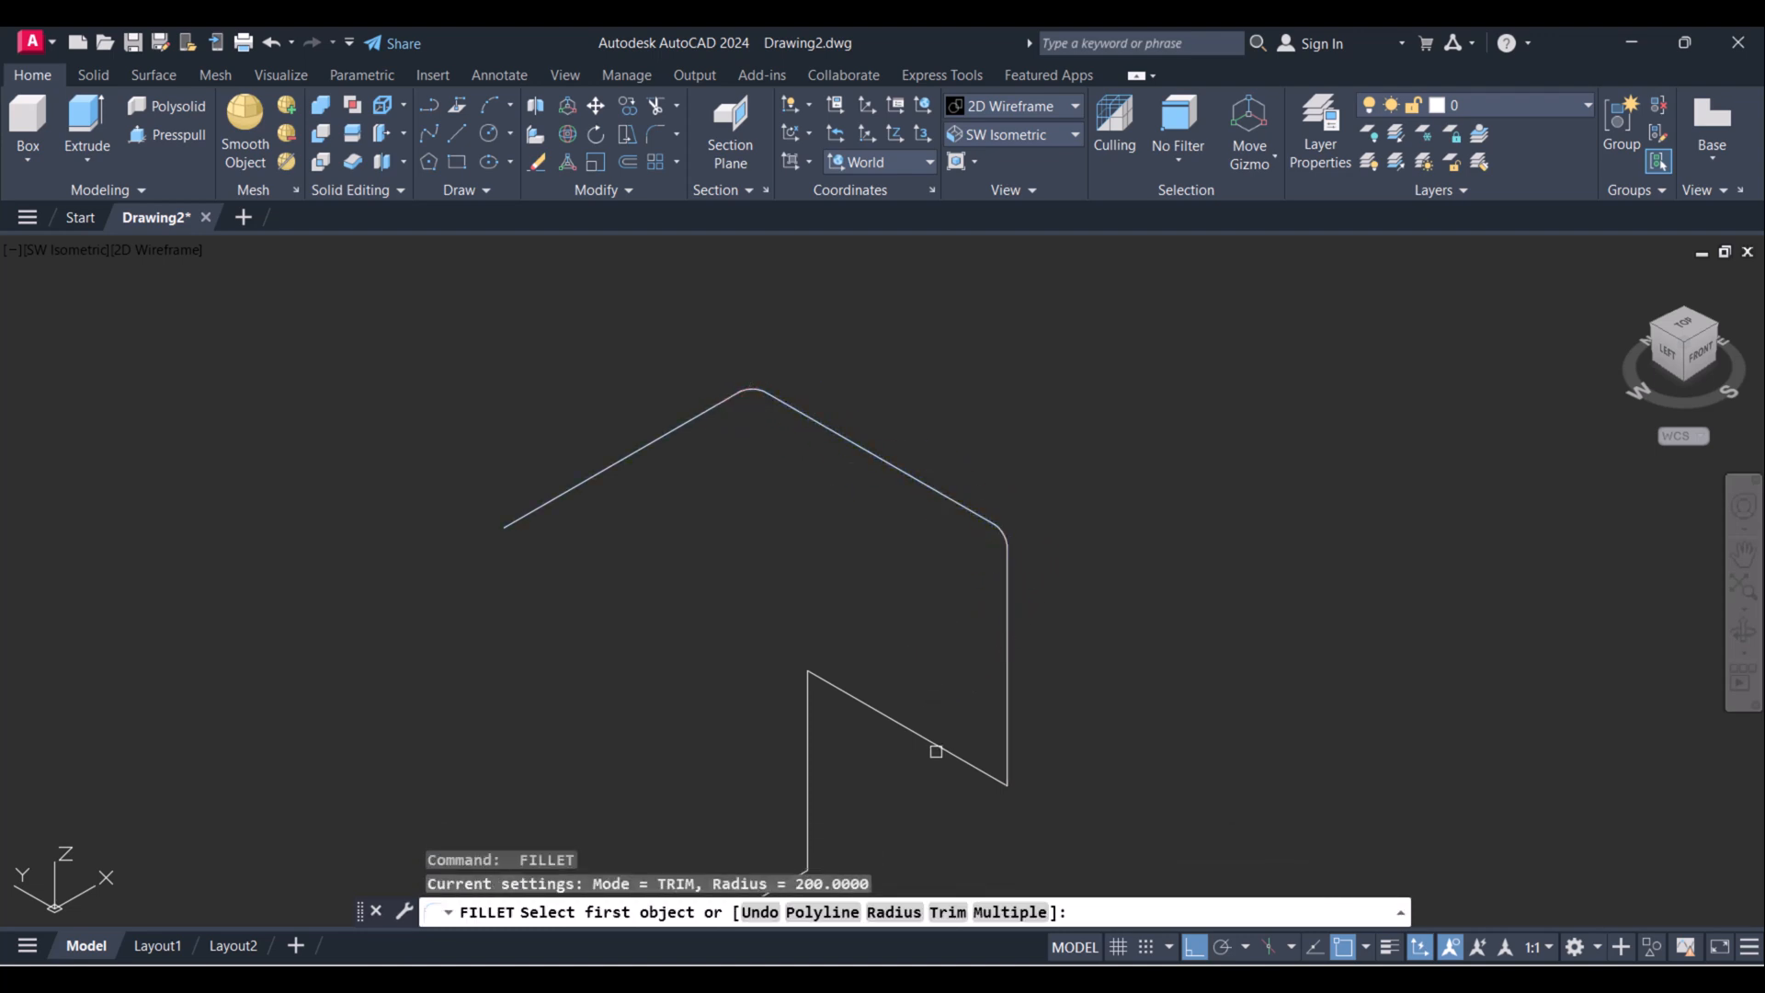
{"action": "left_click", "coordinate": [934, 752]}
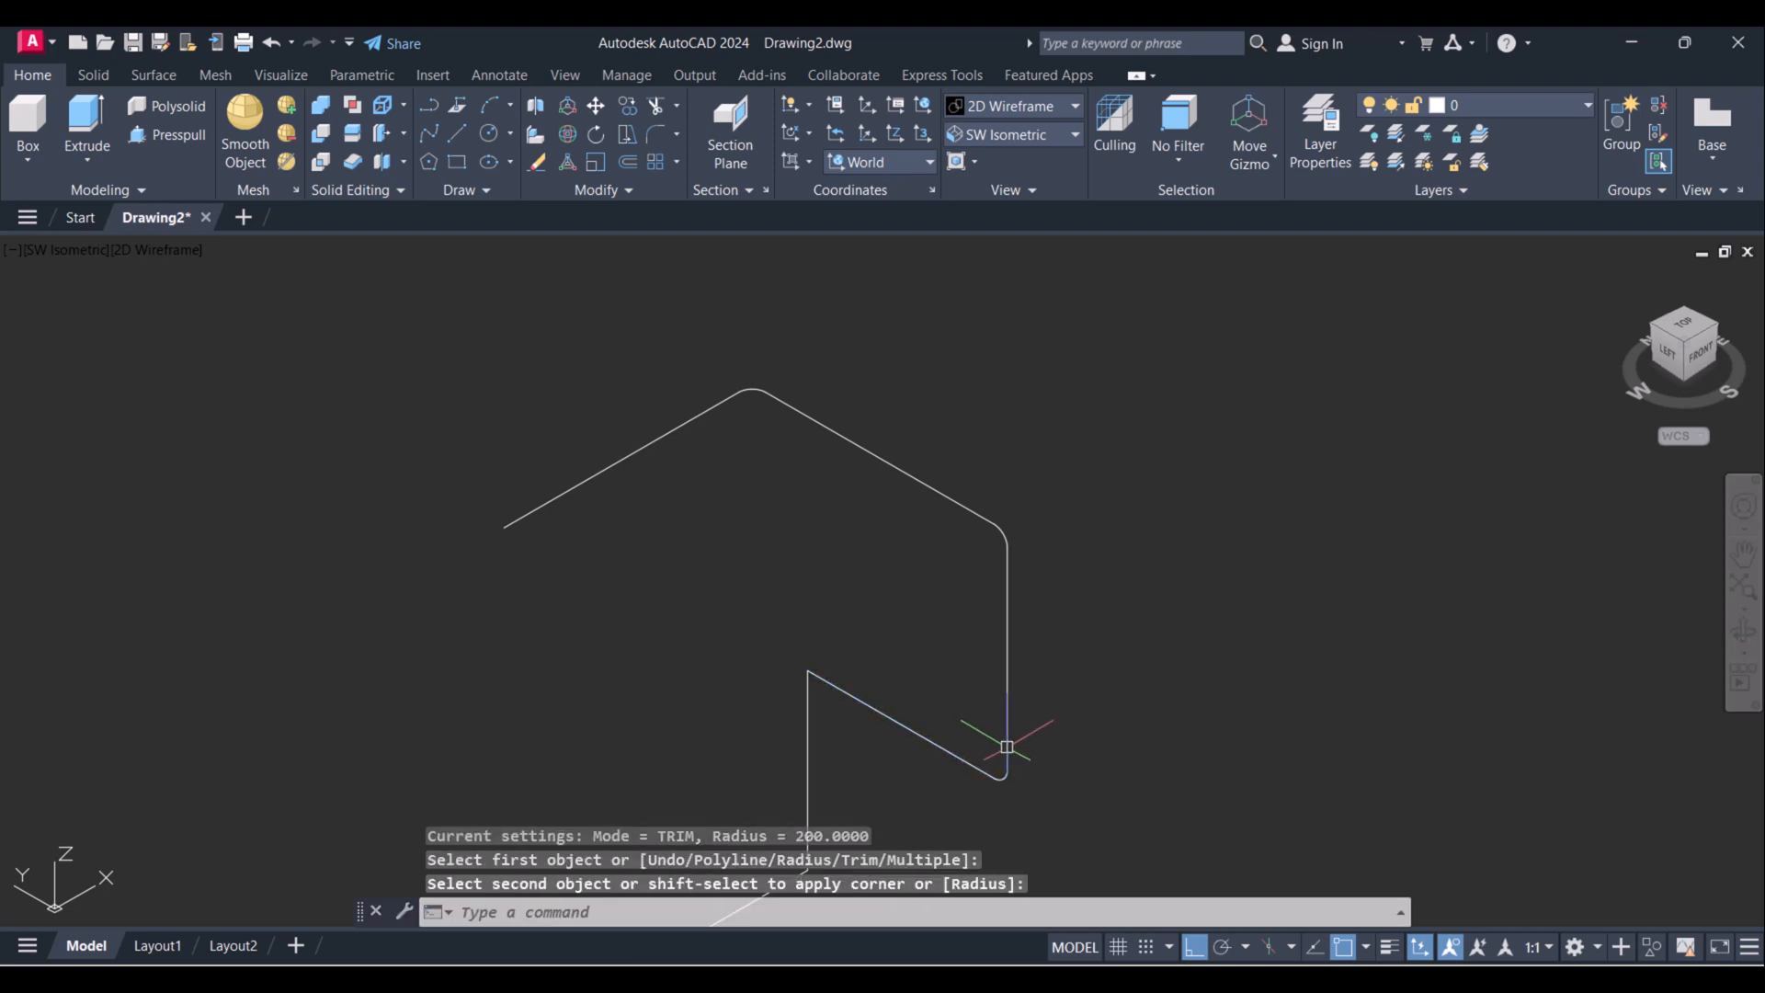
{"action": "mouse_move", "coordinate": [811, 716]}
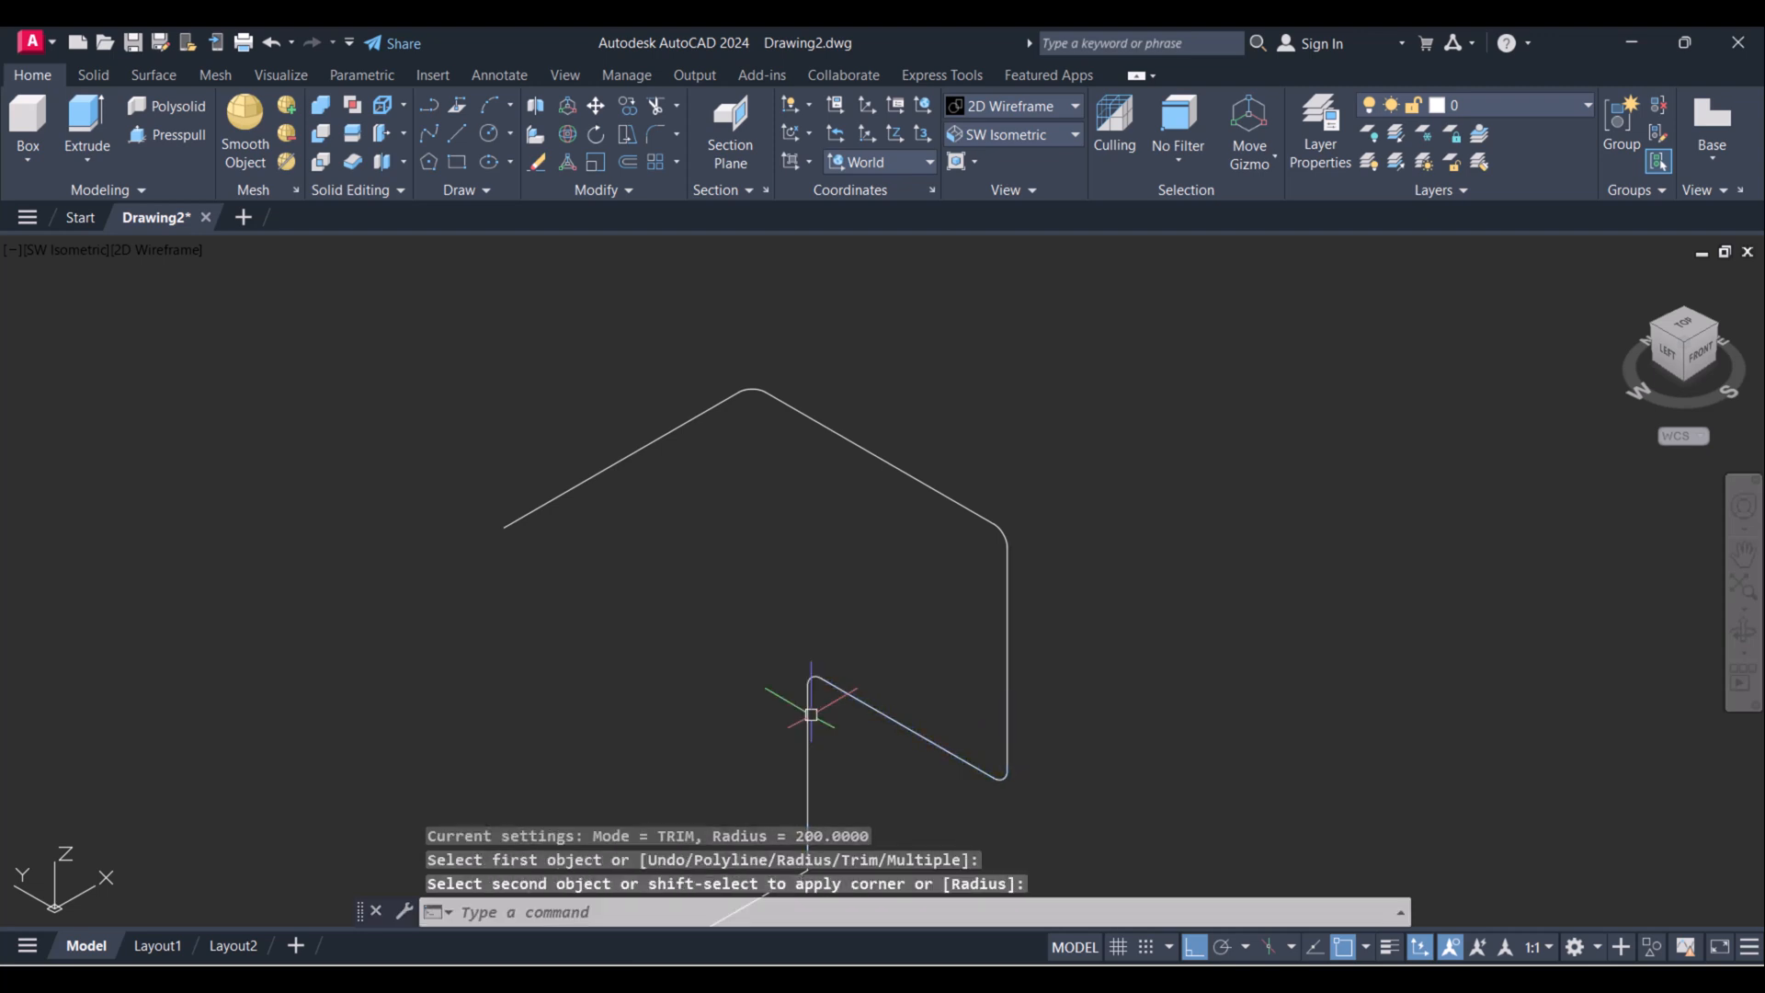
{"action": "key", "text": "Escape"}
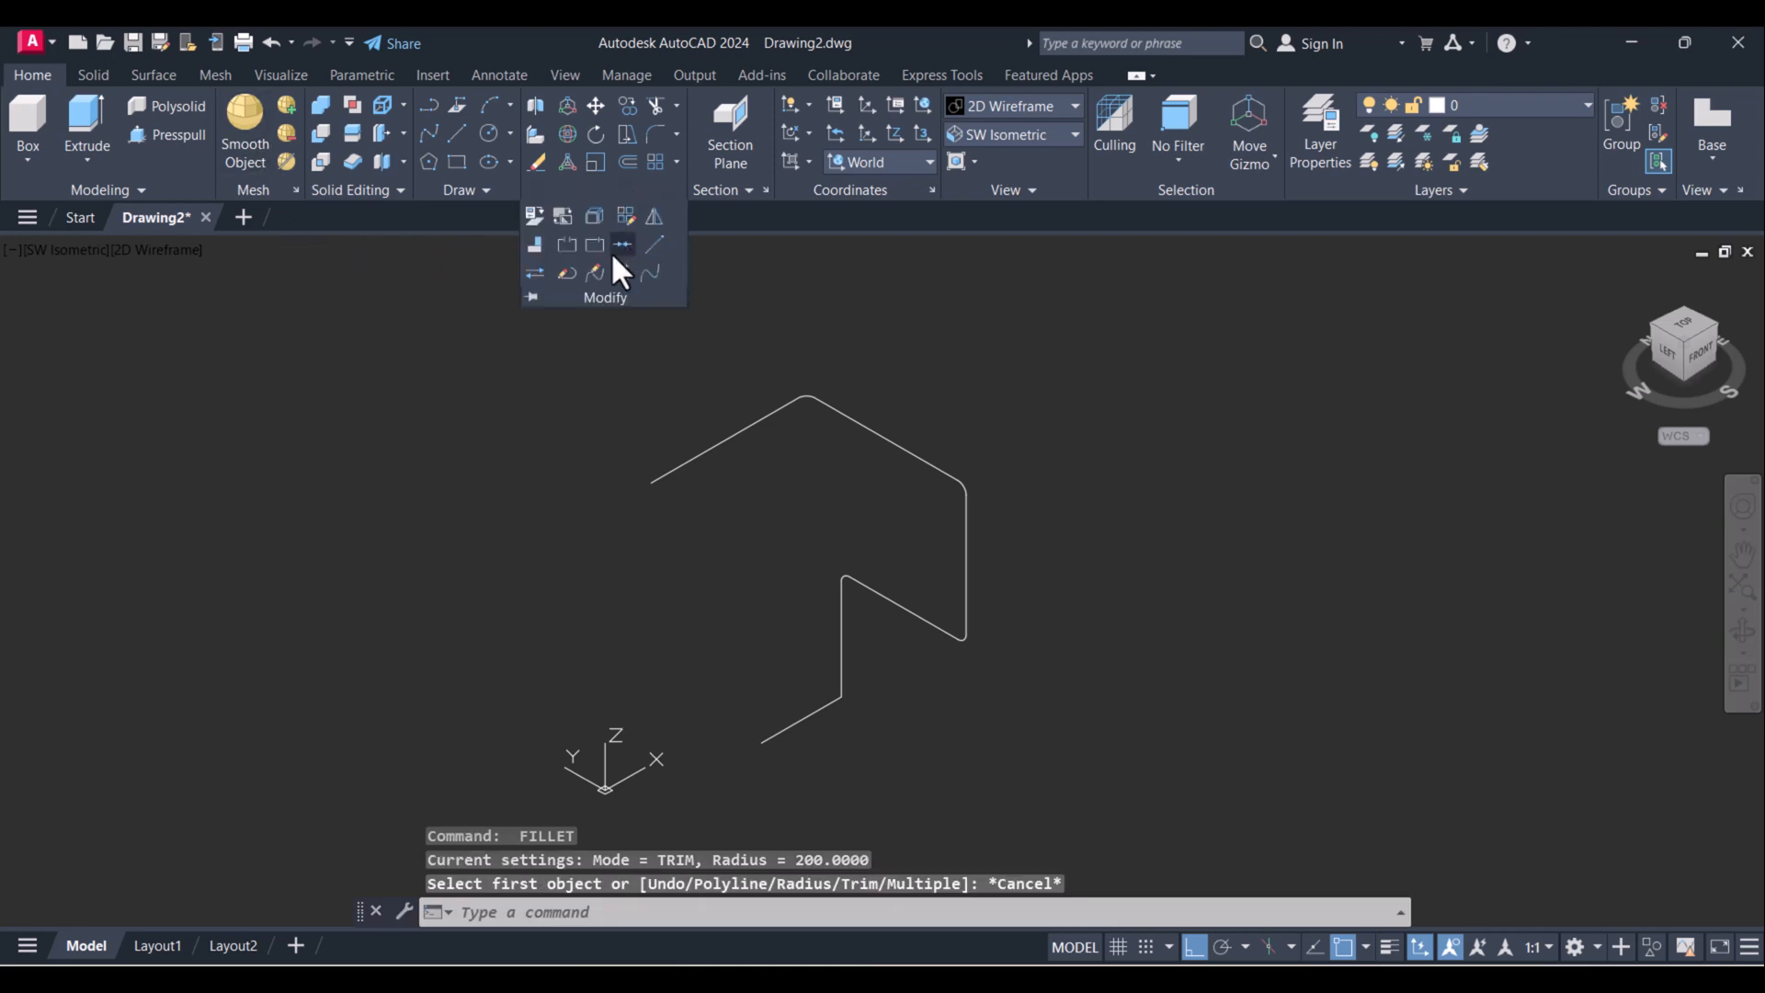
Join the isometric chain's ten lines and arcs into a single spline.
{"action": "left_click", "coordinate": [621, 245]}
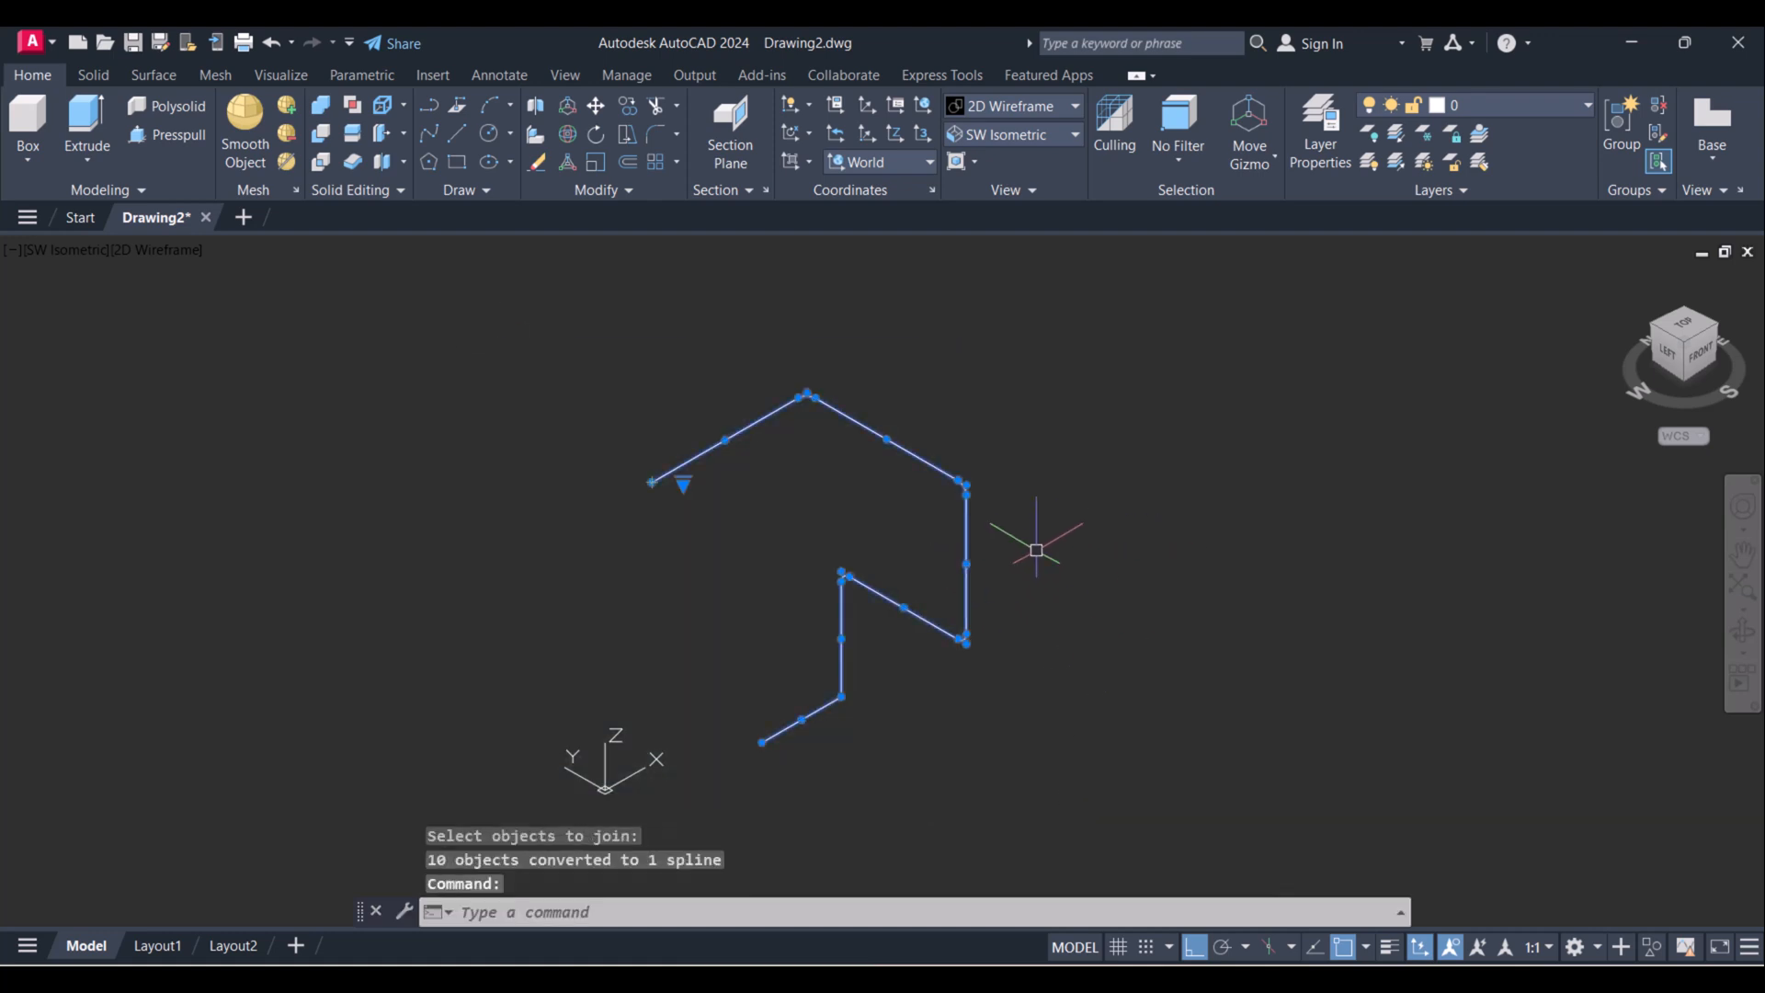
{"action": "mouse_move", "coordinate": [825, 528]}
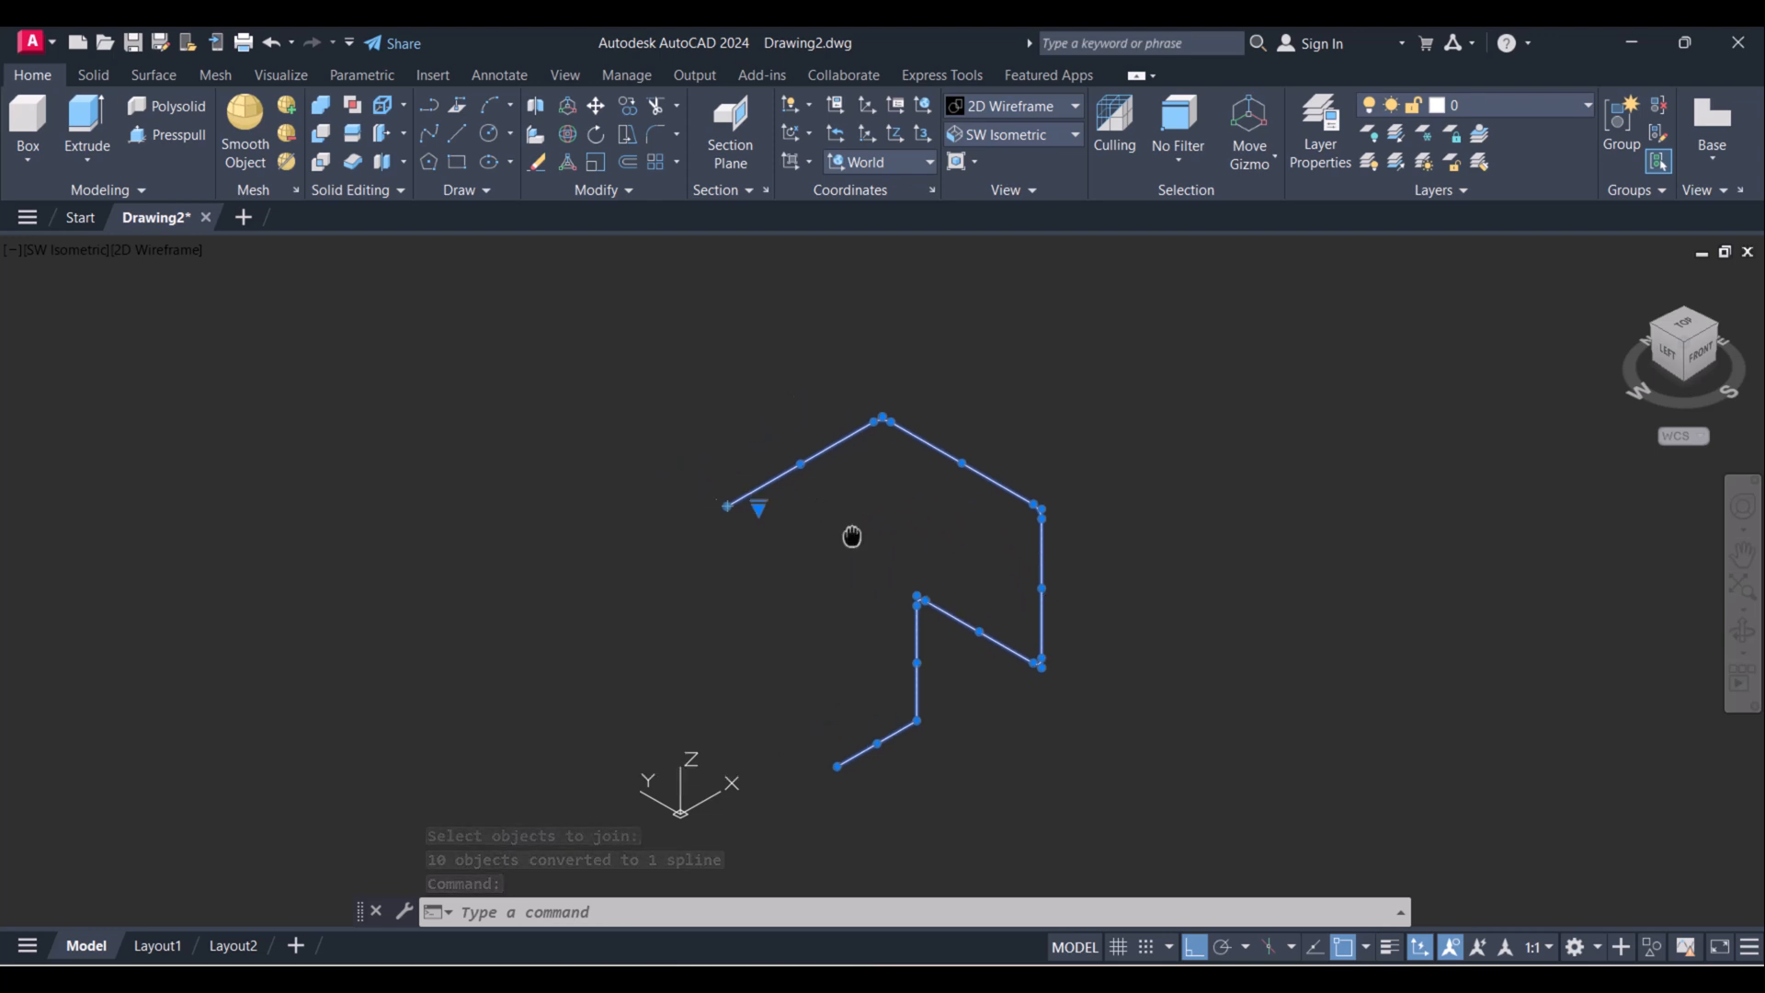
{"action": "key", "text": "Escape"}
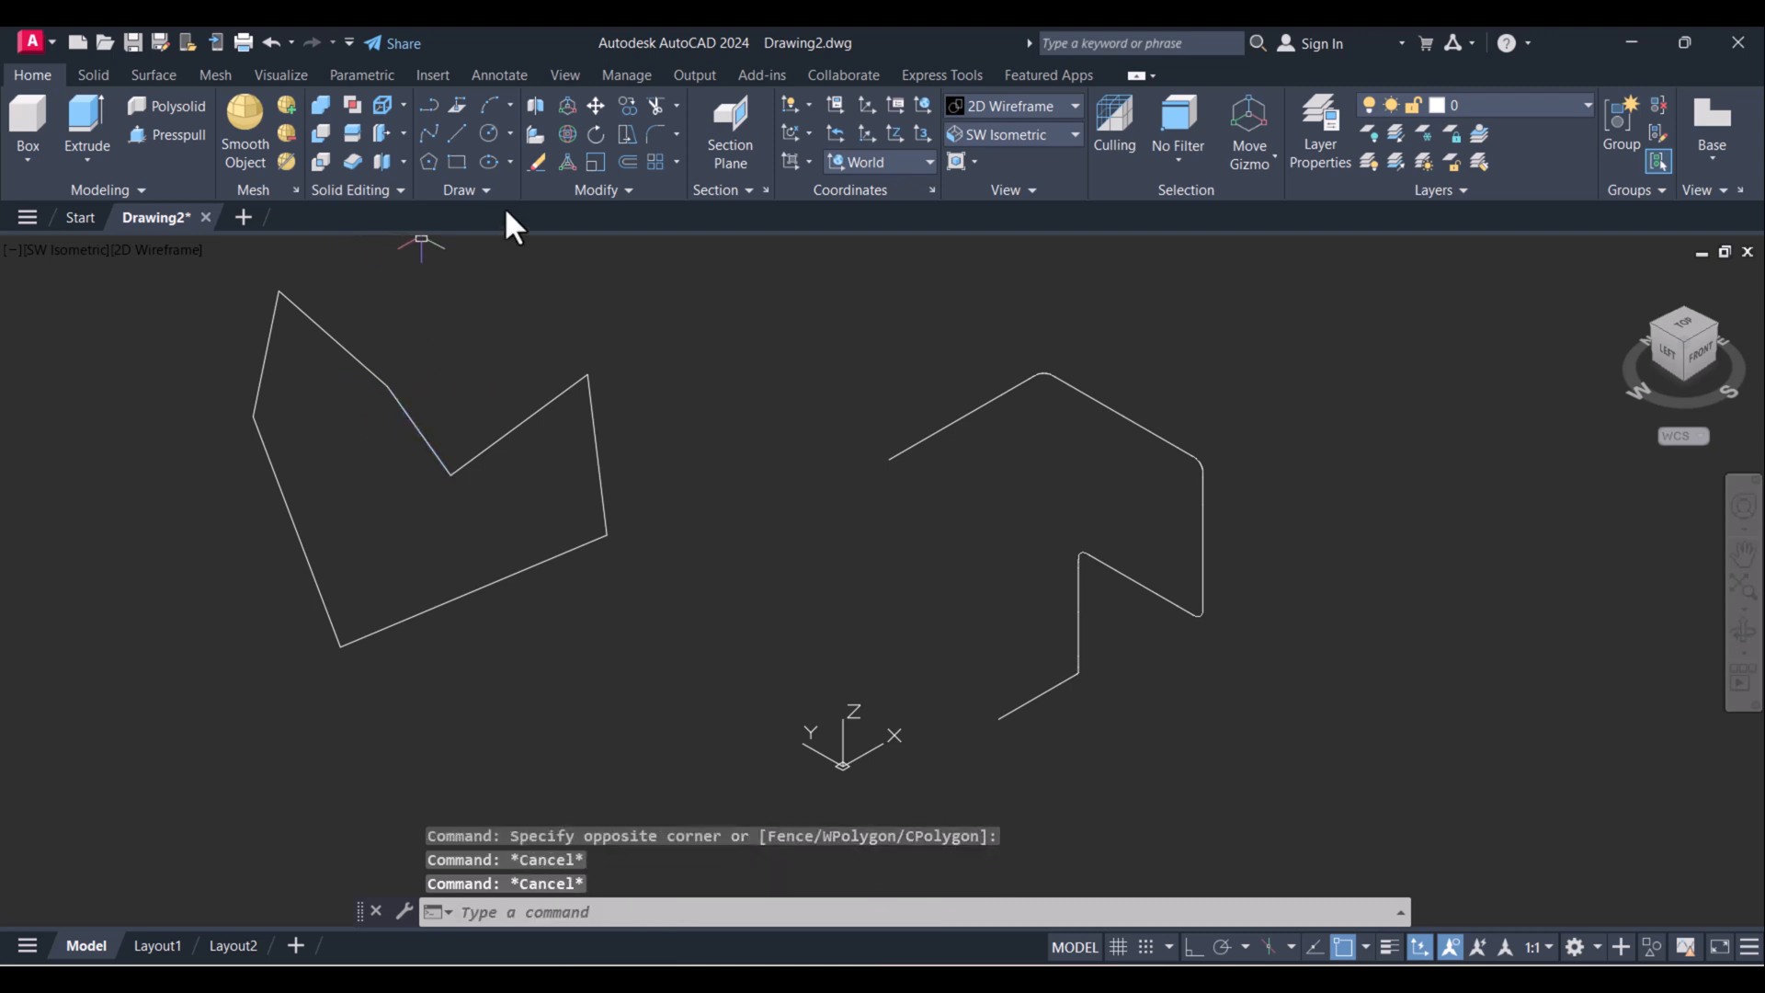
Create a region from the angular closed outline beside the spline.
{"action": "left_click", "coordinate": [463, 189]}
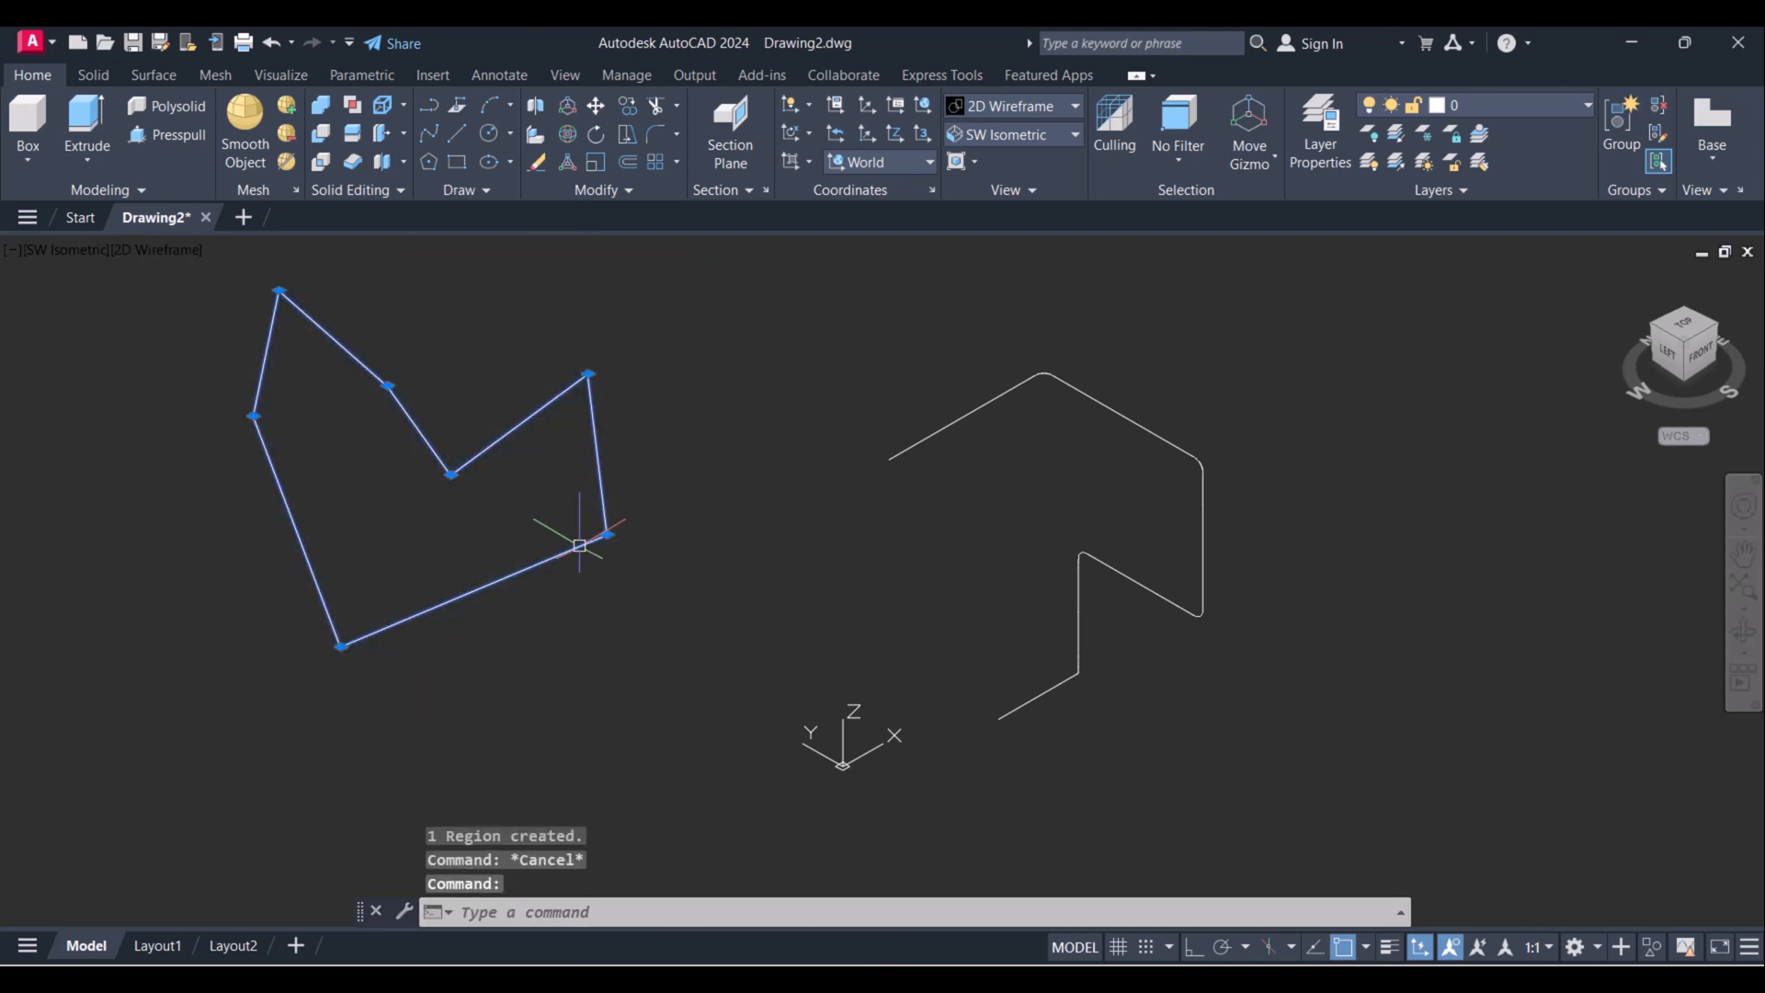
{"action": "key", "text": "Escape"}
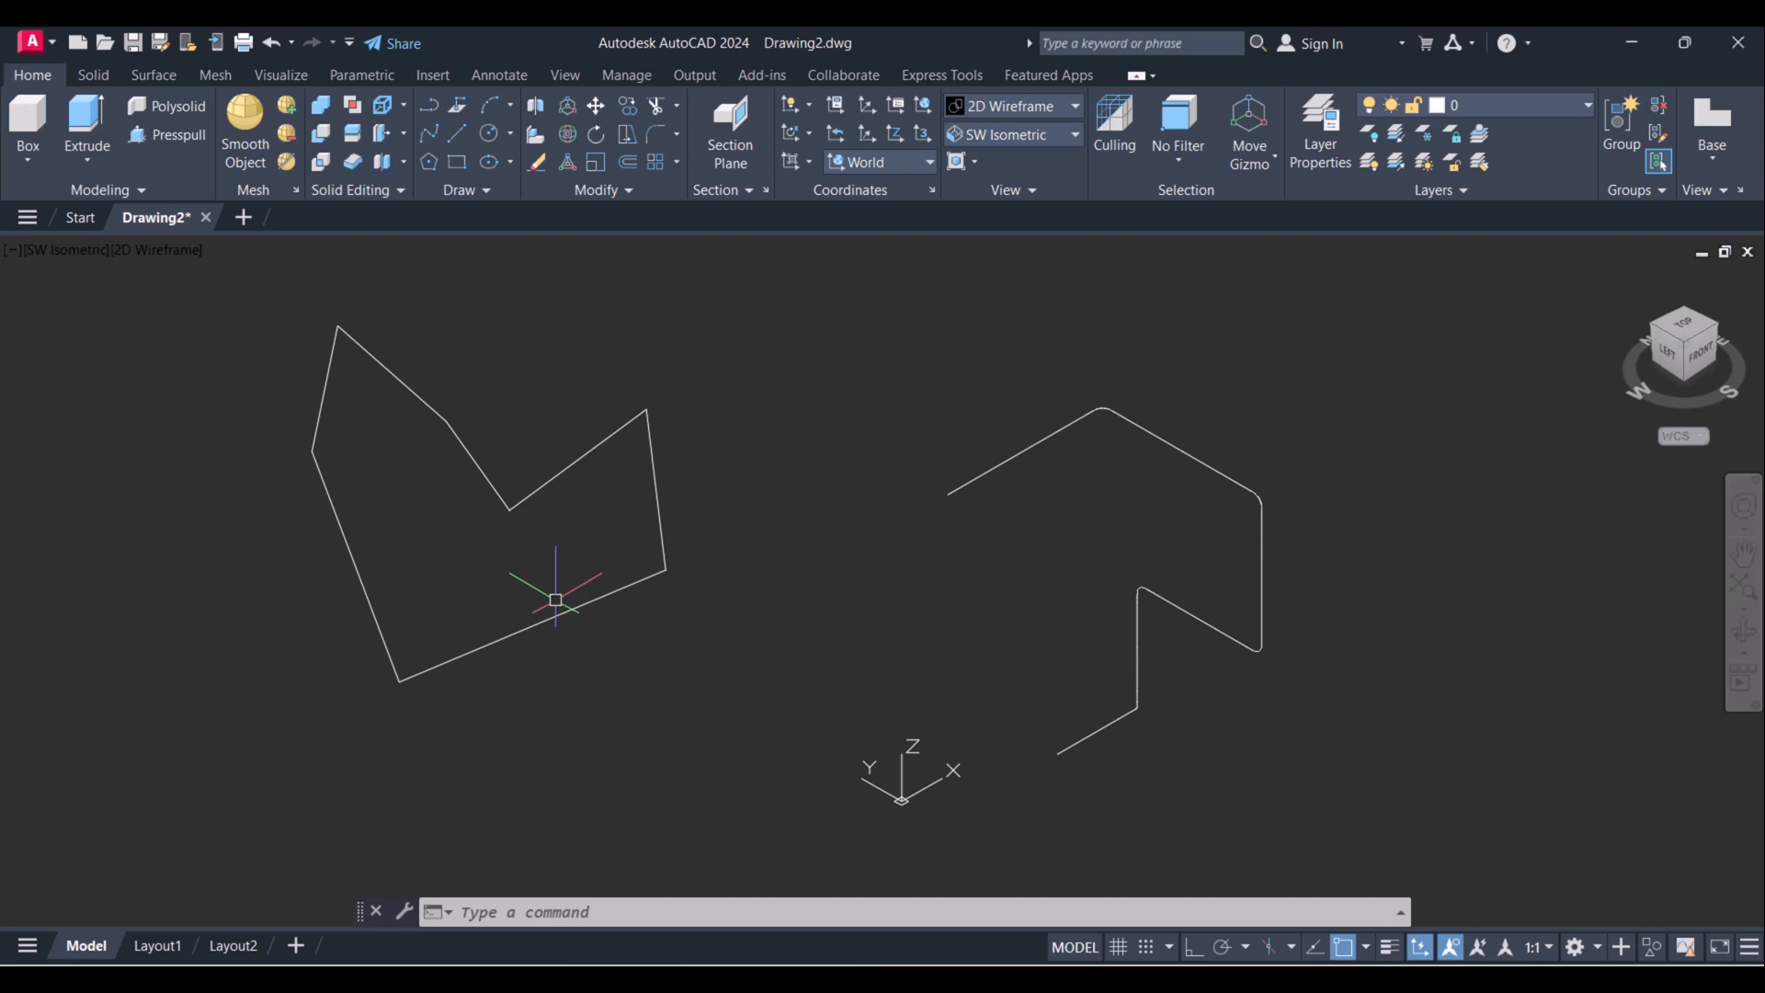
{"action": "mouse_move", "coordinate": [1202, 616]}
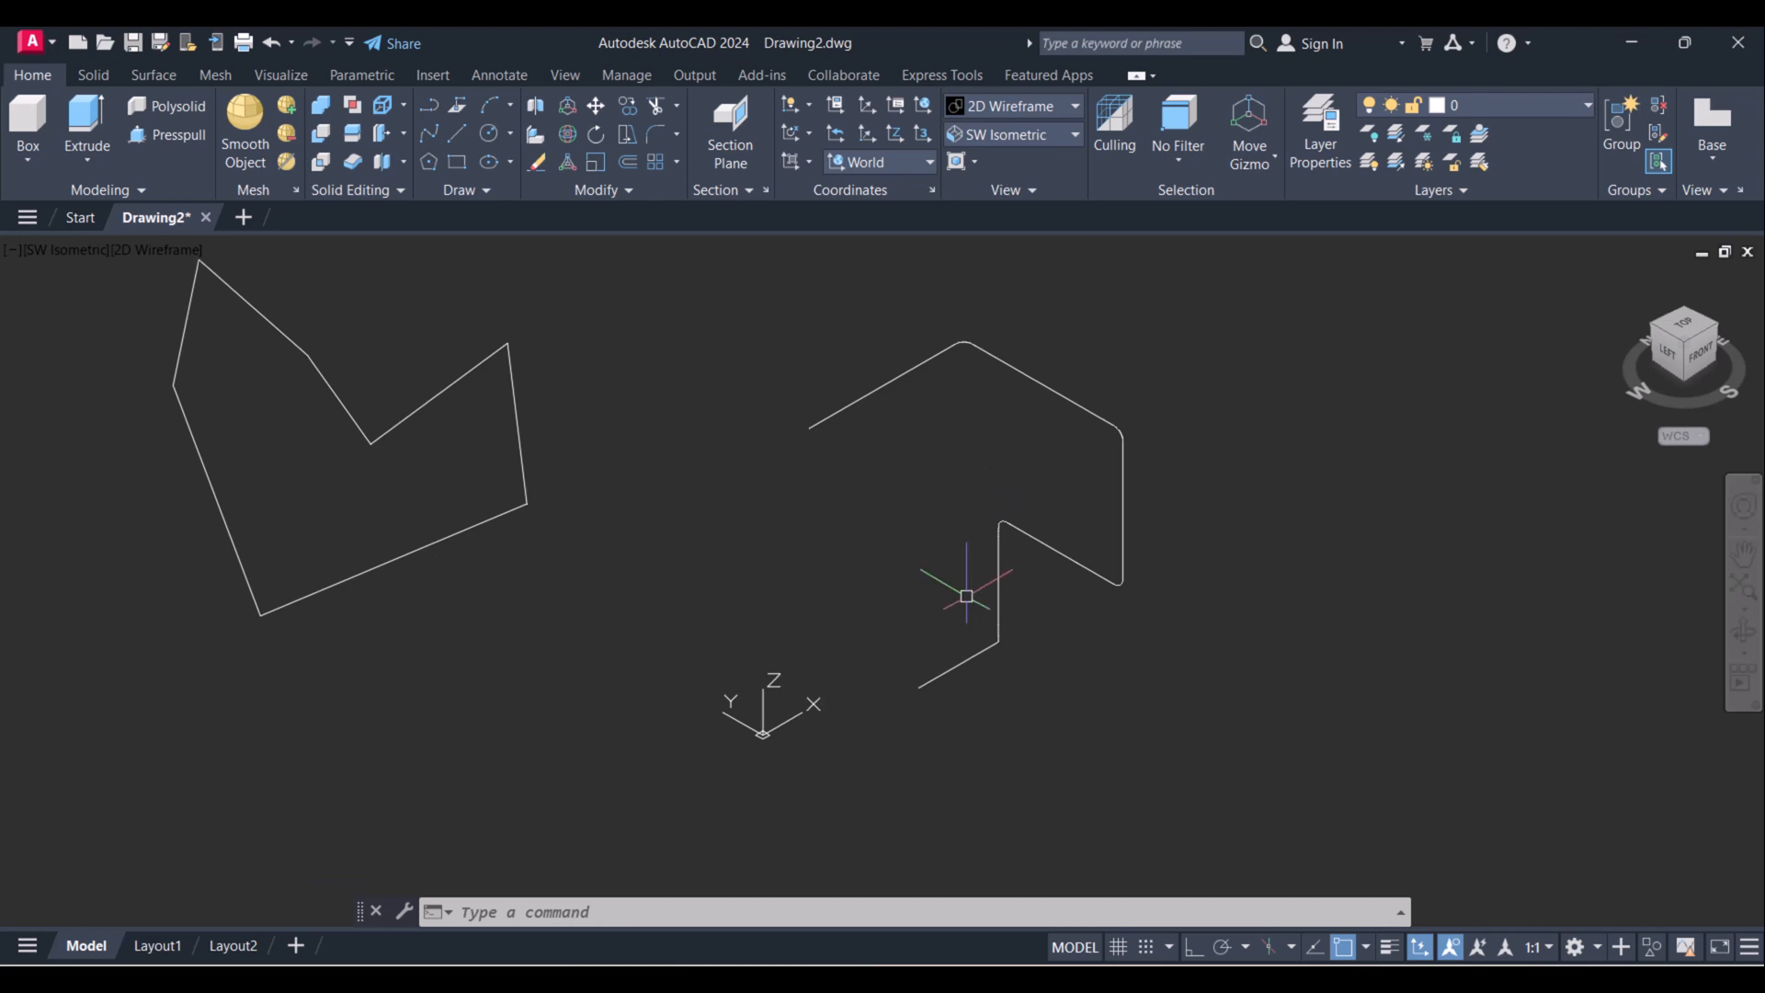
{"action": "mouse_move", "coordinate": [931, 560]}
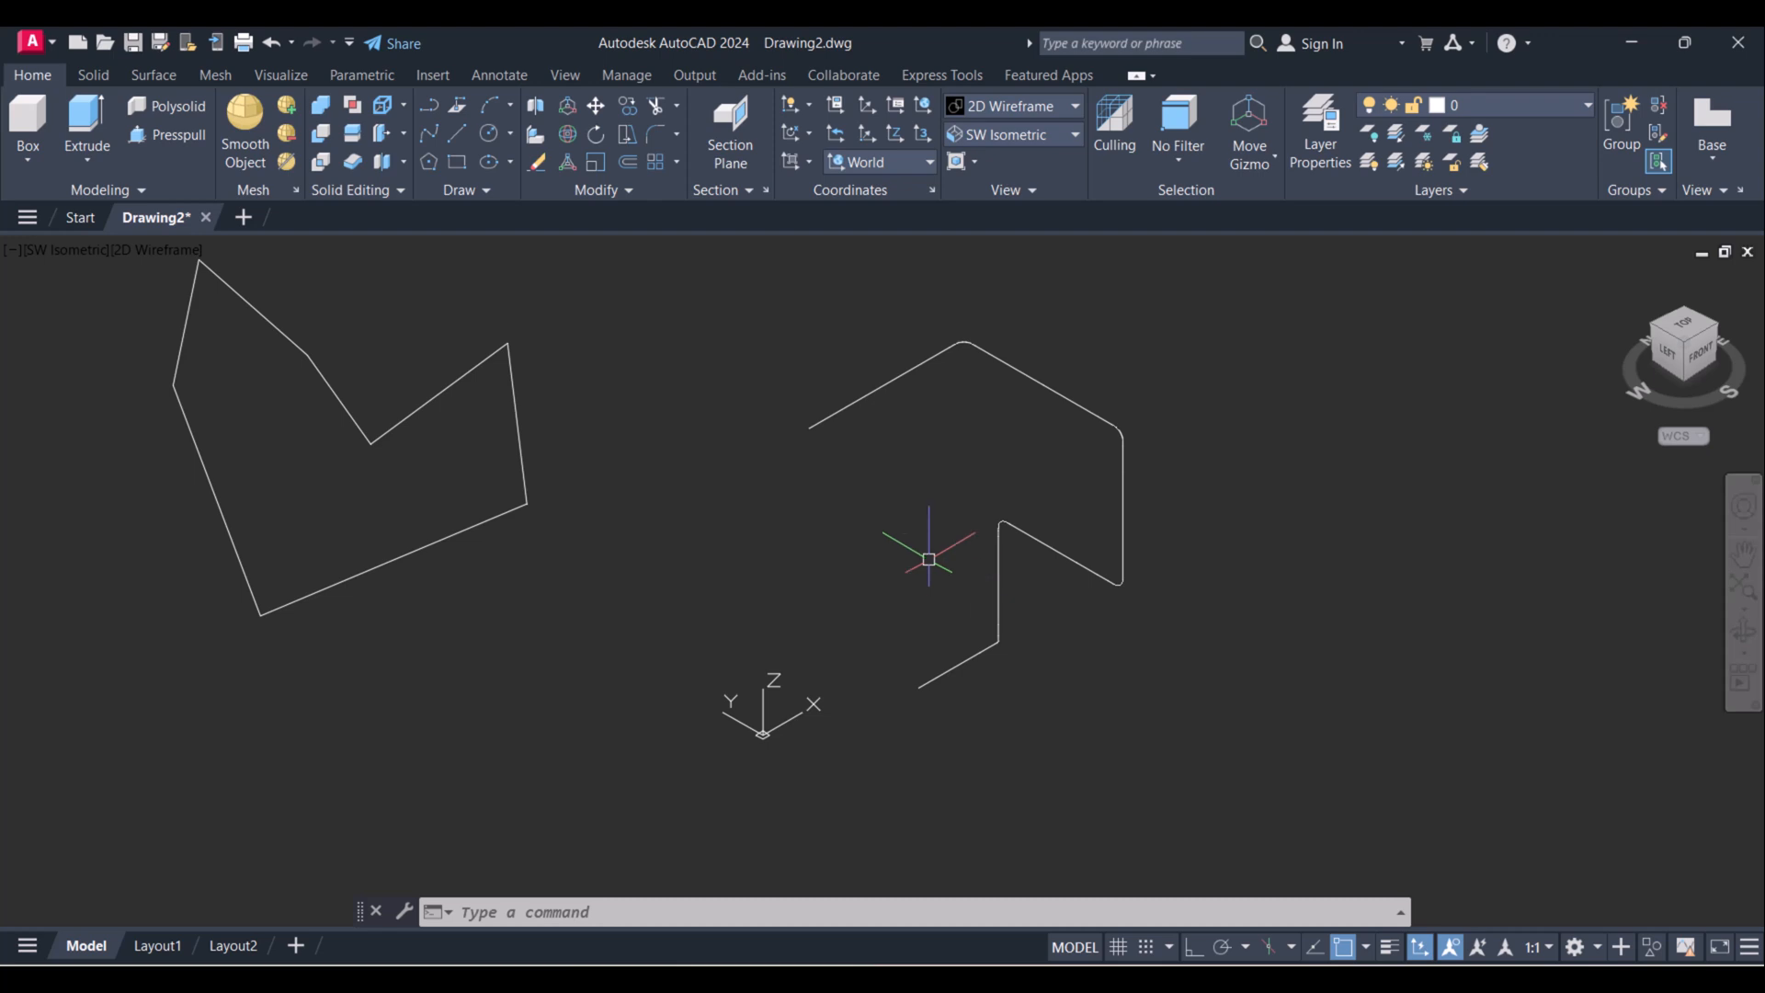